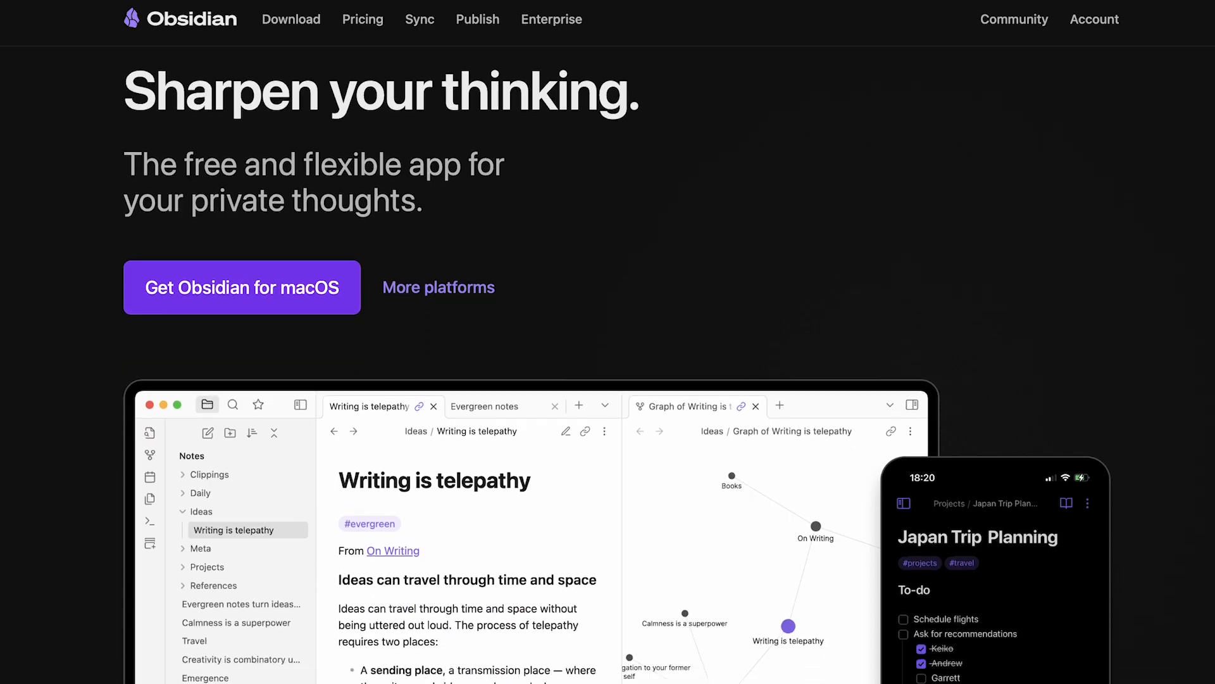
# - Scroll through the browser pages before moving over to Obsidian's empty new tab
pyautogui.scroll(-3)
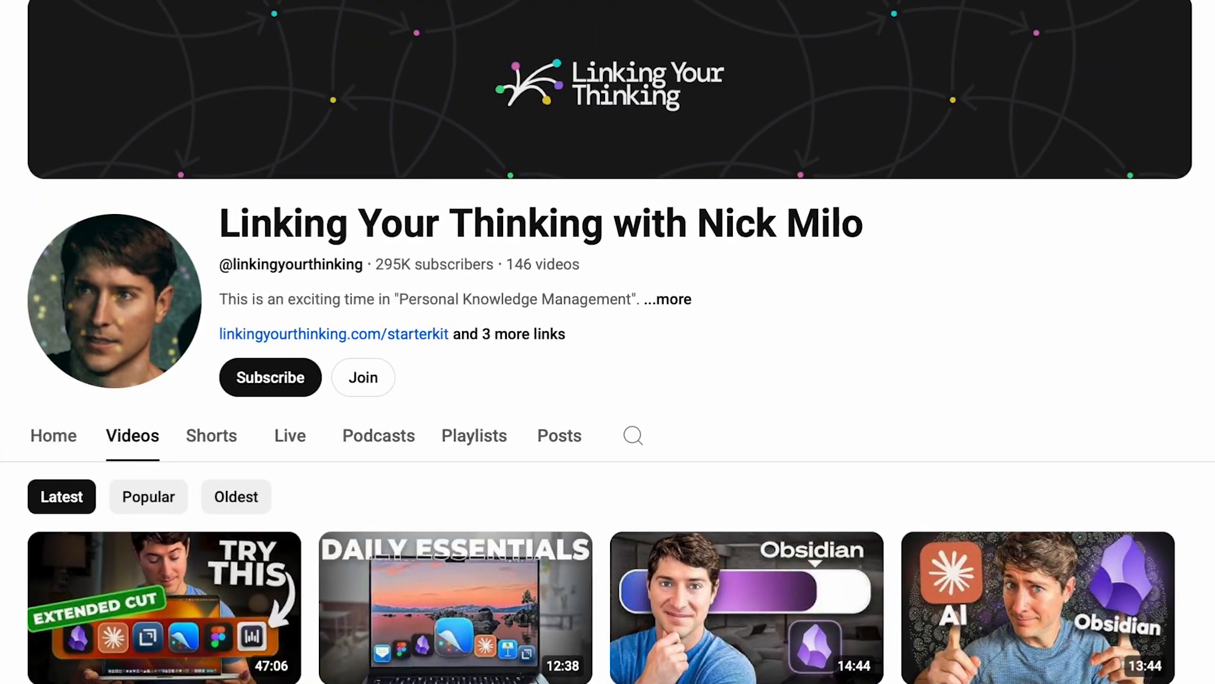
pyautogui.scroll(-3)
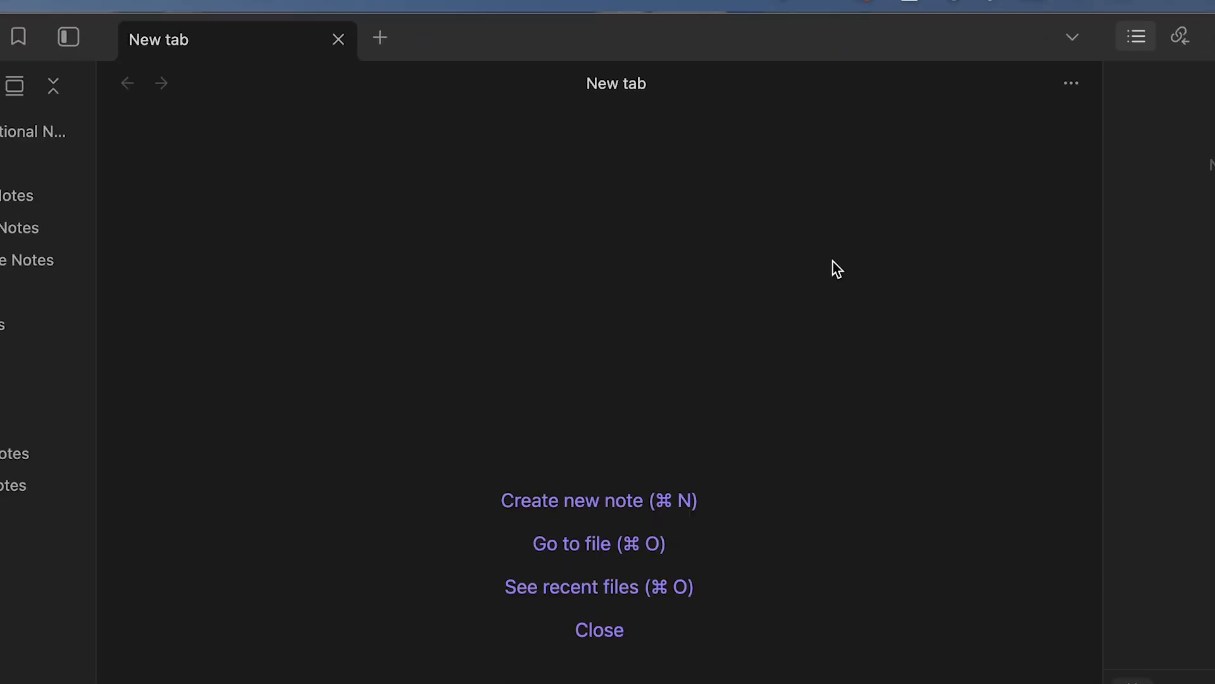
# - Create a new note titled Markdown Example with an empty body
pyautogui.click(598, 500)
pyautogui.write('Markdown Example')
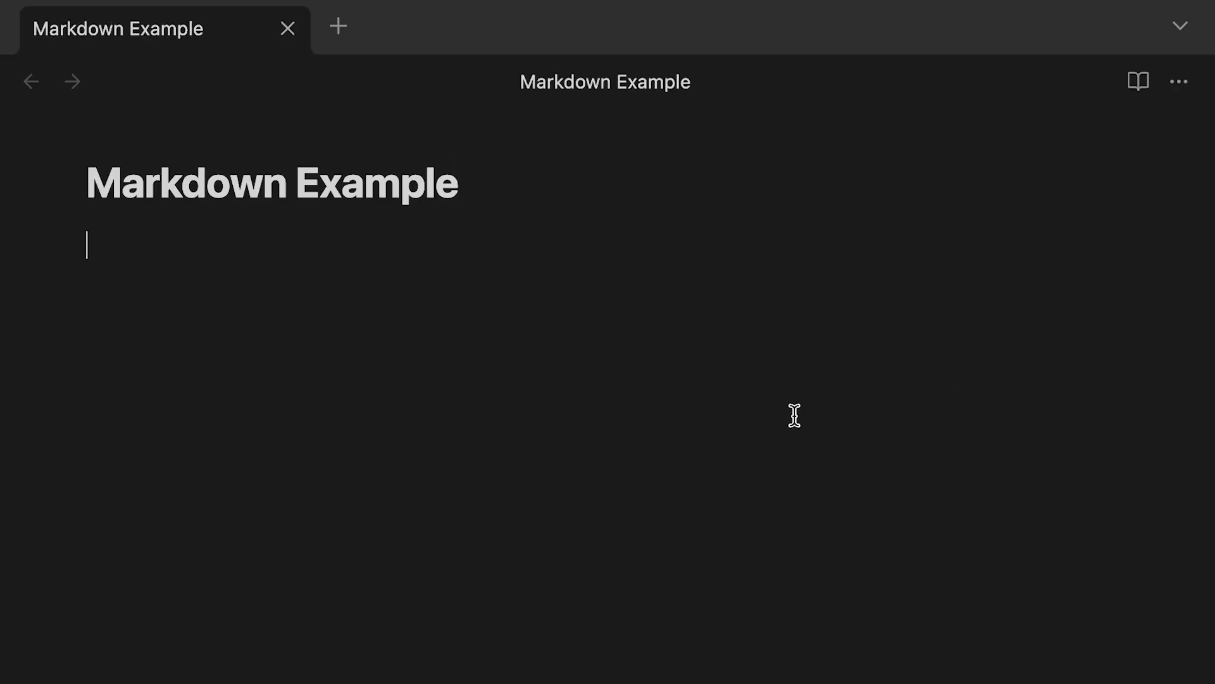
# - Write sample sentences about writing text and a 'New paragraphs.' line below
pyautogui.write('We')
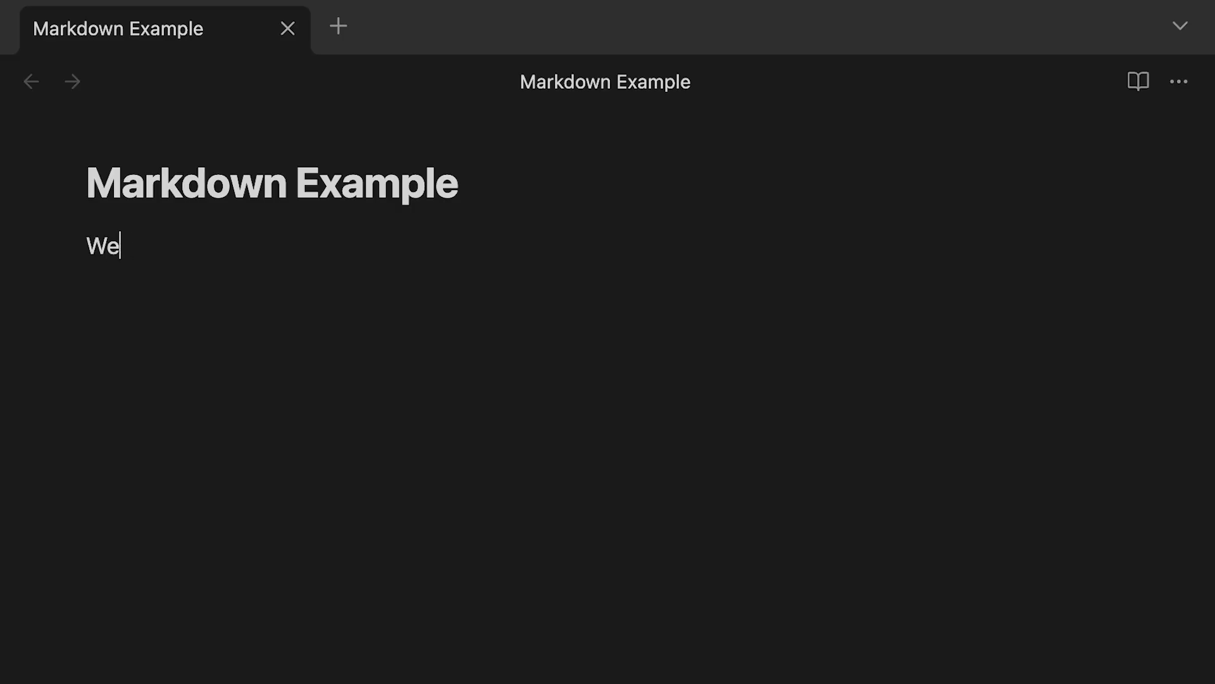
pyautogui.write('can start wr')
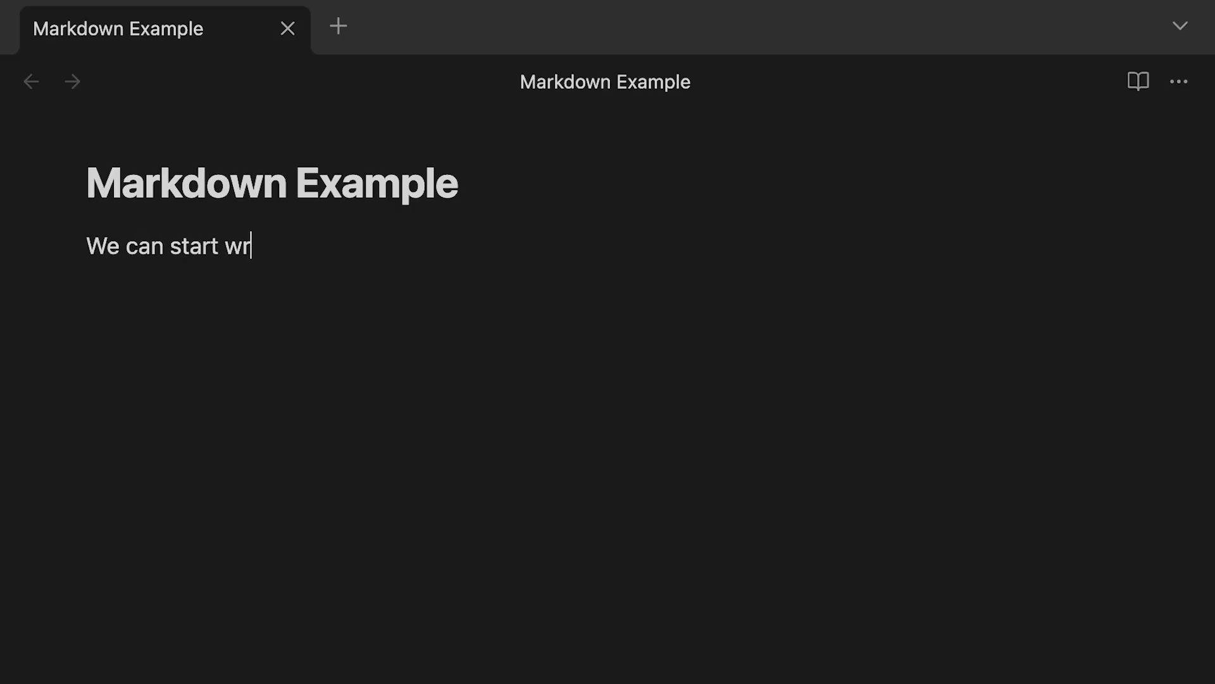
pyautogui.write('iting text')
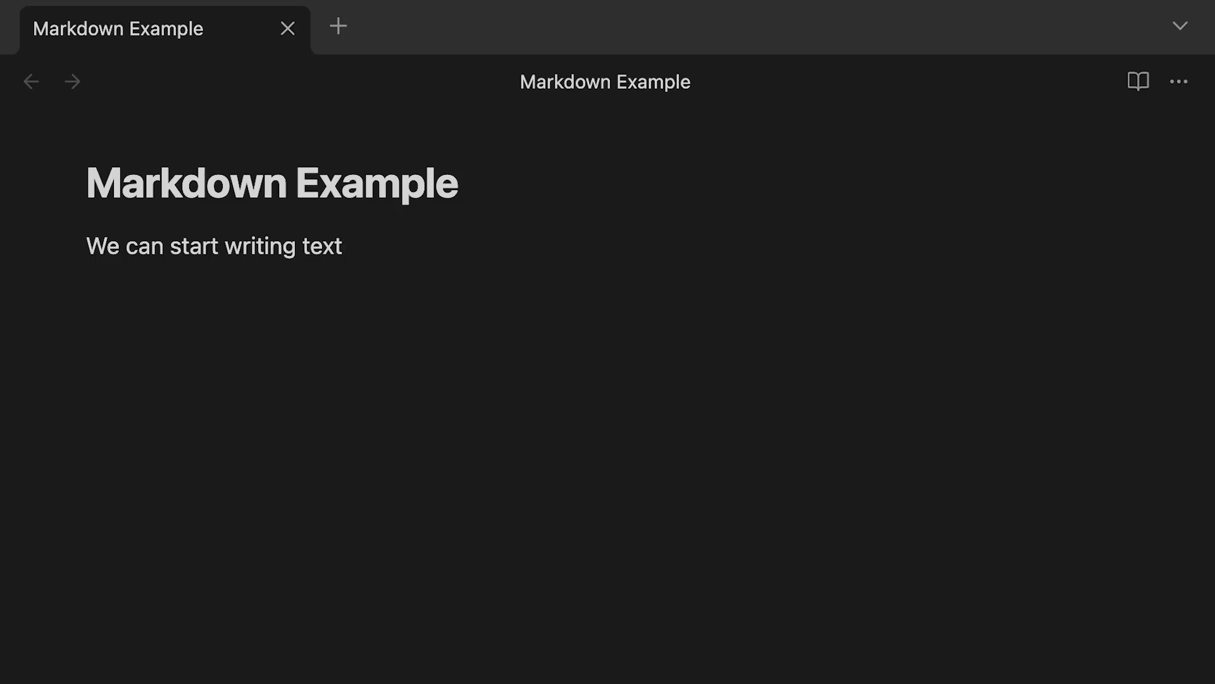
pyautogui.write('. W')
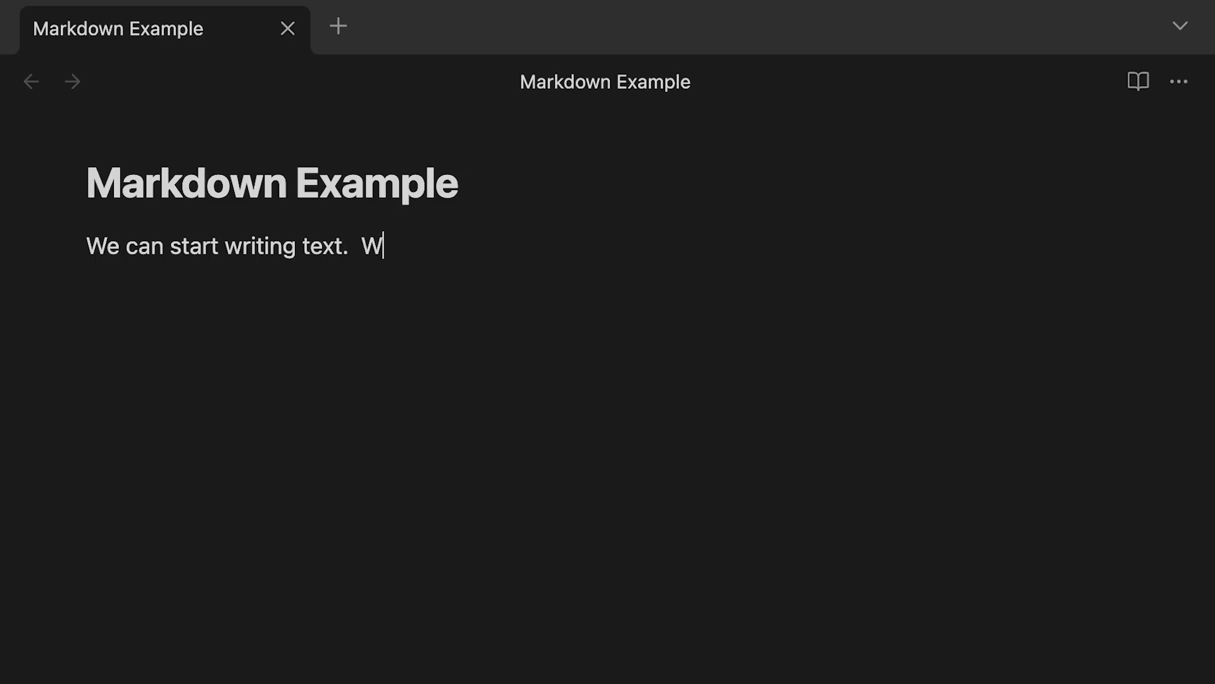
pyautogui.write('e can write')
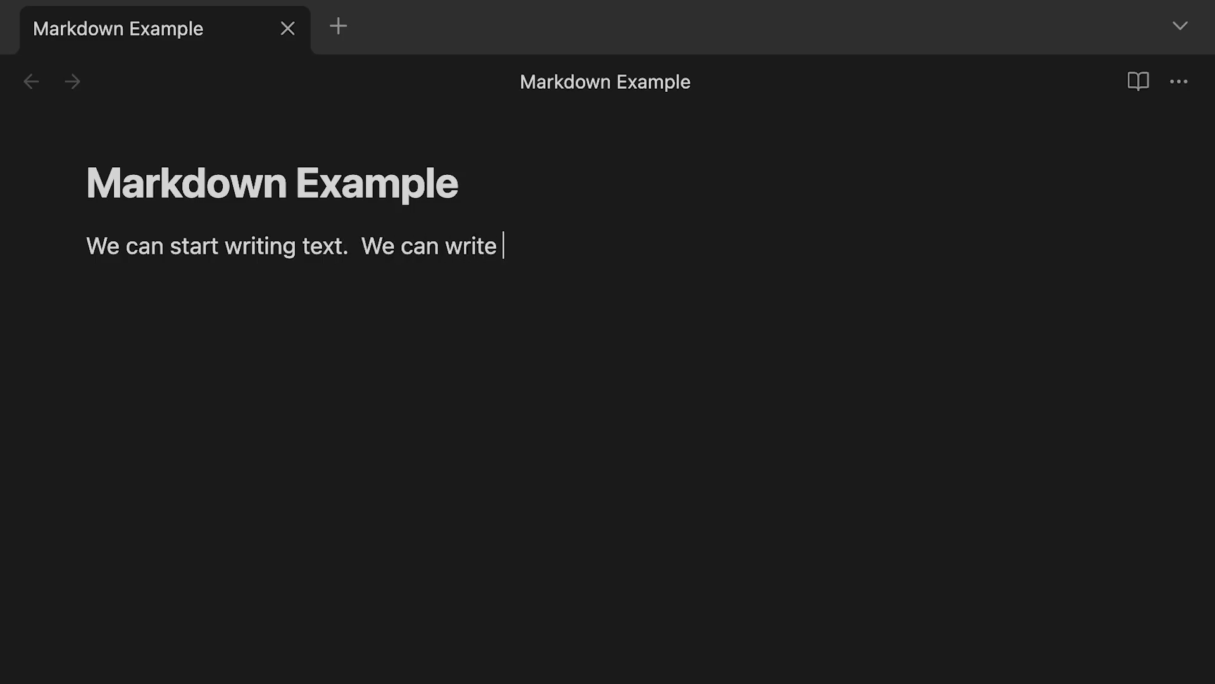
pyautogui.write('more text')
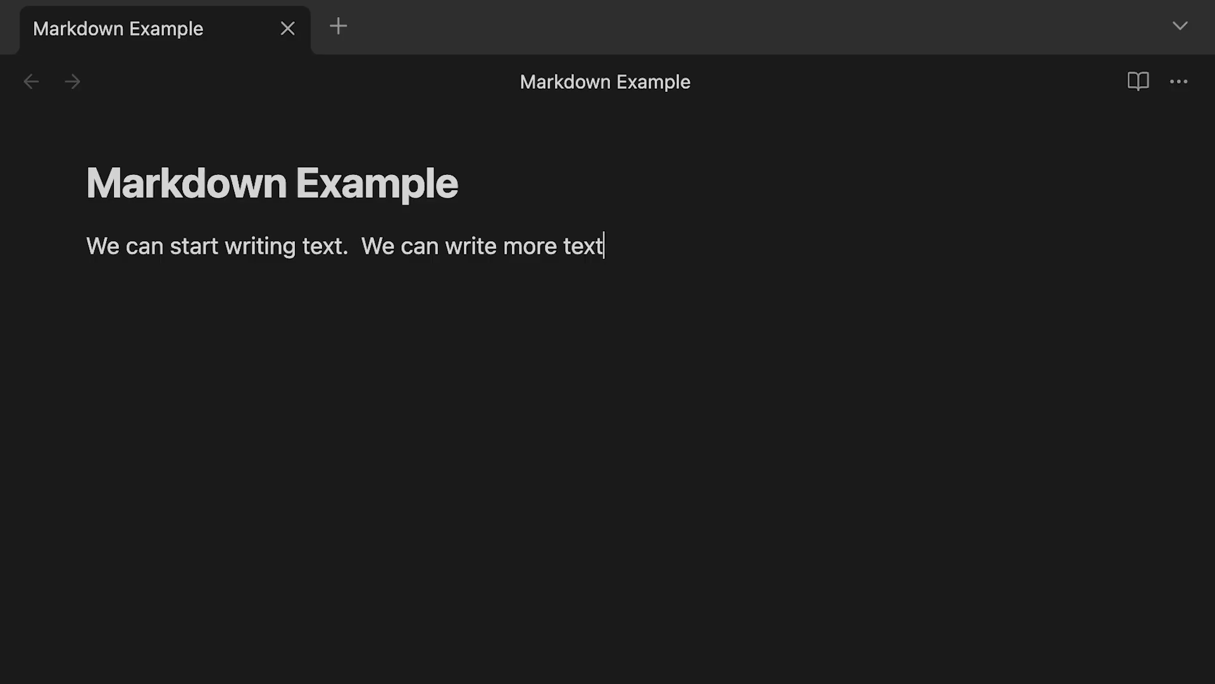
pyautogui.press('Return')
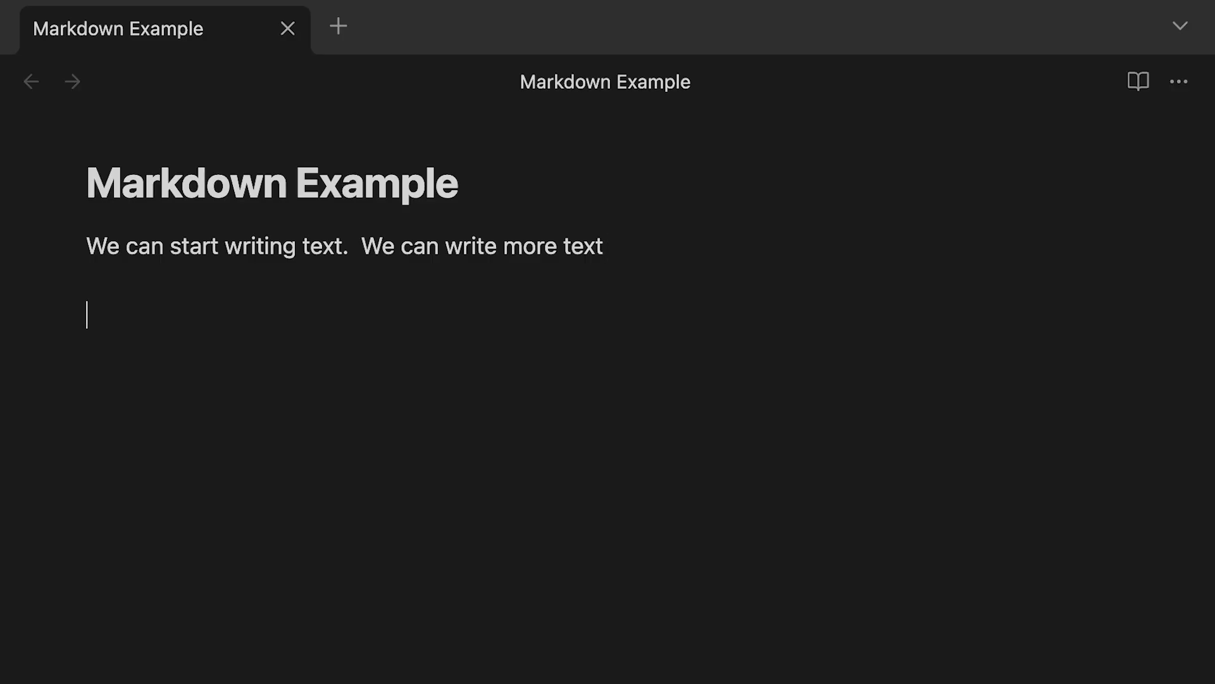
pyautogui.write('New par')
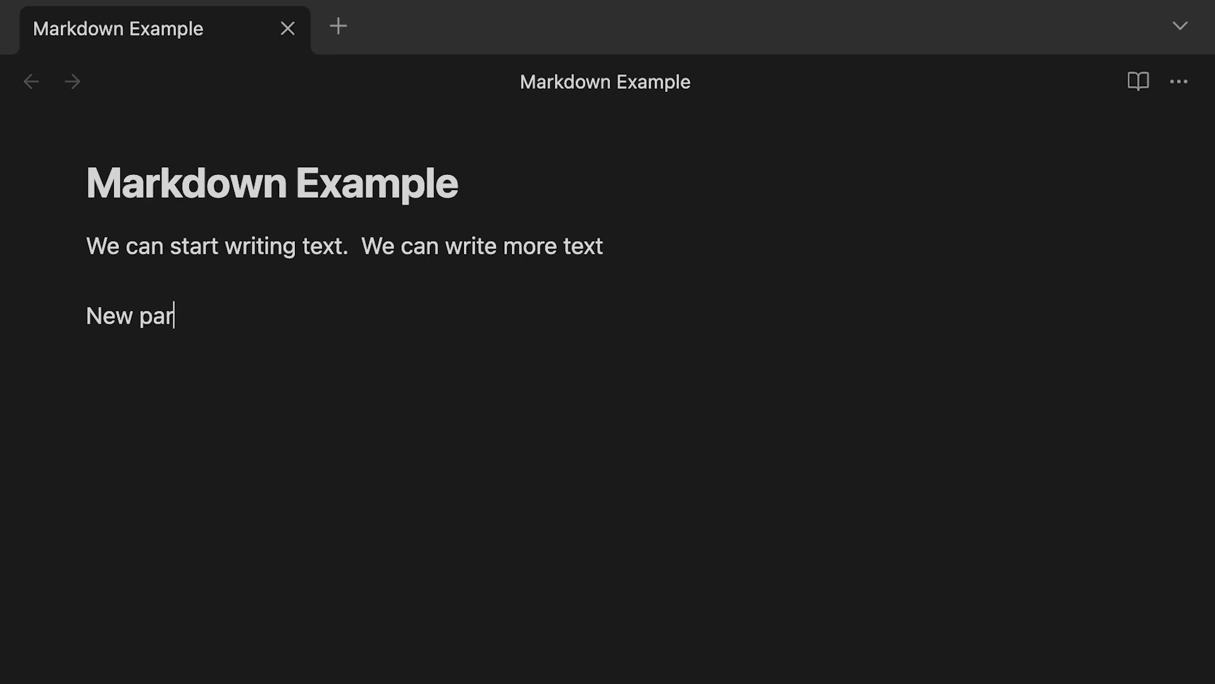
pyautogui.write('agr')
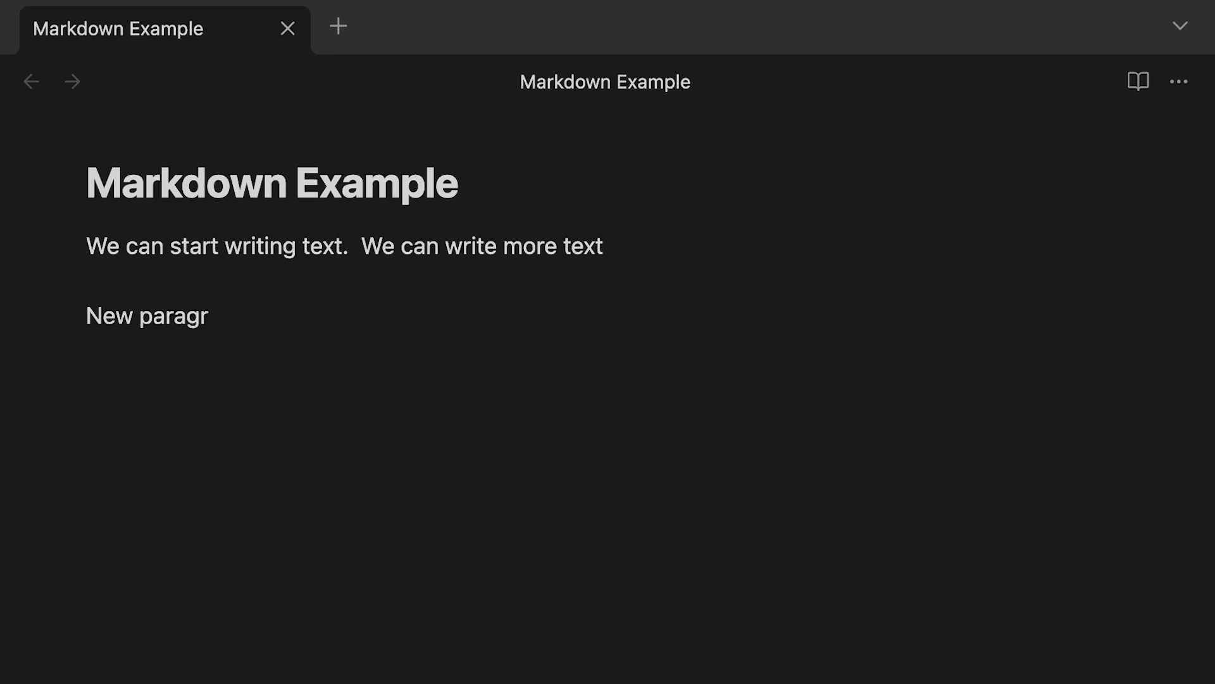
pyautogui.write('aphs.')
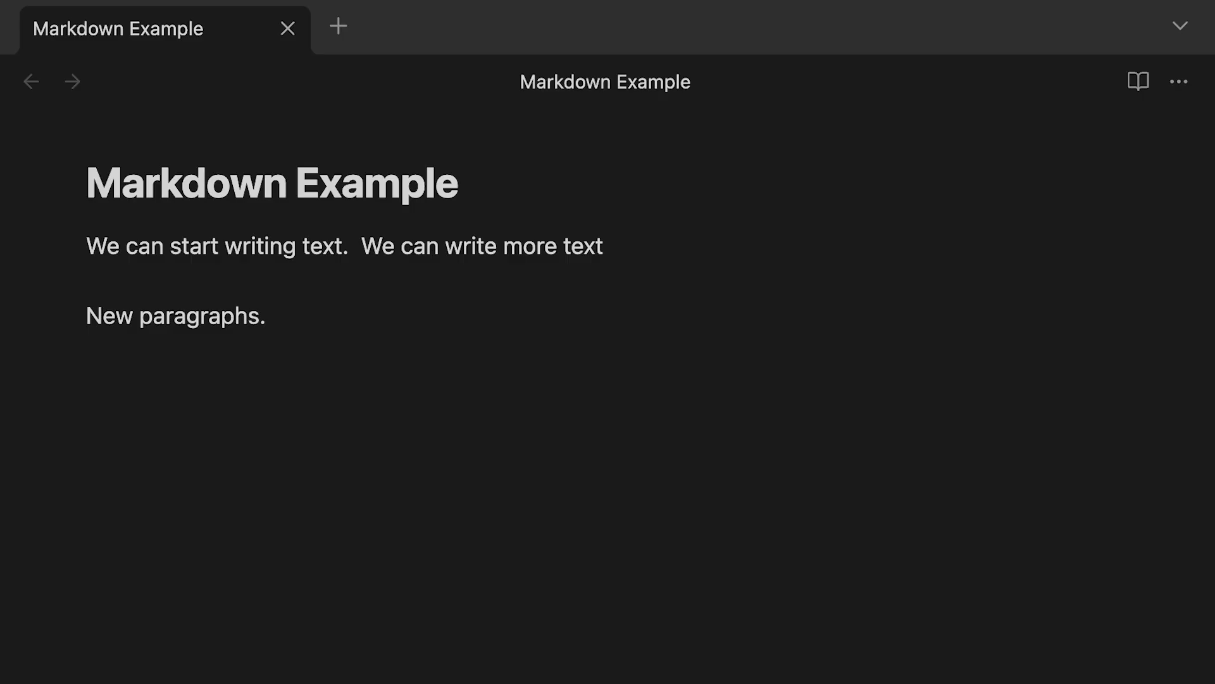
# - Add the section labels Text Writing Formatting, Lists, Headers and Linking on separate lines
pyautogui.write('Text')
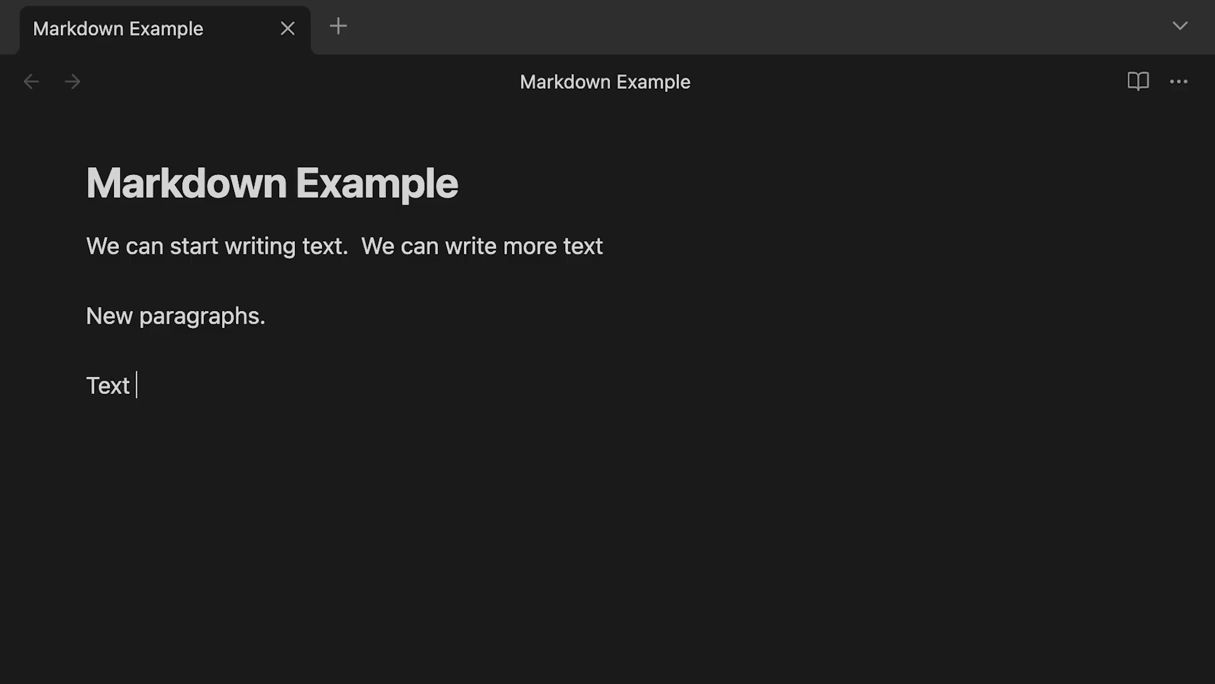
pyautogui.write('Writing')
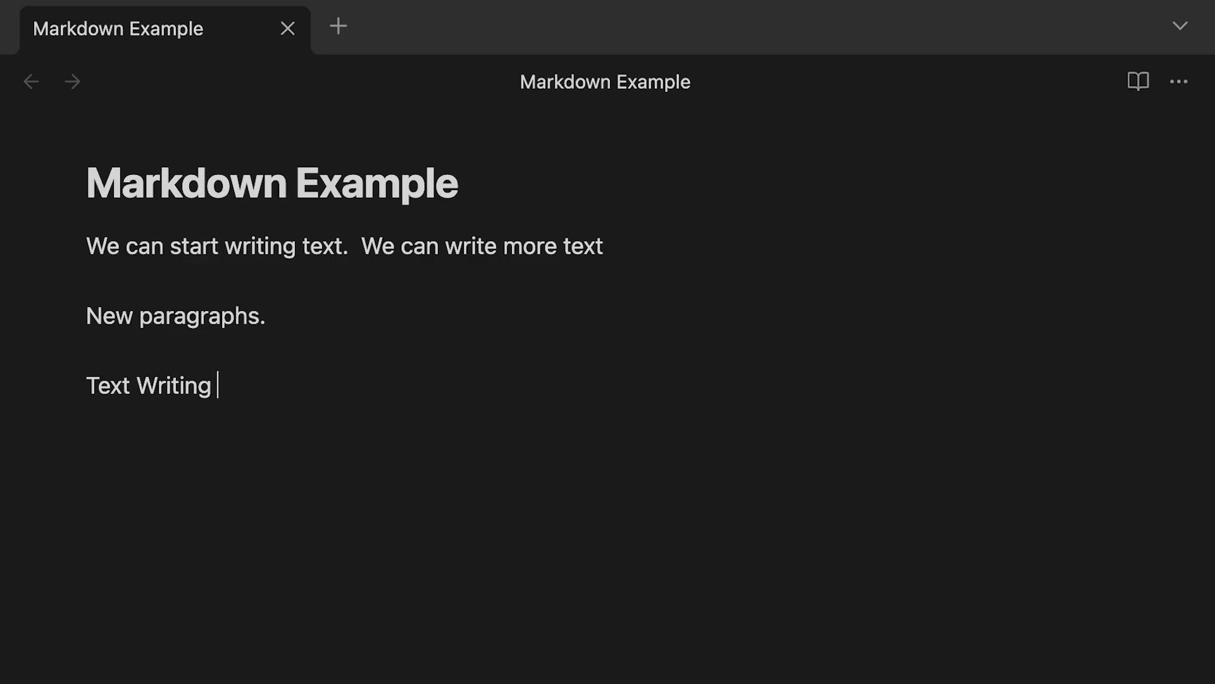
pyautogui.write('Formatting')
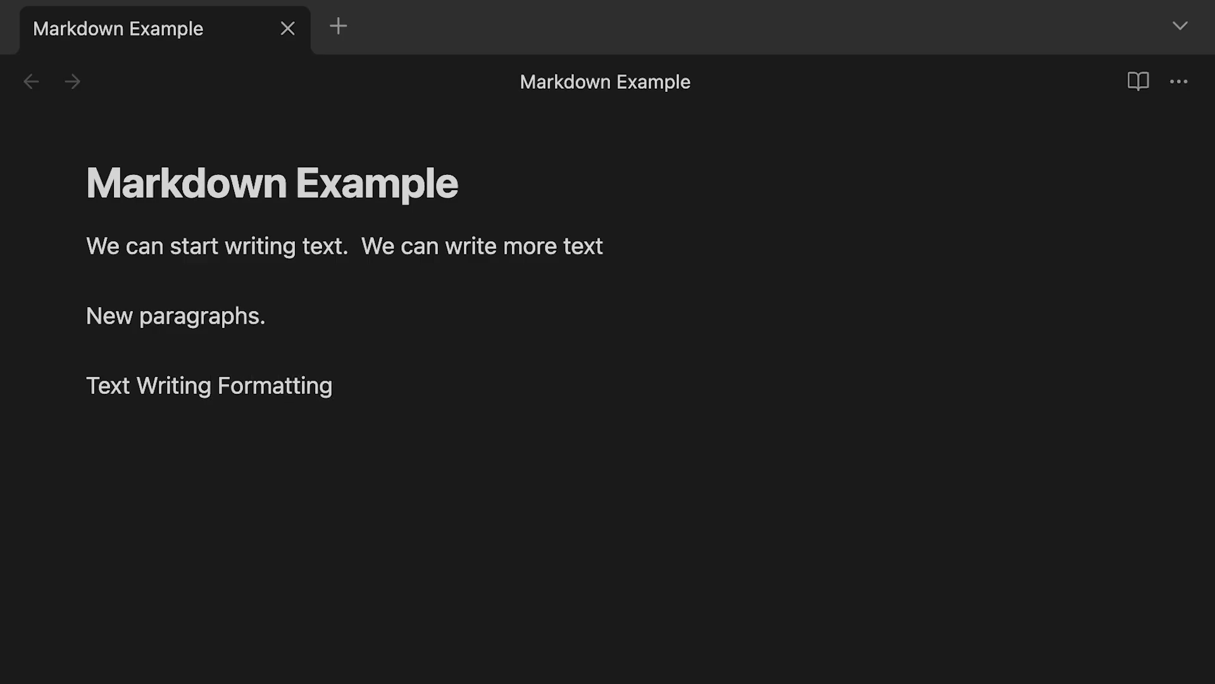
pyautogui.write('Li')
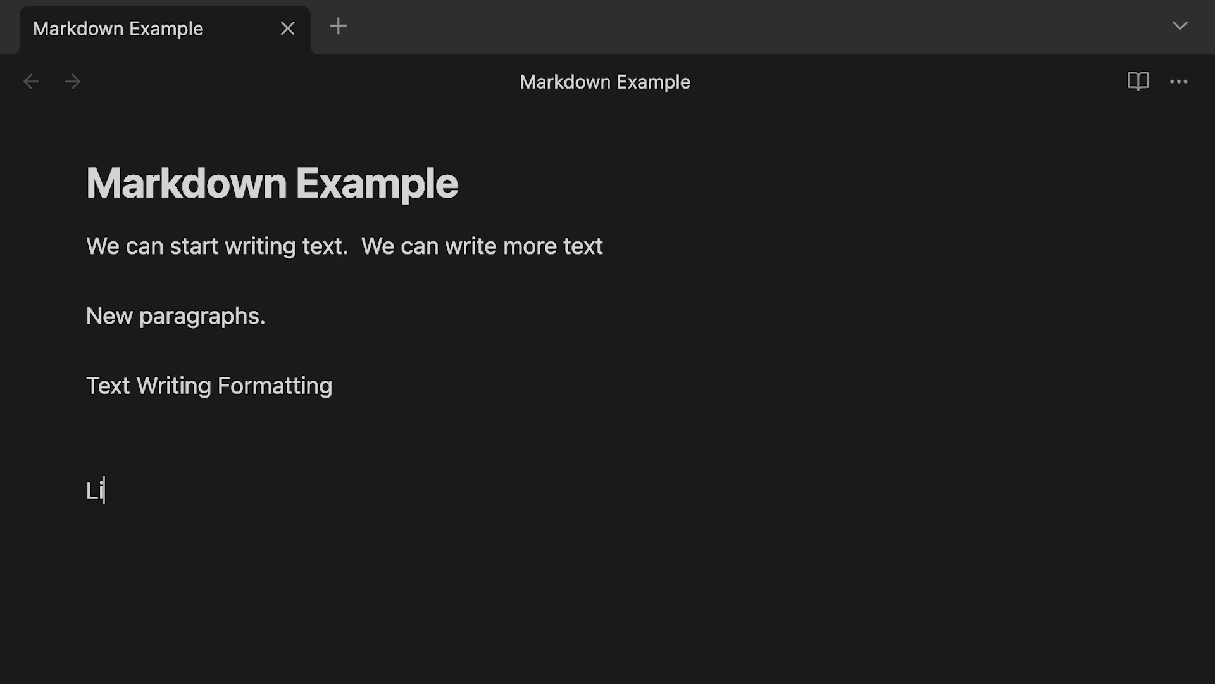
pyautogui.write('sts')
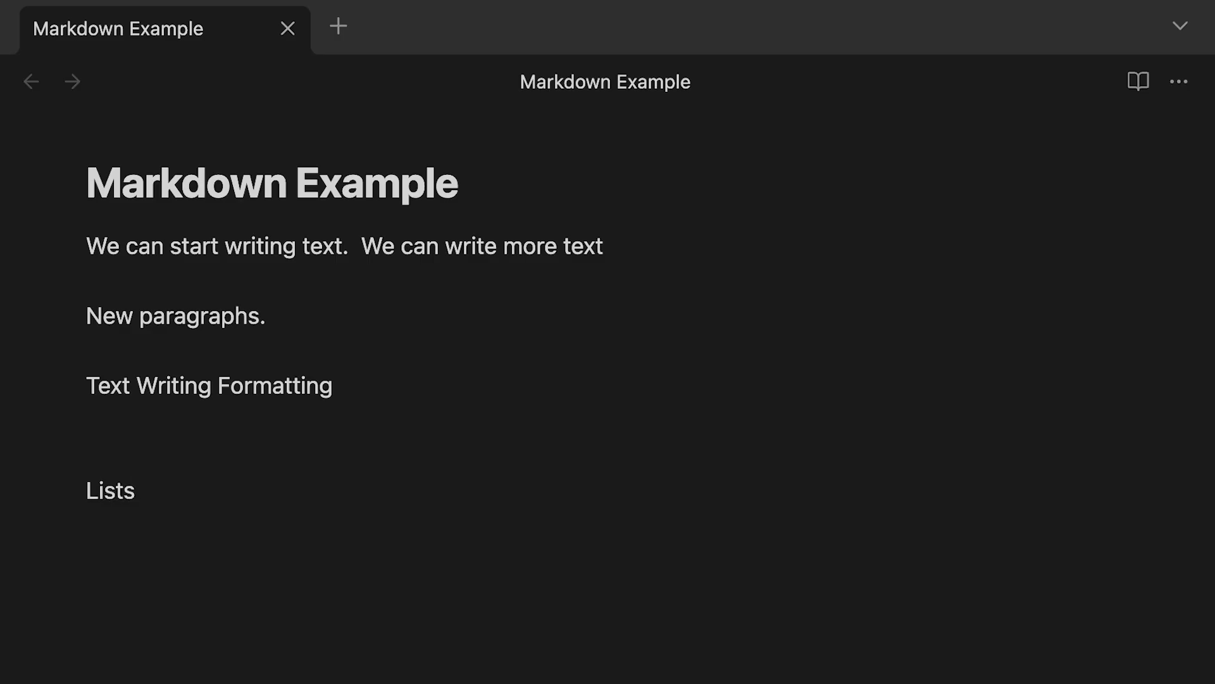
pyautogui.write('Headers')
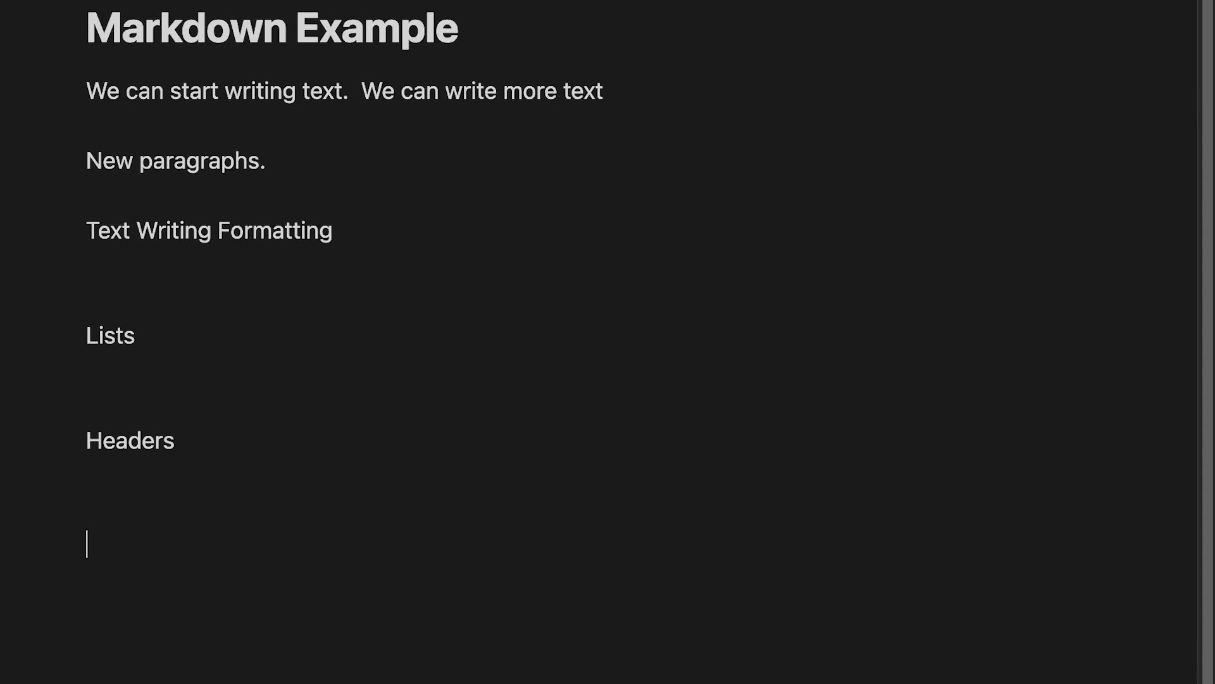
pyautogui.write('Linking')
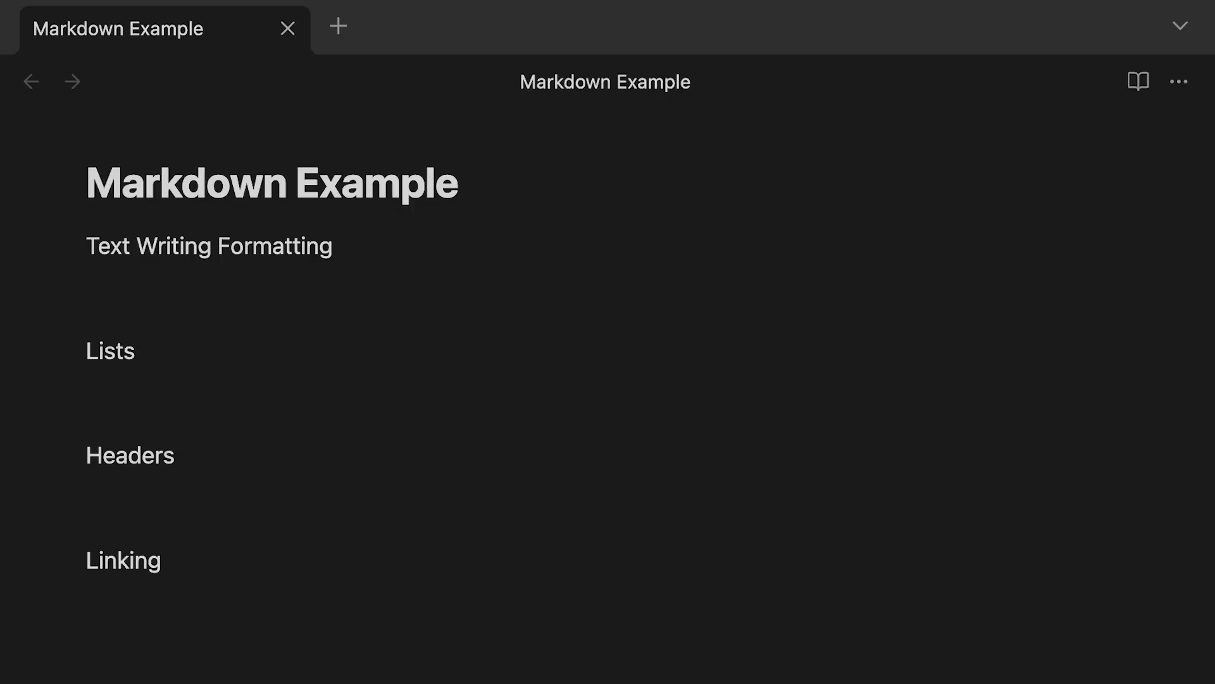
# - Write the plain sentence 'This is basic blocktext.' under the formatting section
pyautogui.scroll(-3)
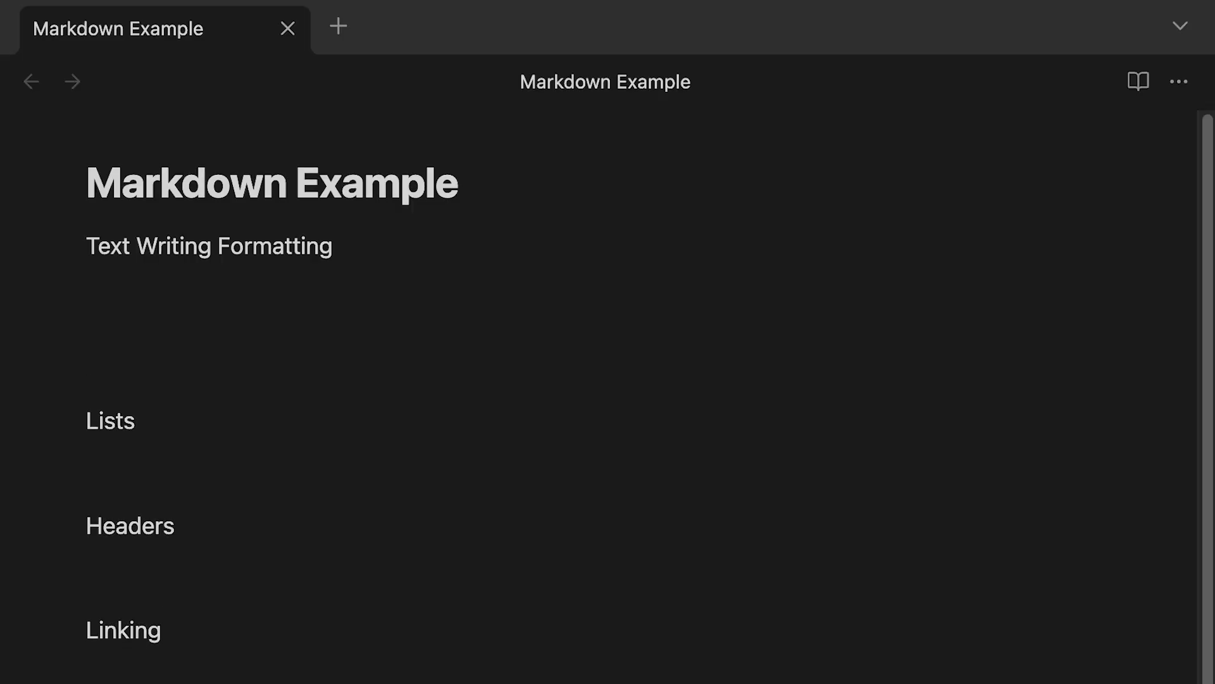
pyautogui.write('THis')
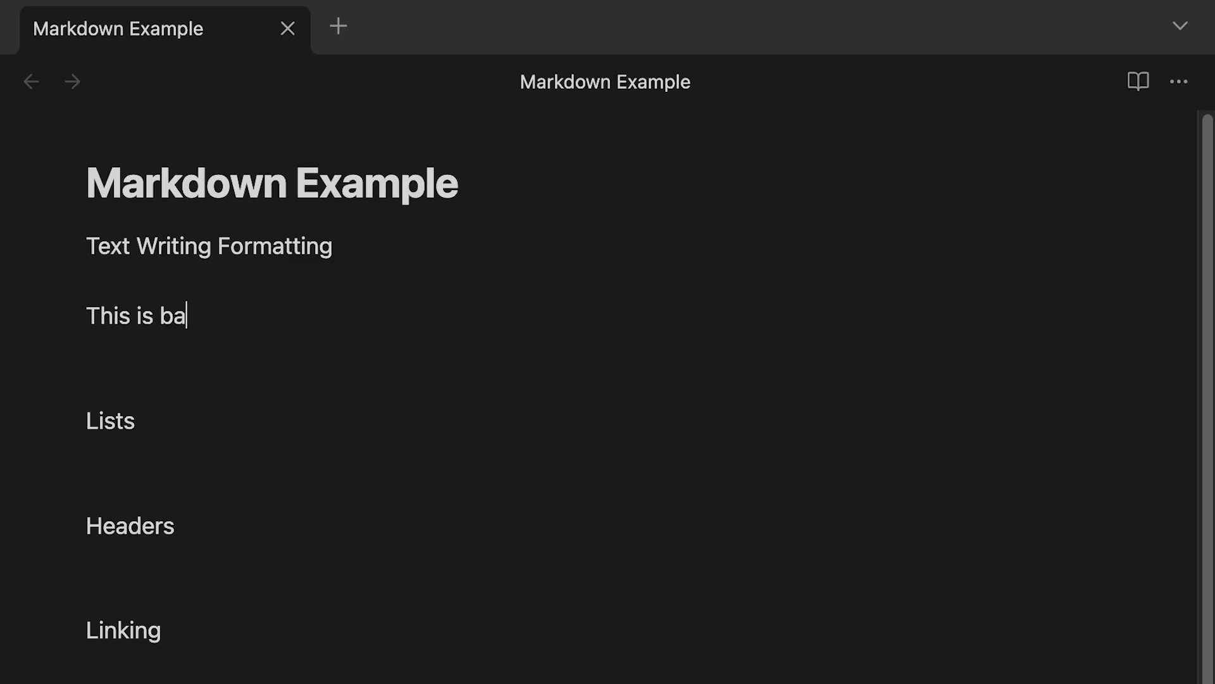
pyautogui.write('sic blockt')
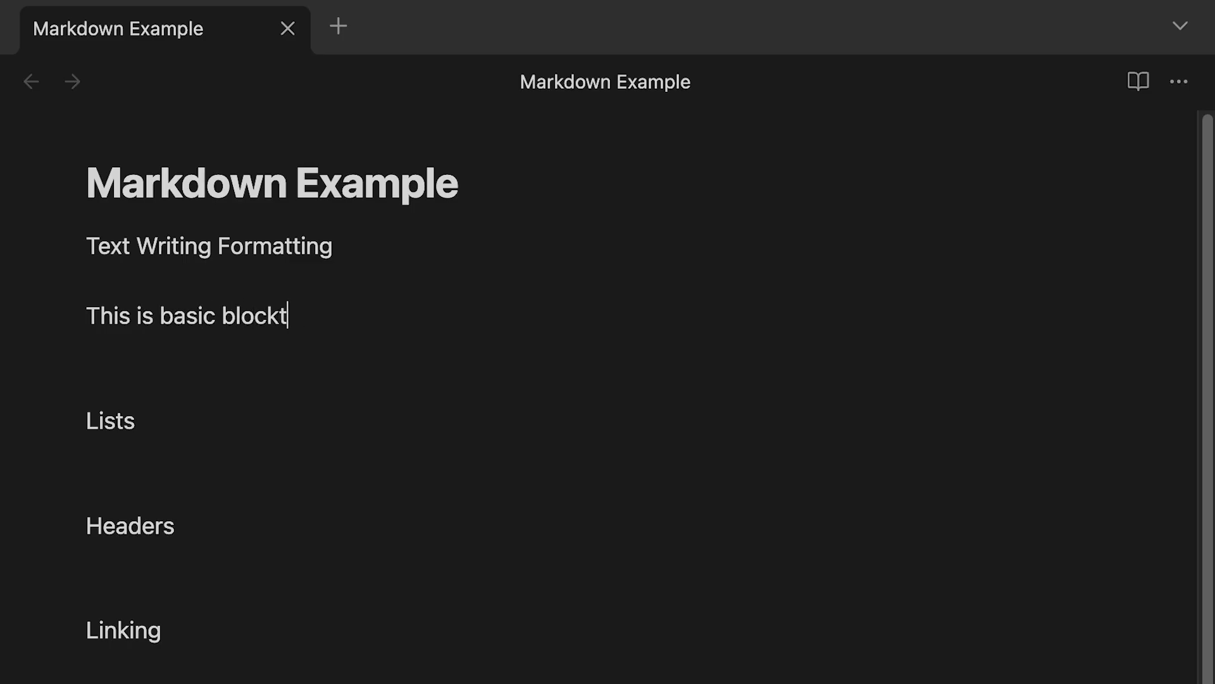
pyautogui.write('ext.')
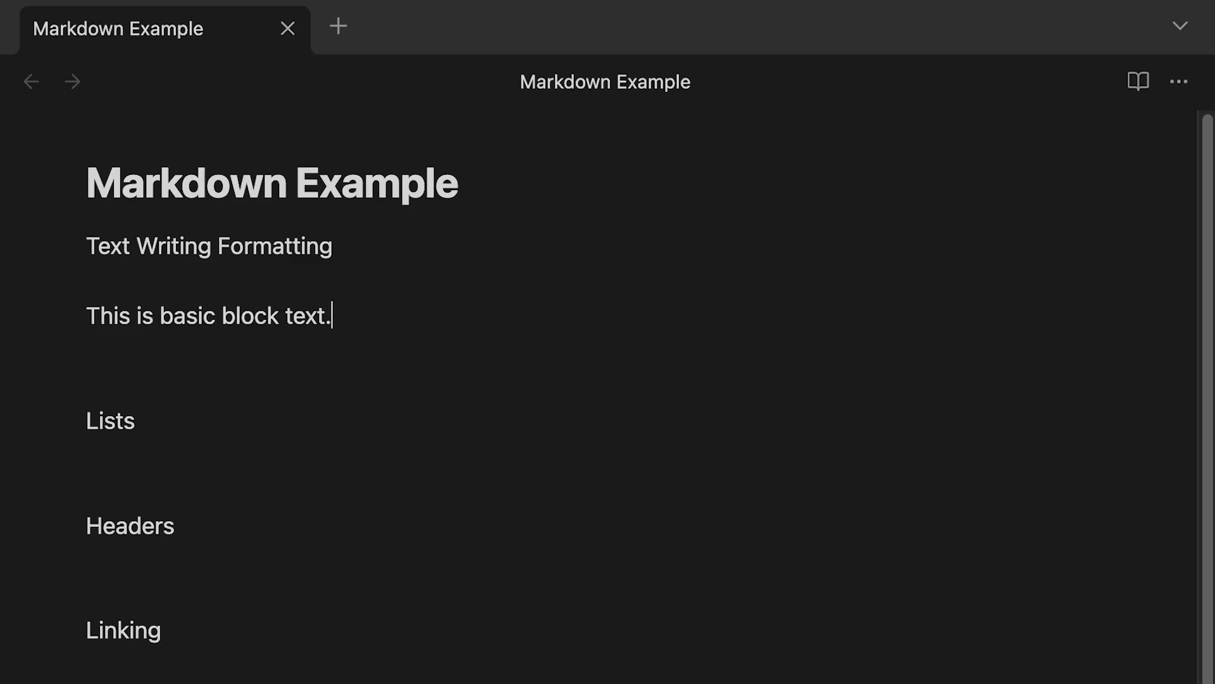
pyautogui.press('Return')
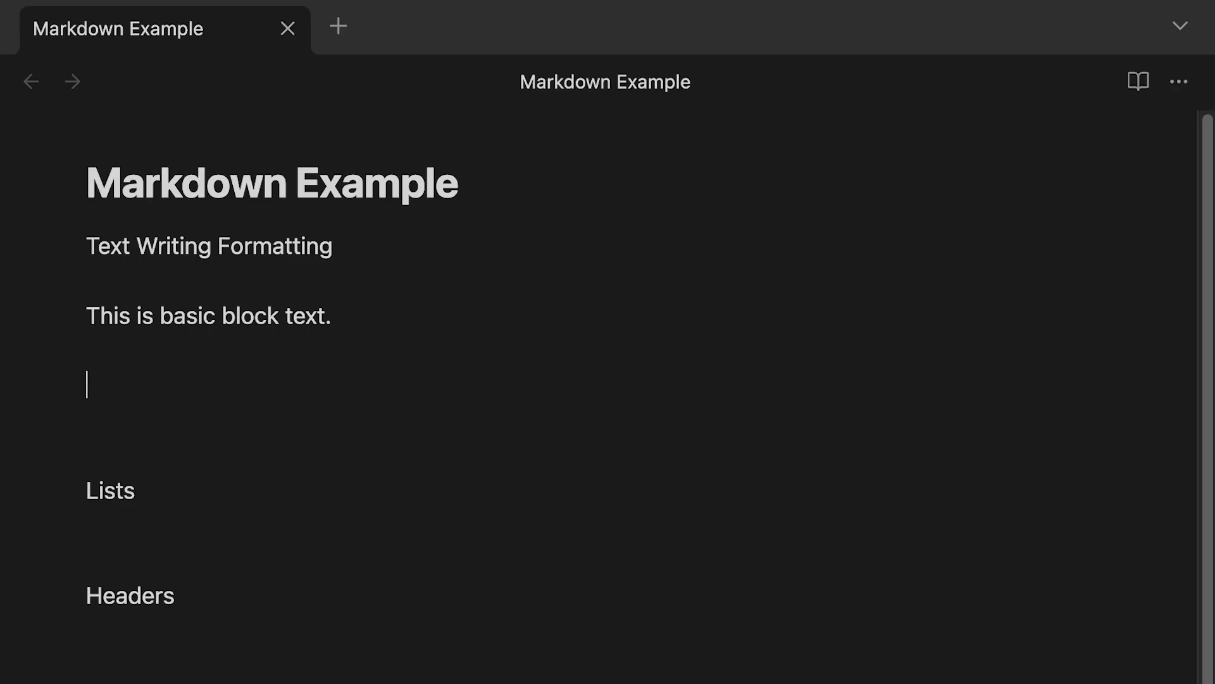
# - Add a bold '**Text is Bold**' line and an italic text line beneath it
pyautogui.write('**')
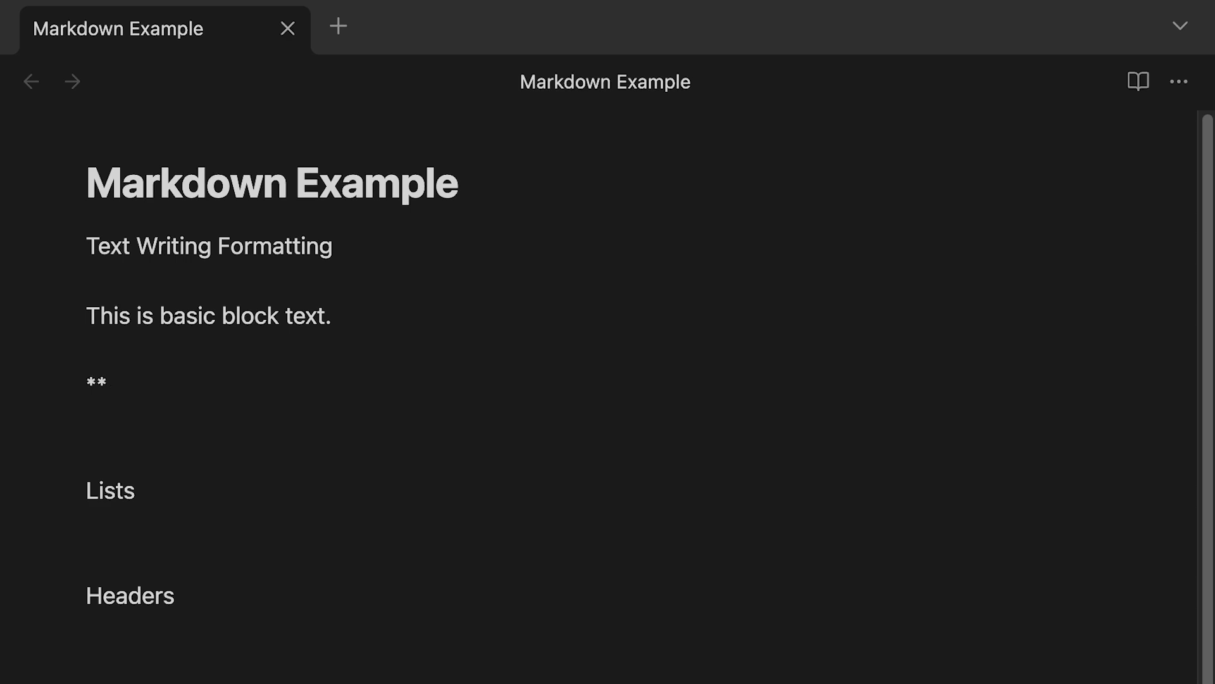
pyautogui.write('Text is')
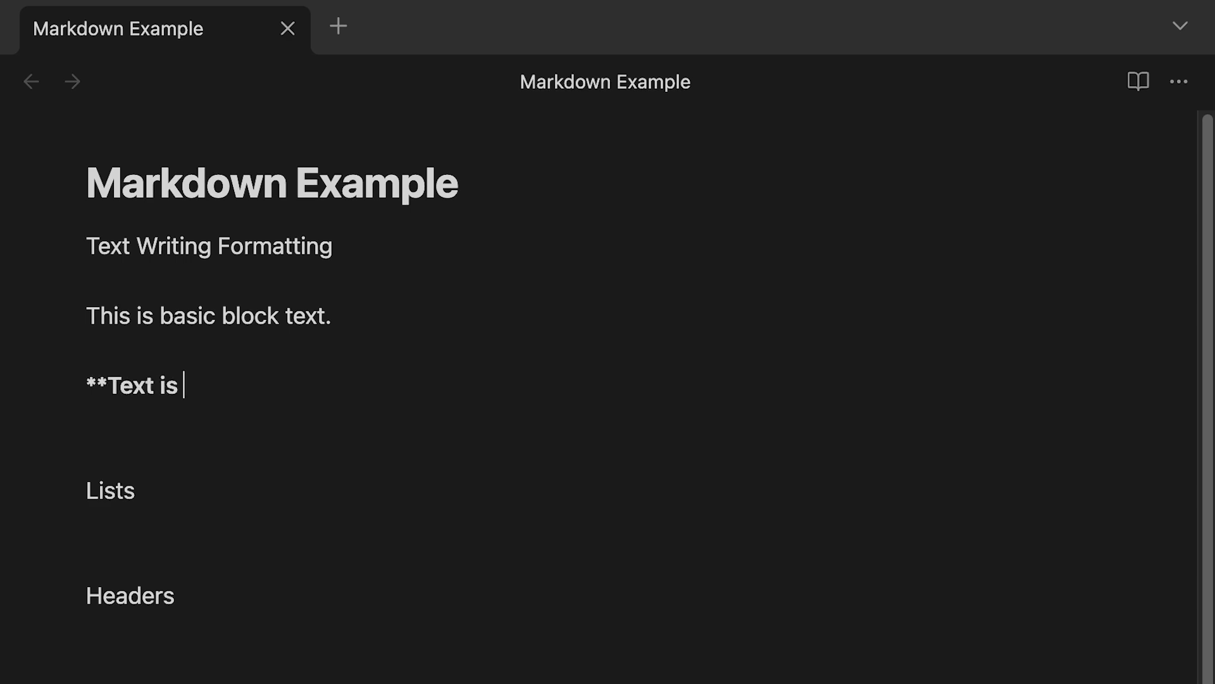
pyautogui.write('Bold**')
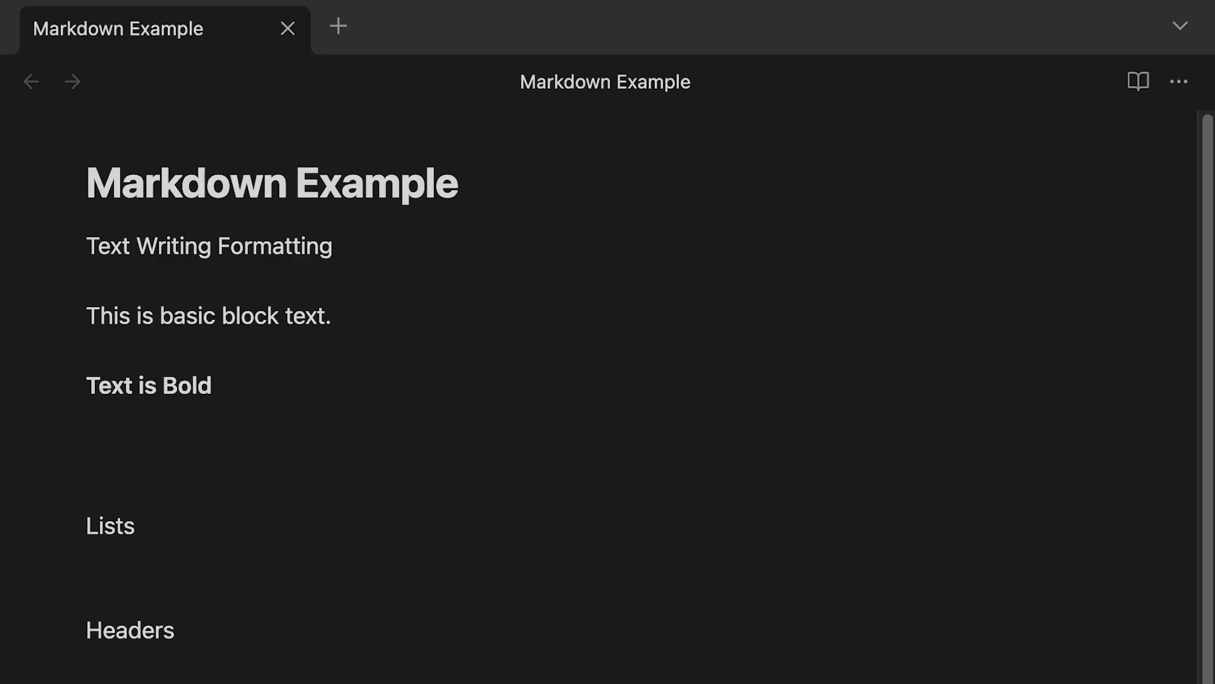
pyautogui.write('**')
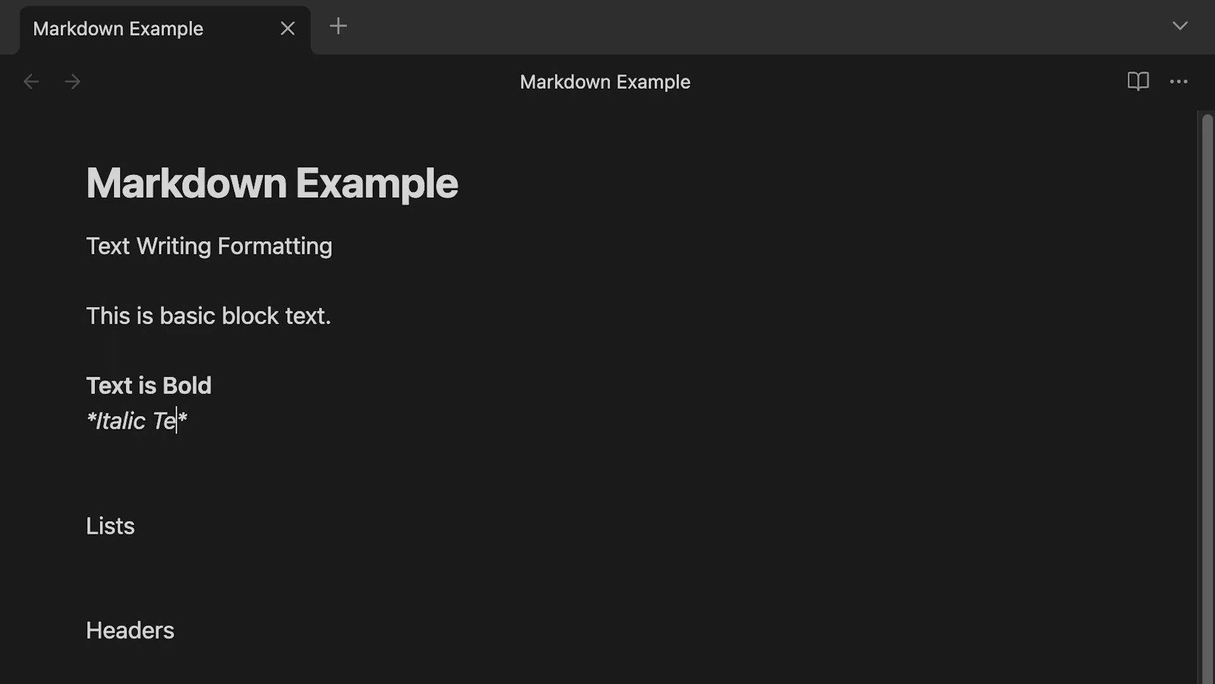
pyautogui.write('xt')
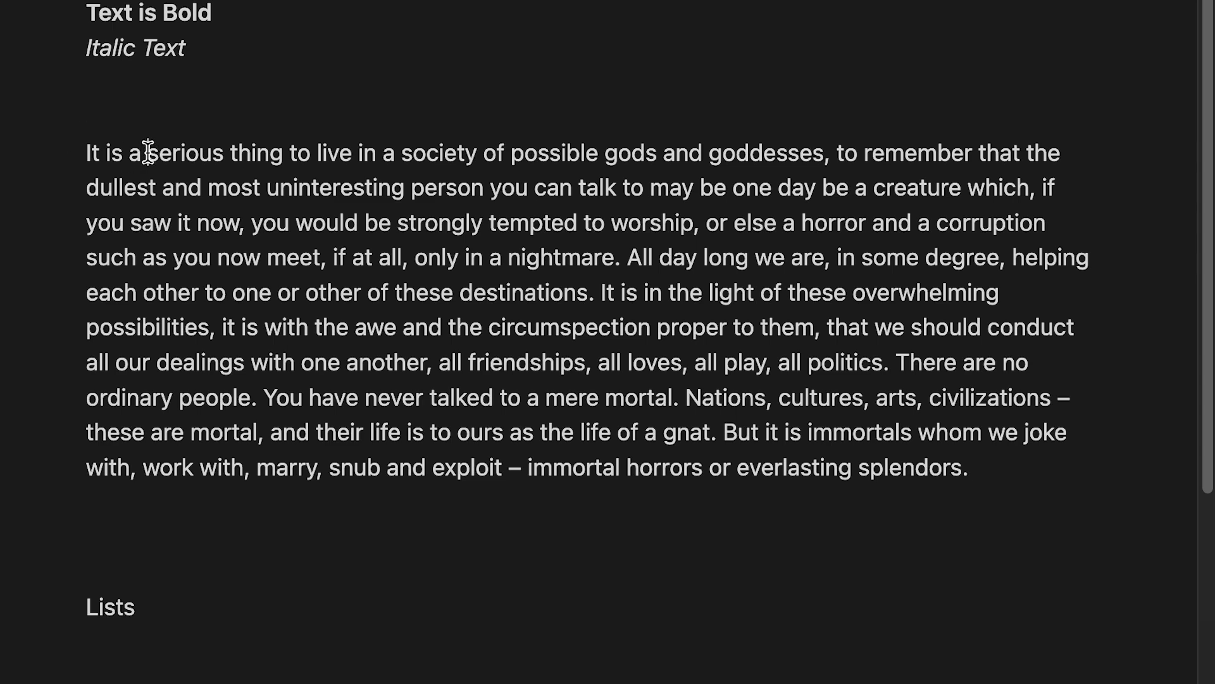
# - Make the words 'serious thing' in the paragraph bold
pyautogui.moveTo(146, 153); pyautogui.dragTo(283, 153)
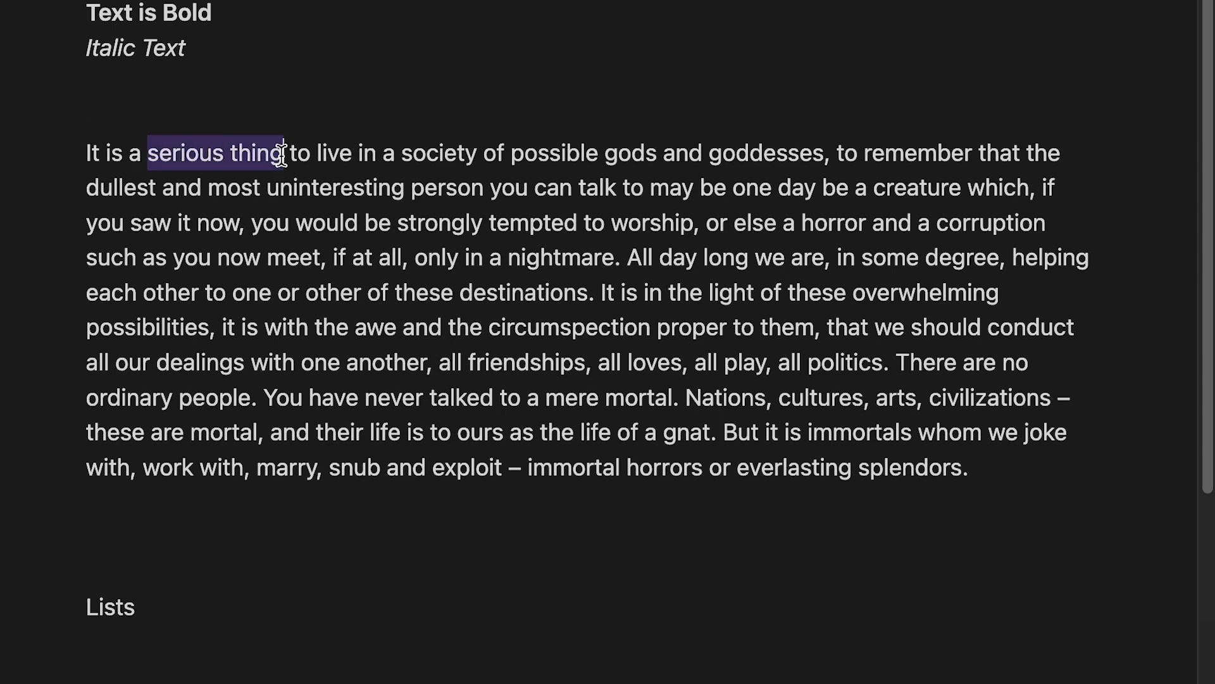
pyautogui.write('*')
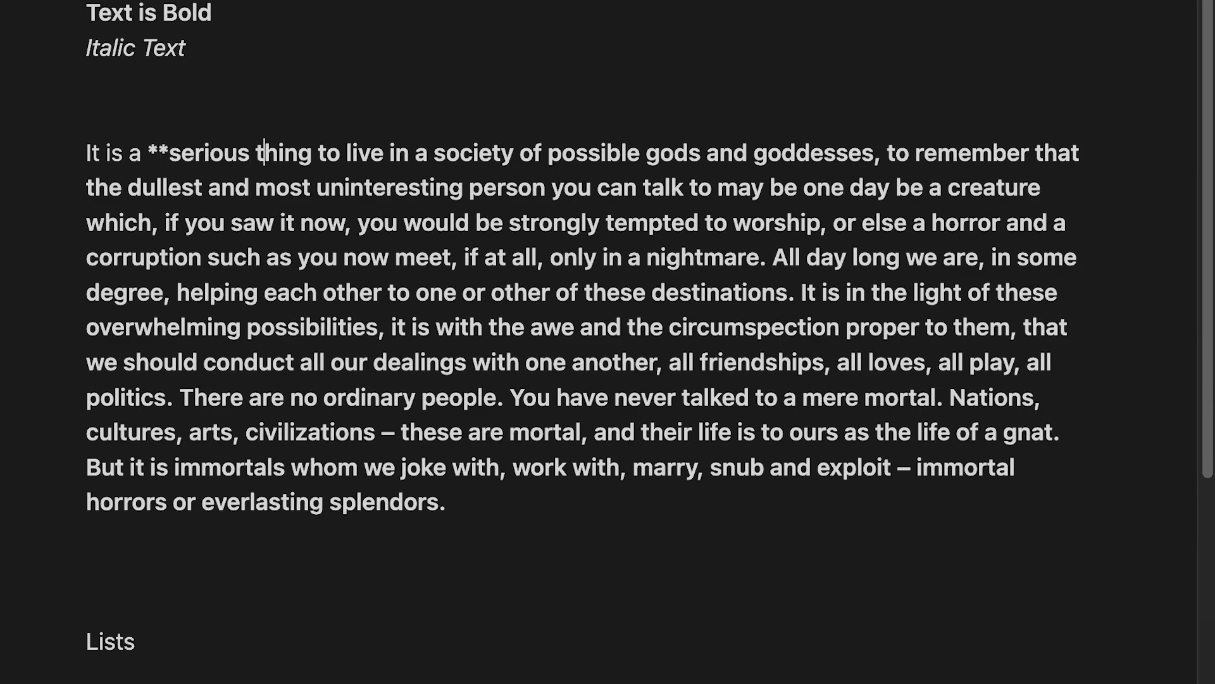
pyautogui.write('**')
pyautogui.click(588, 82)
pyautogui.write('==te')
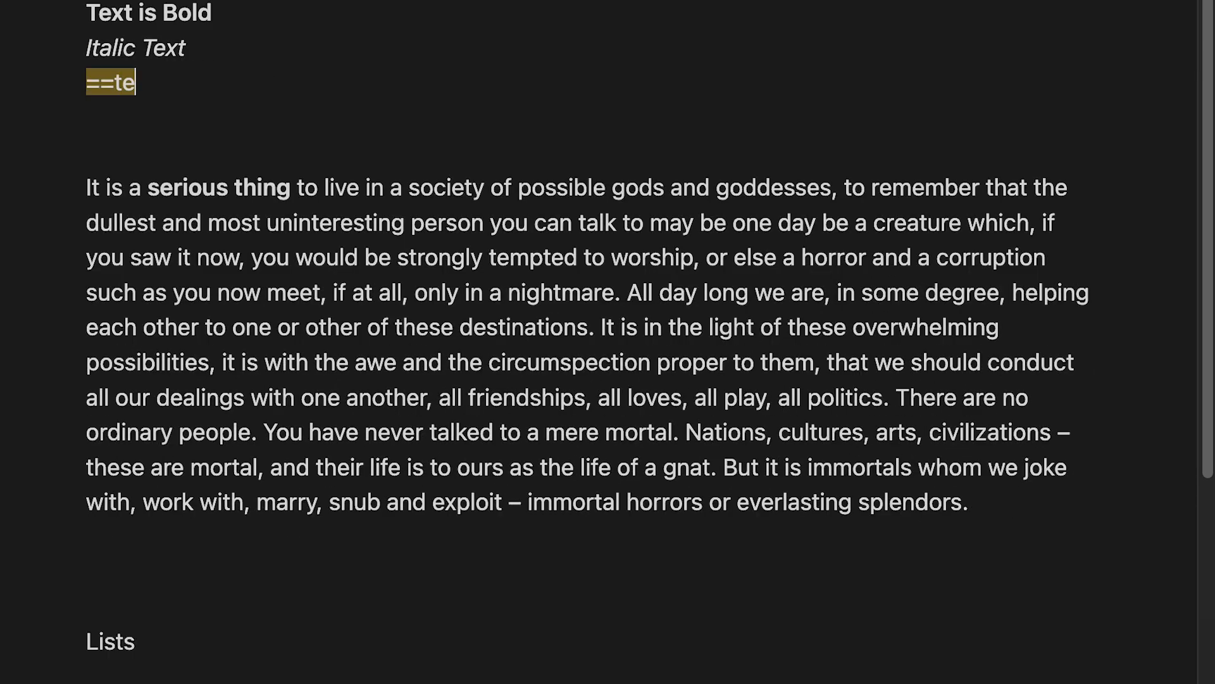
# - Add a highlighted ==text== line and highlight the paragraph's closing sentences
pyautogui.write('xt')
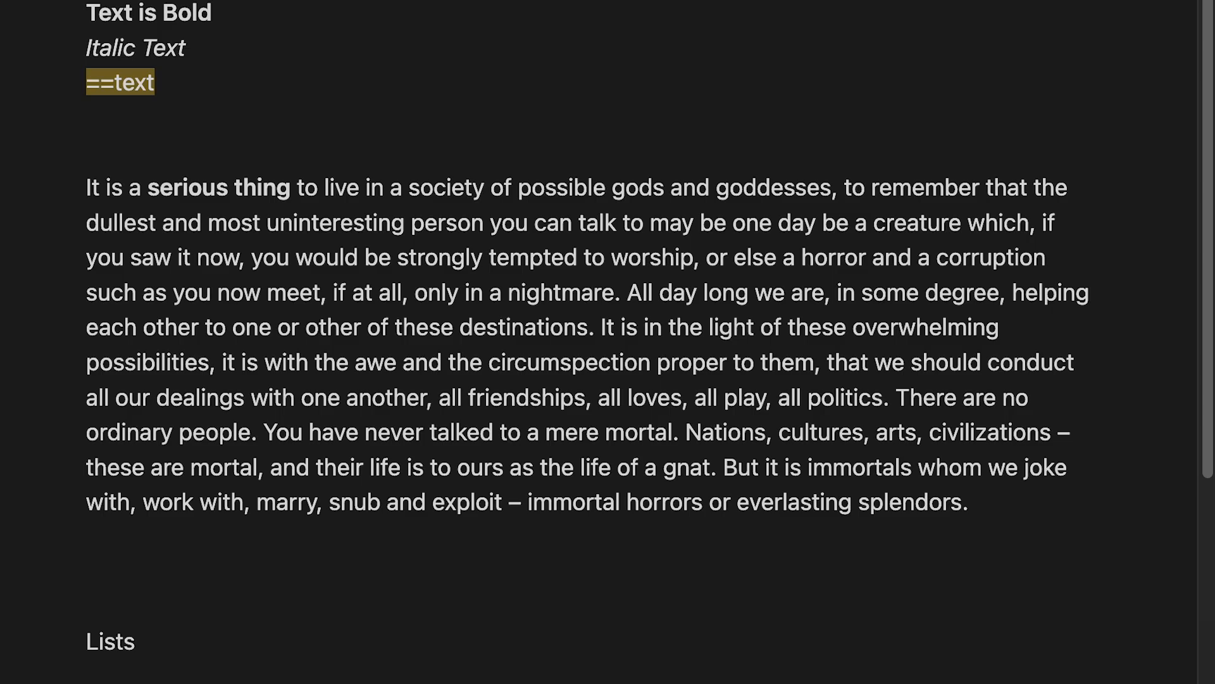
pyautogui.write('==')
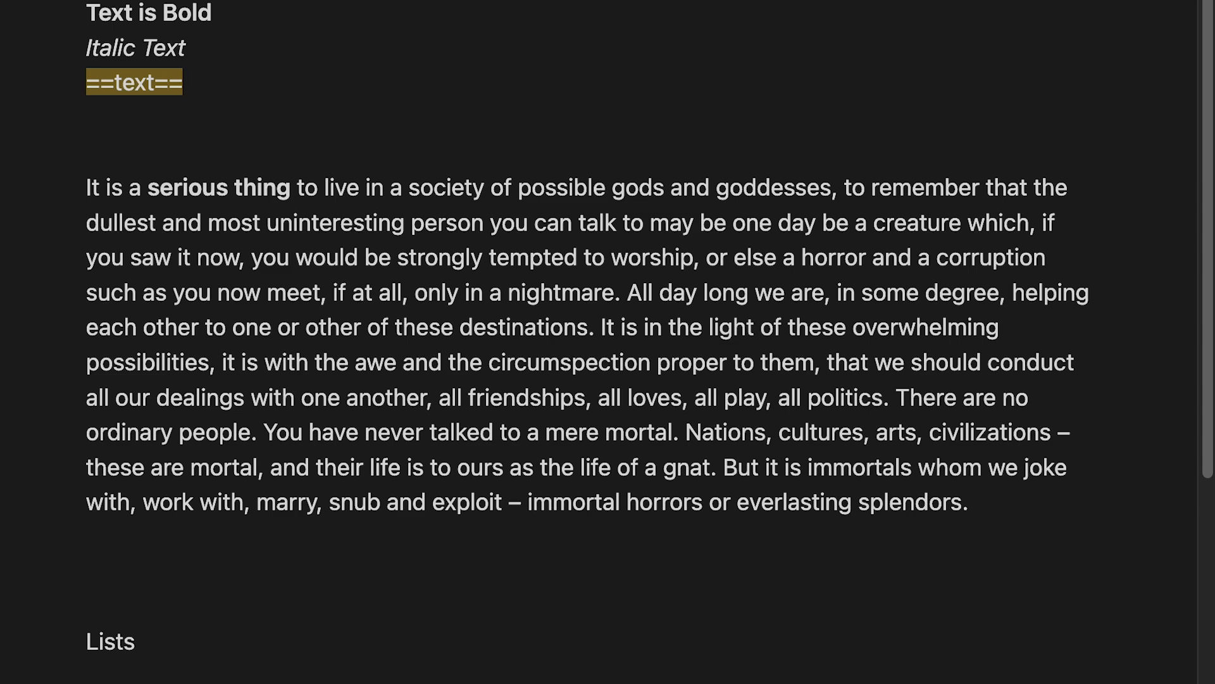
pyautogui.click(171, 12)
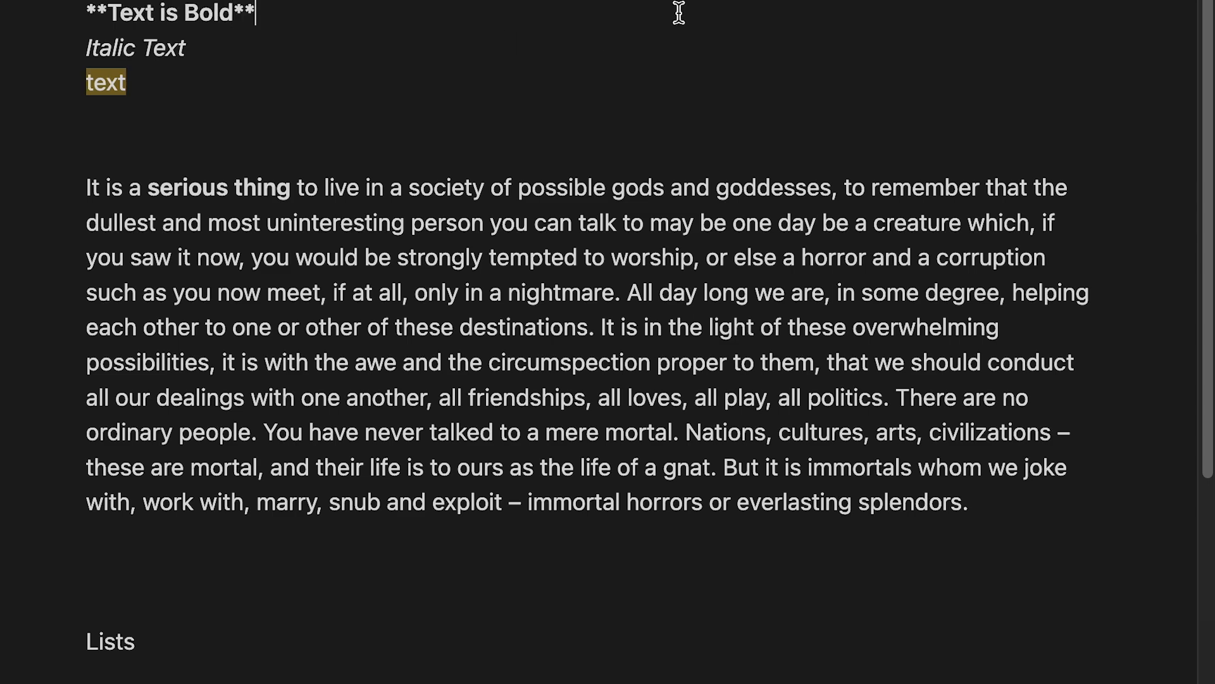
pyautogui.moveTo(268, 430)
pyautogui.write('==')
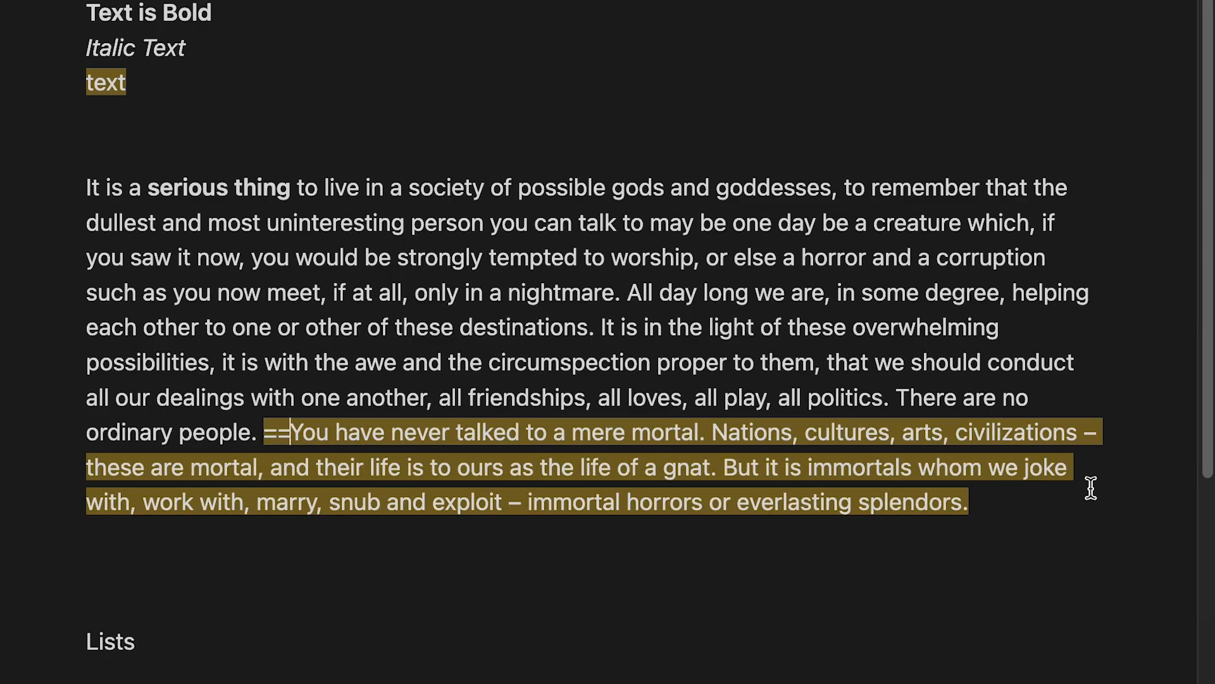
pyautogui.moveTo(945, 508)
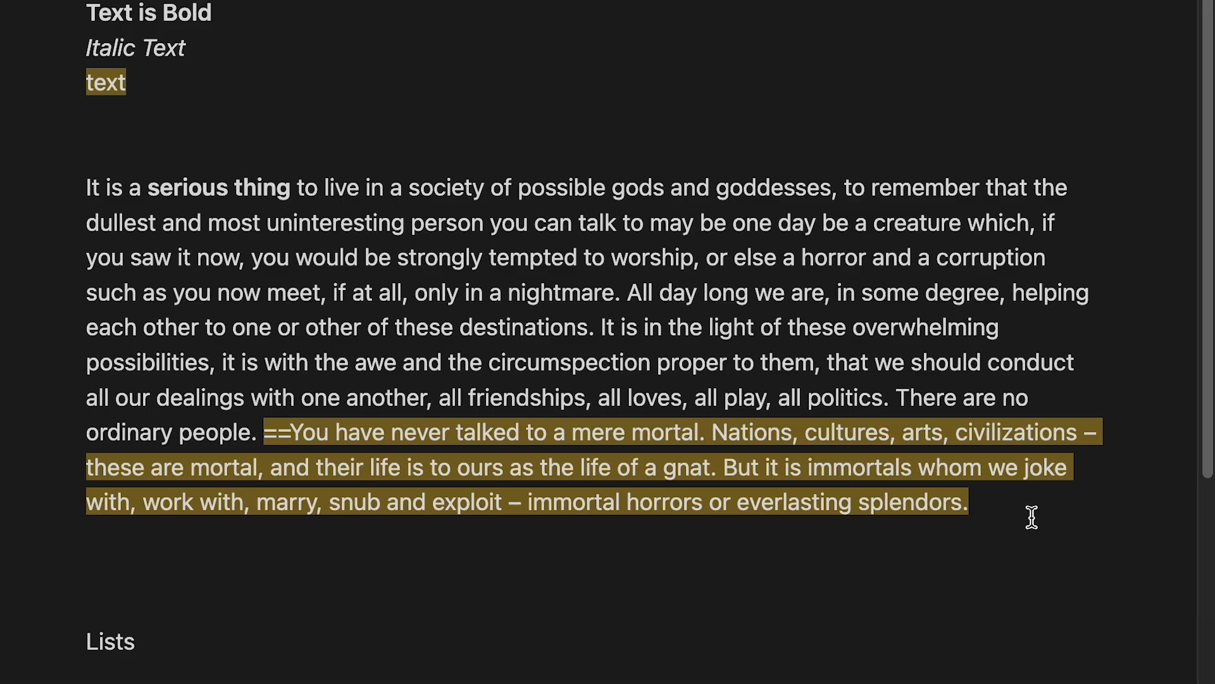
pyautogui.press('Backspace')
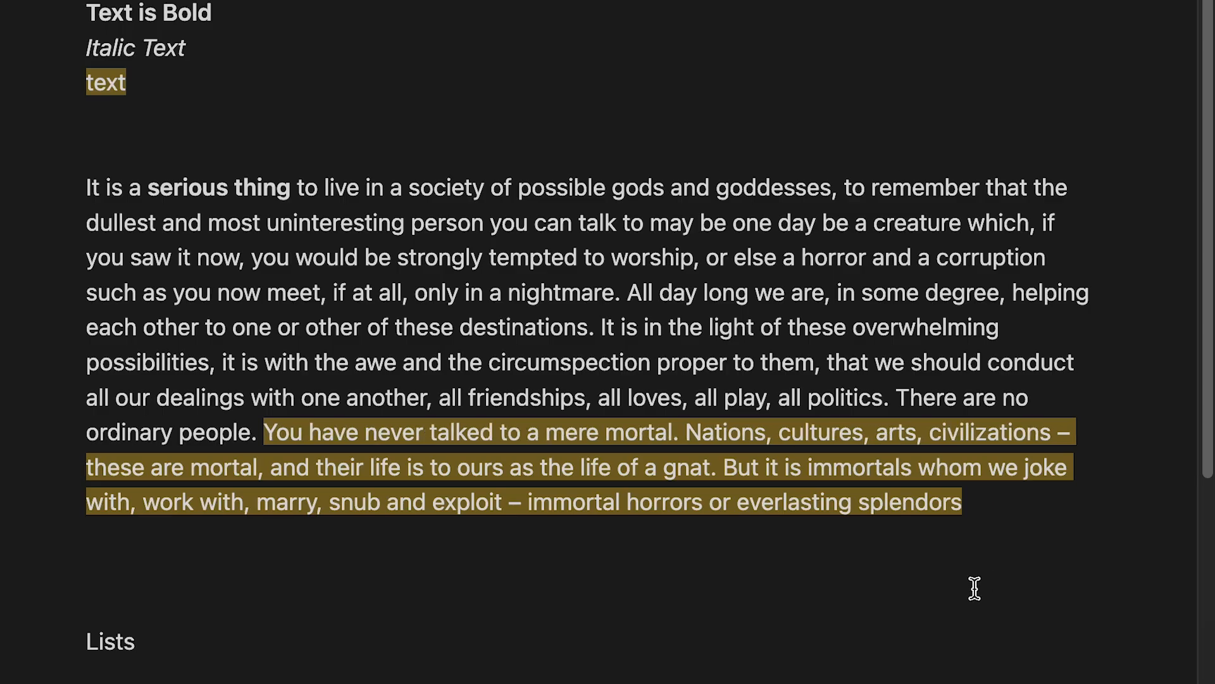
pyautogui.scroll(3)
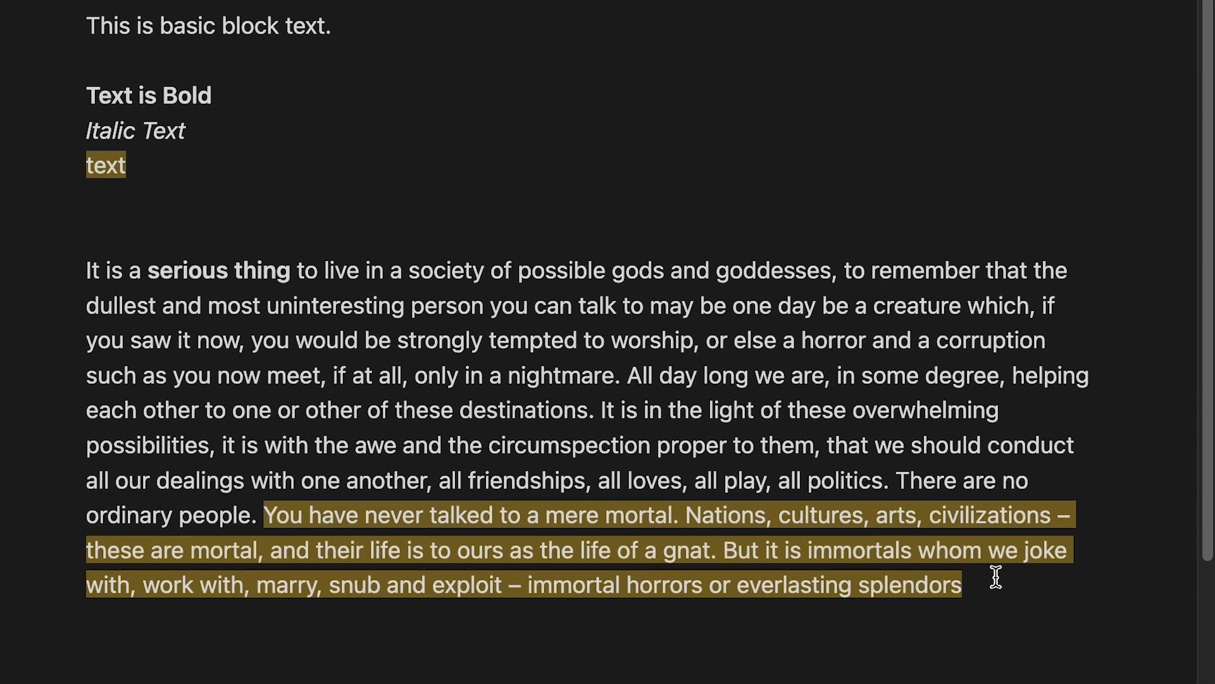
# - Add a ~~strikethrough~~ line under the highlighted word
pyautogui.scroll(3)
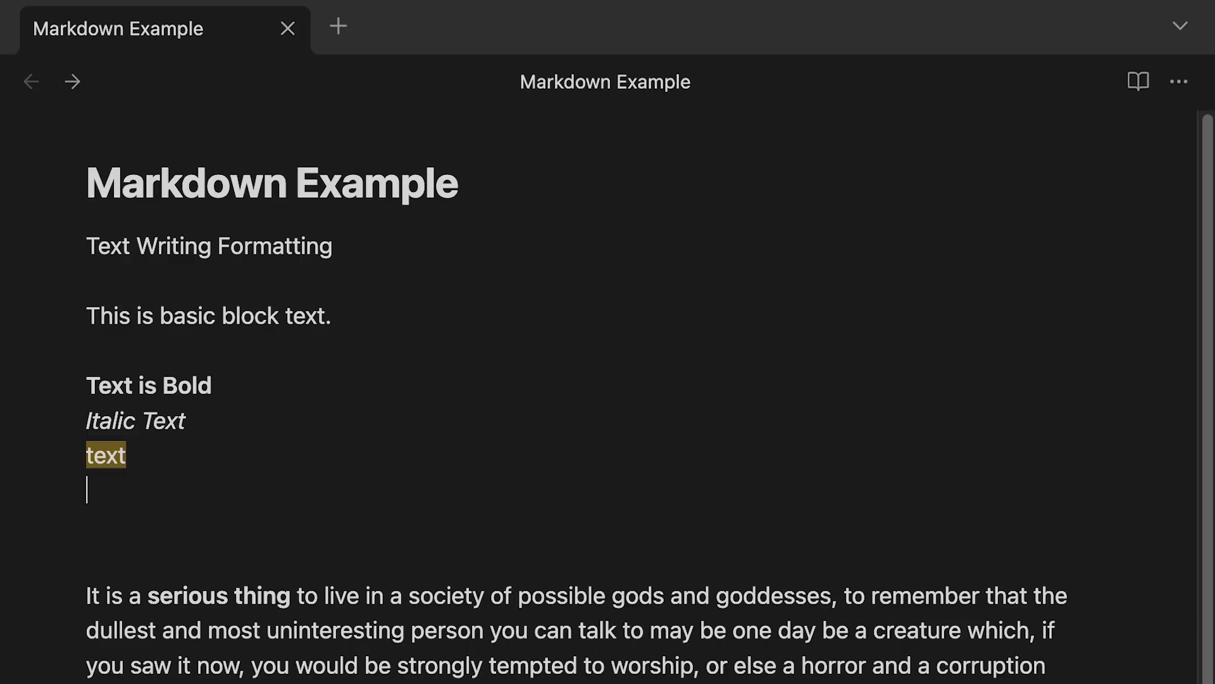
pyautogui.write('~~')
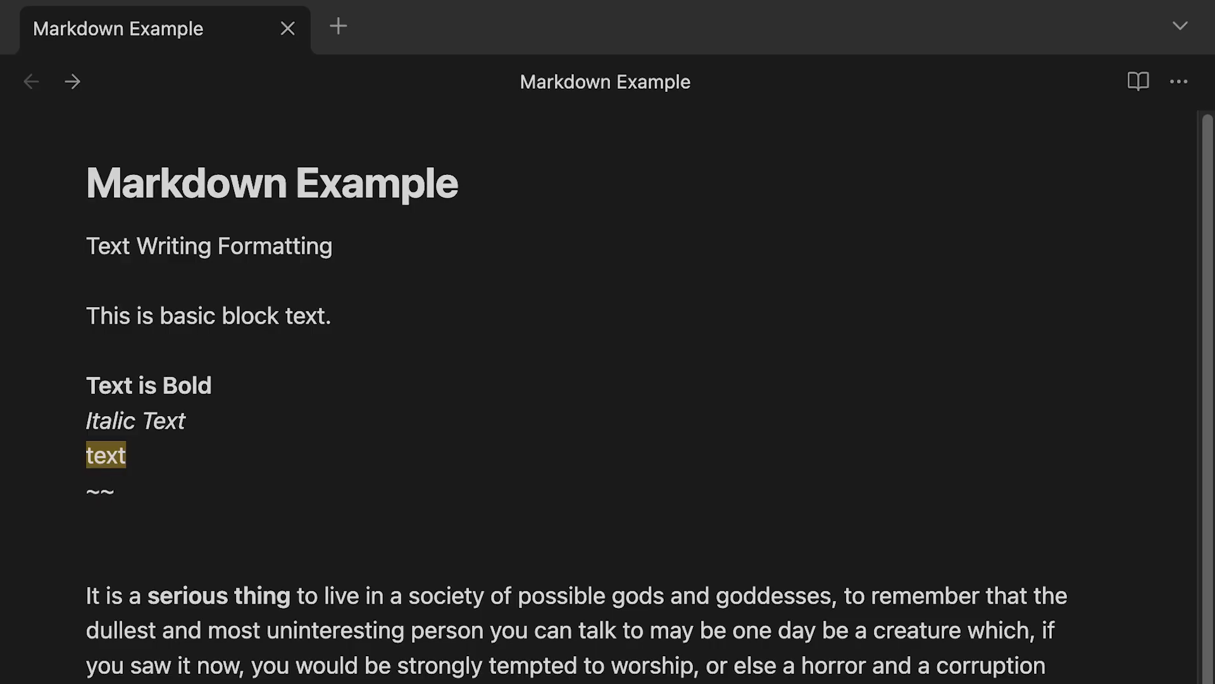
pyautogui.write('strike')
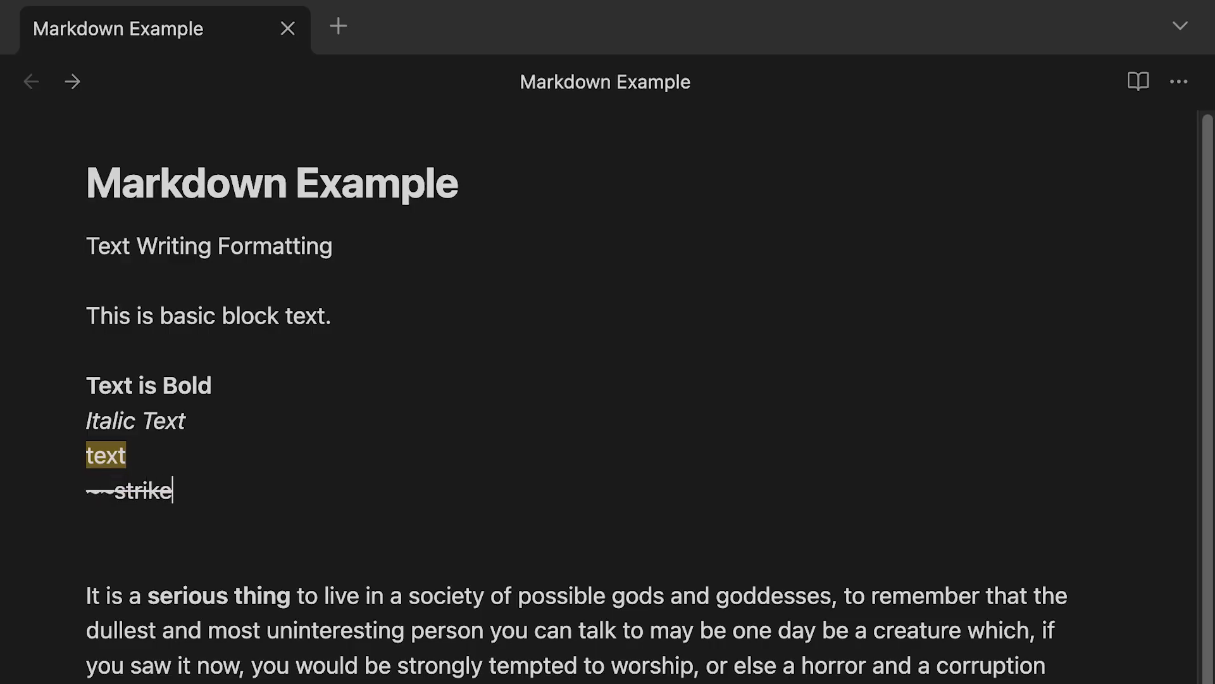
pyautogui.write('through~~')
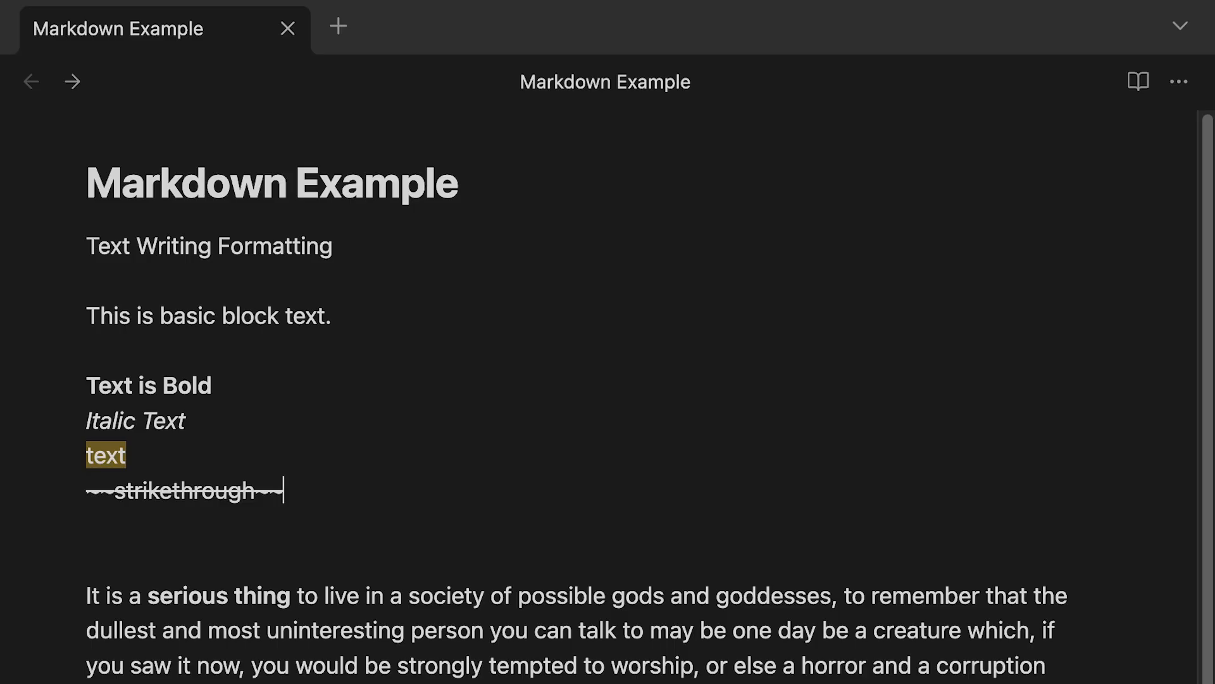
# - Add a '> Type your quote' line and turn the long paragraph into a block quote
pyautogui.scroll(-3)
pyautogui.write('>')
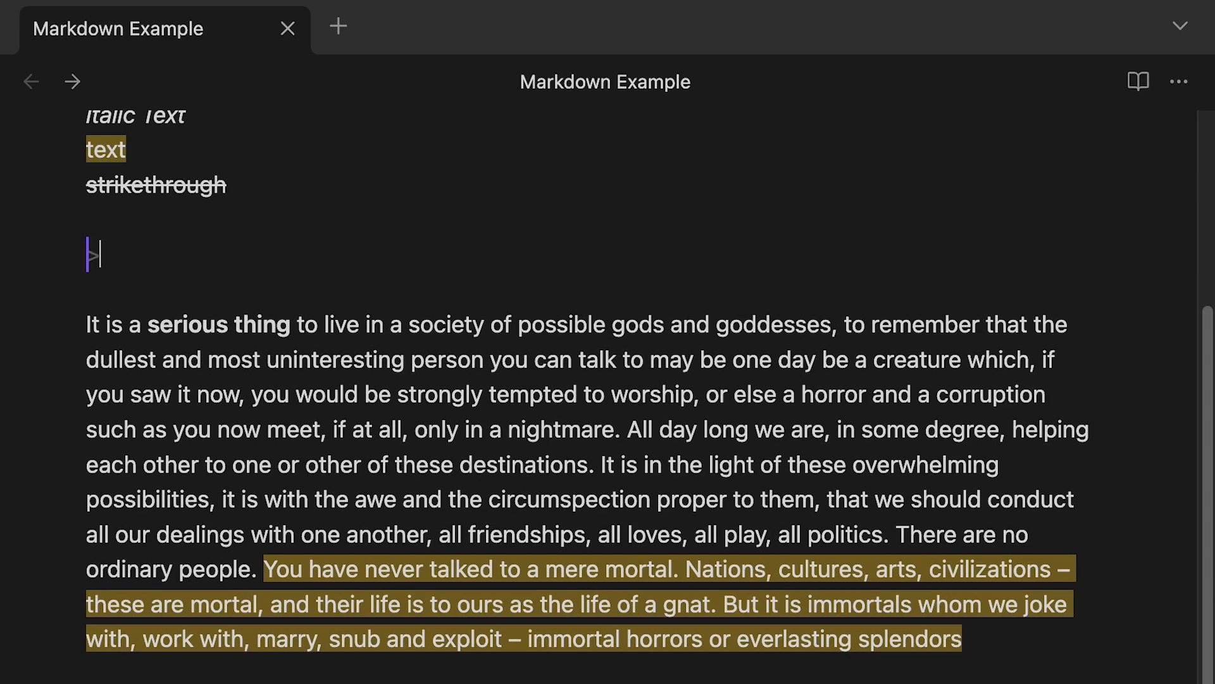
pyautogui.write('Typoe your QU')
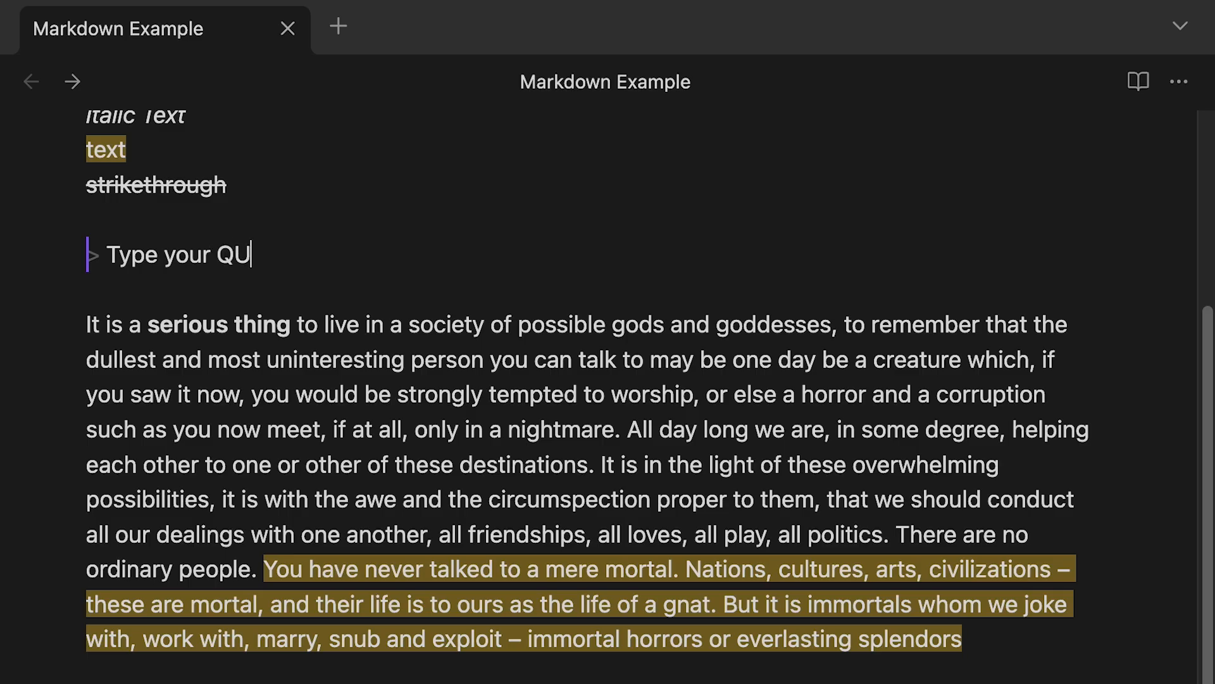
pyautogui.write('ote')
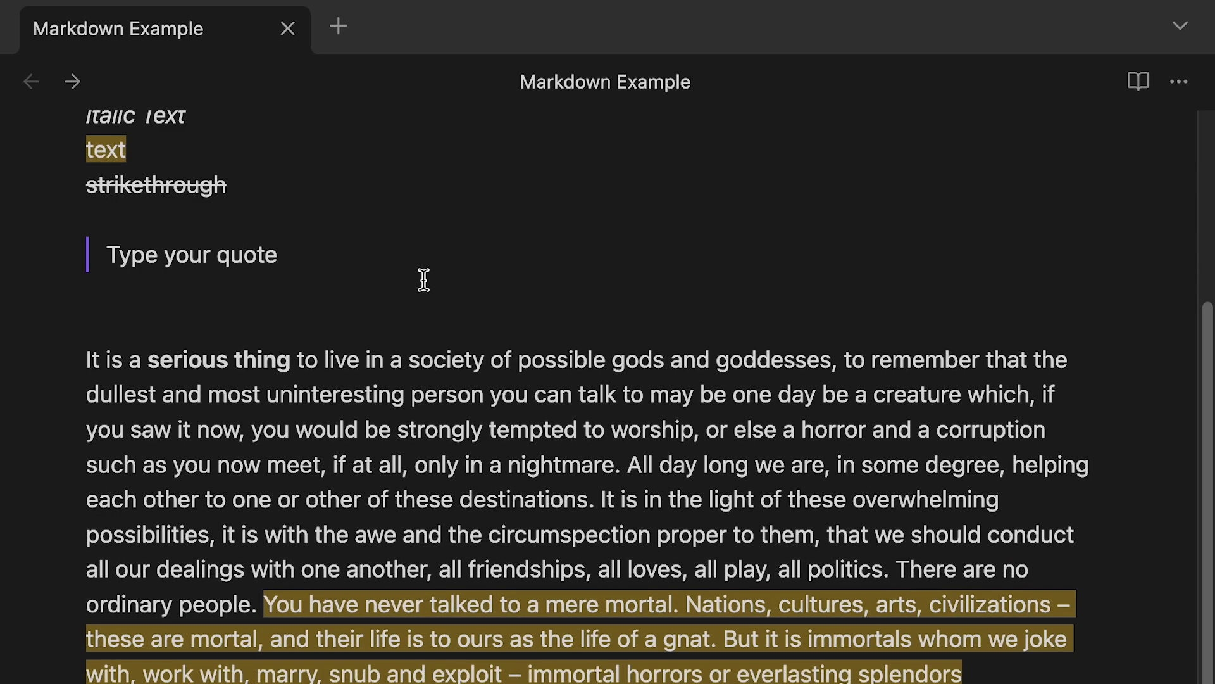
pyautogui.scroll(-3)
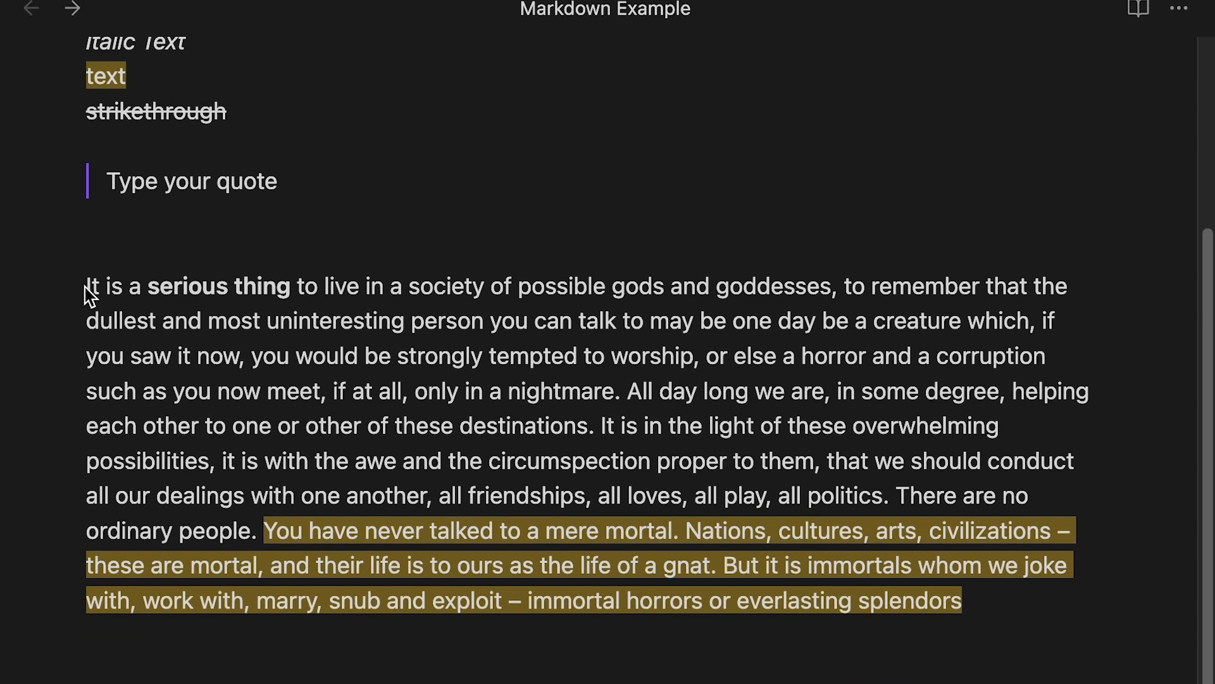
pyautogui.scroll(-3)
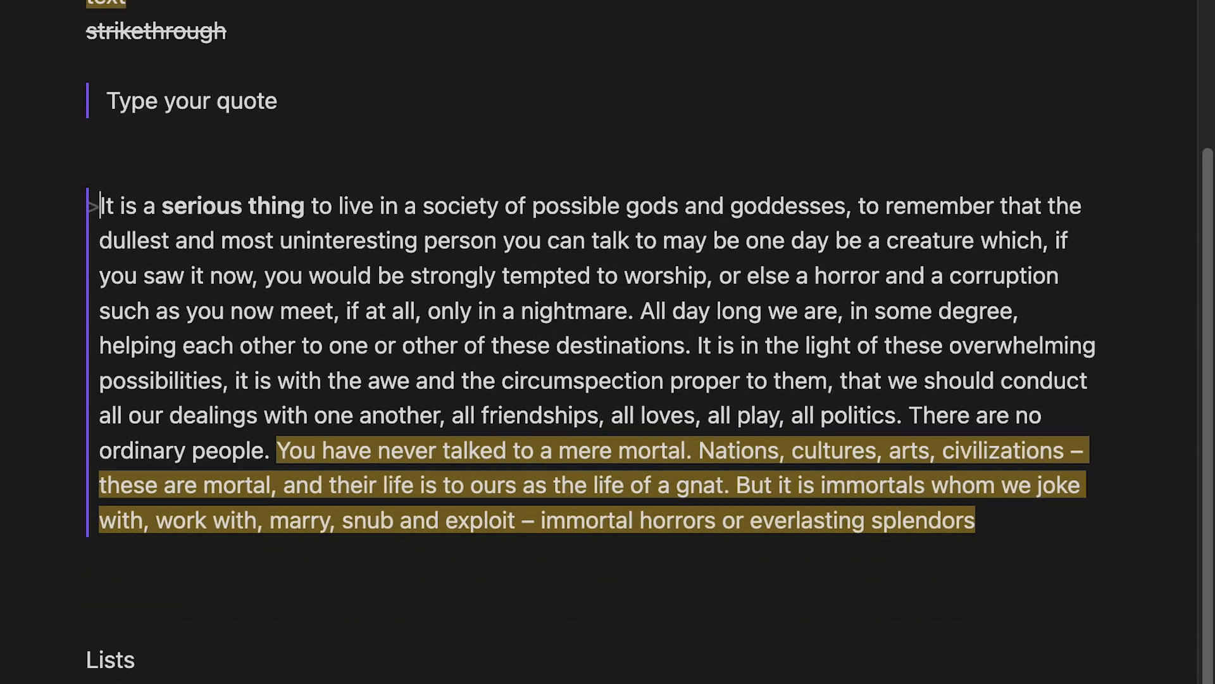
pyautogui.moveTo(891, 500)
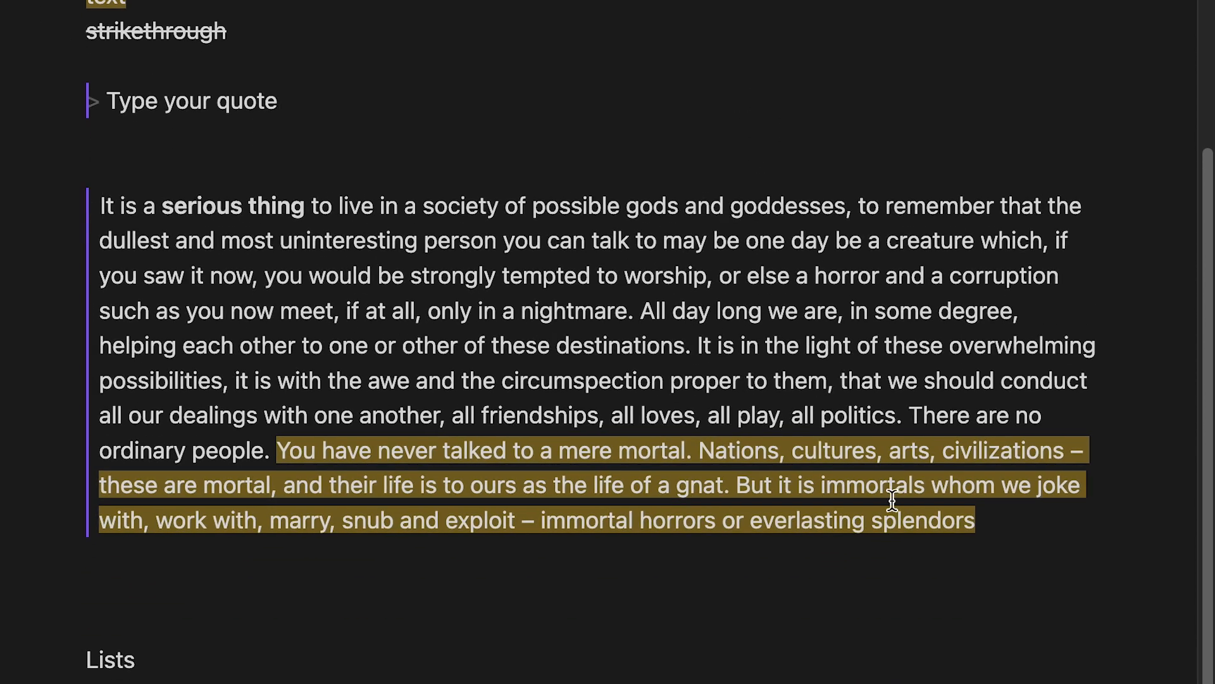
pyautogui.scroll(-3)
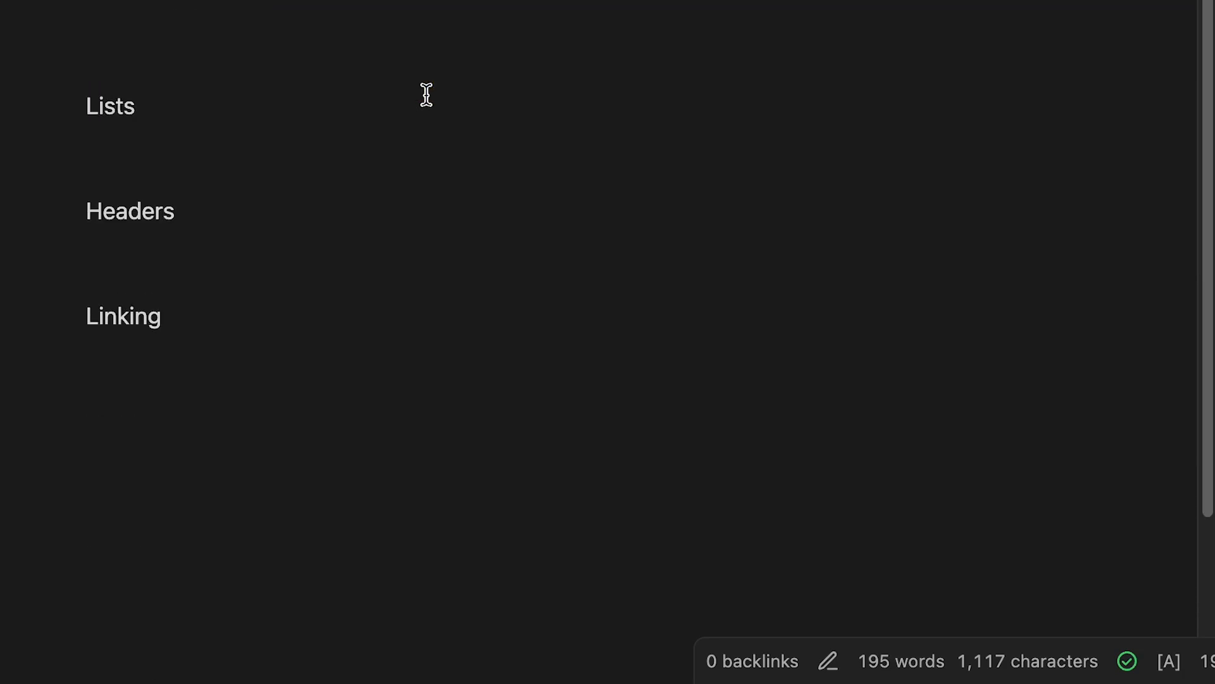
# - Add Bullet List, Numbered List and To-Do List labels under the Lists section
pyautogui.press('Return')
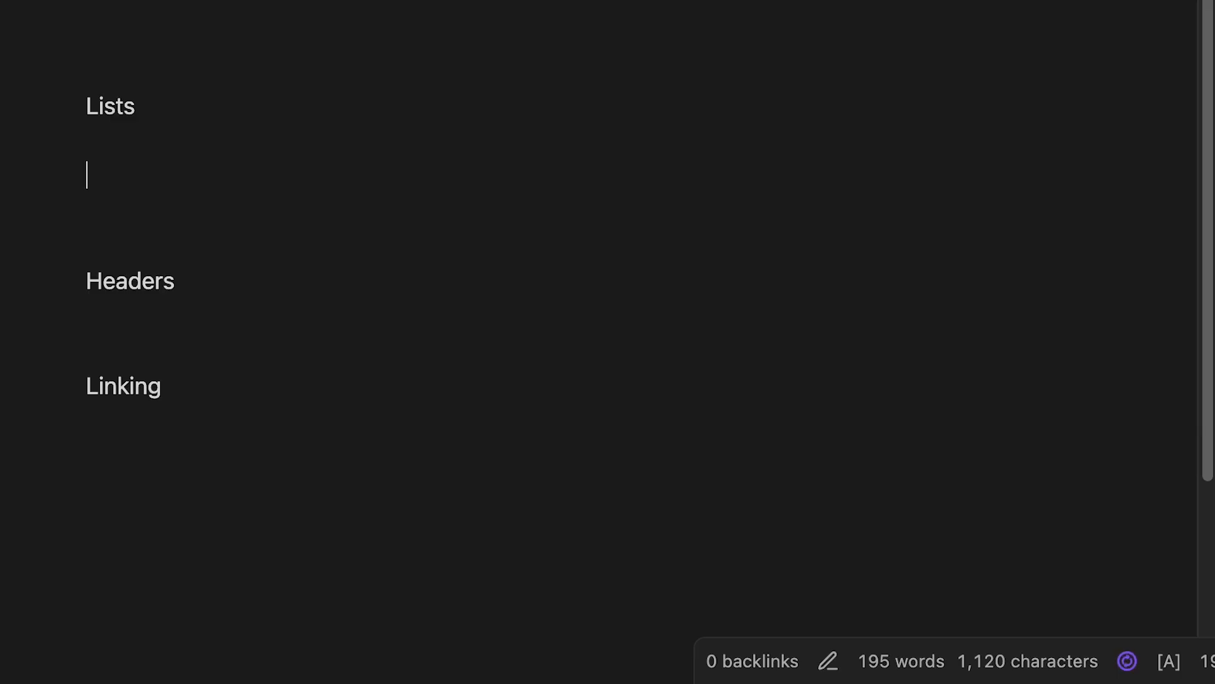
pyautogui.write('Bullet List')
pyautogui.write('Numbered List')
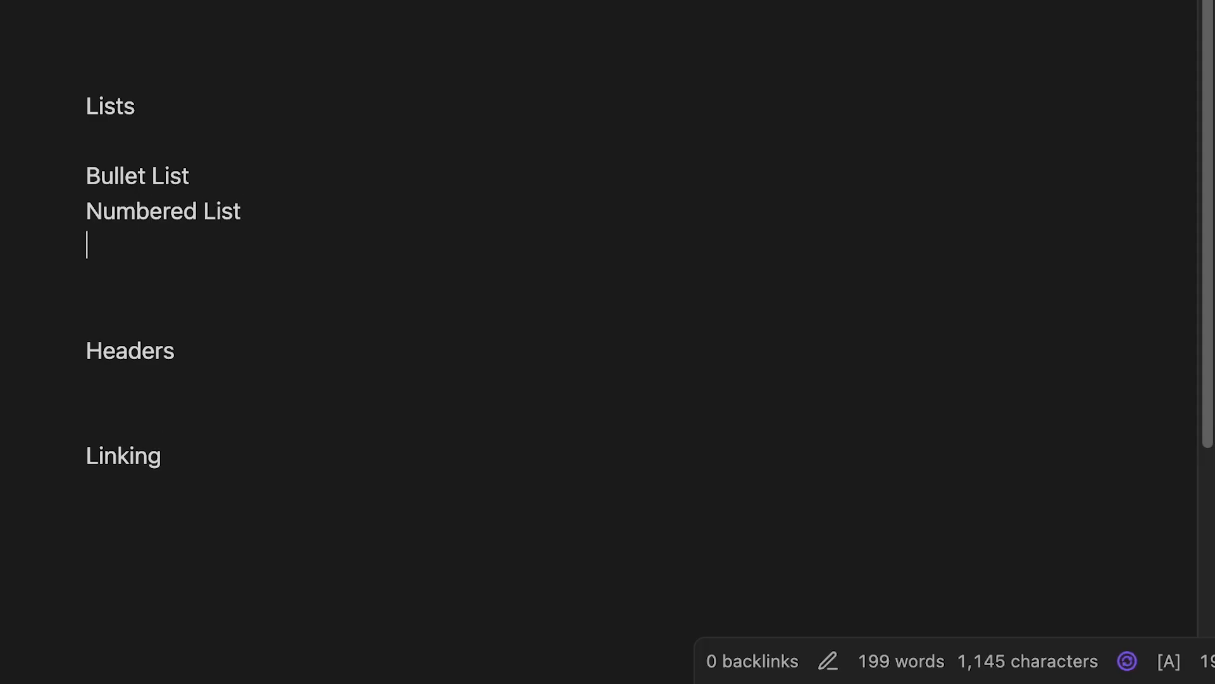
pyautogui.write('To')
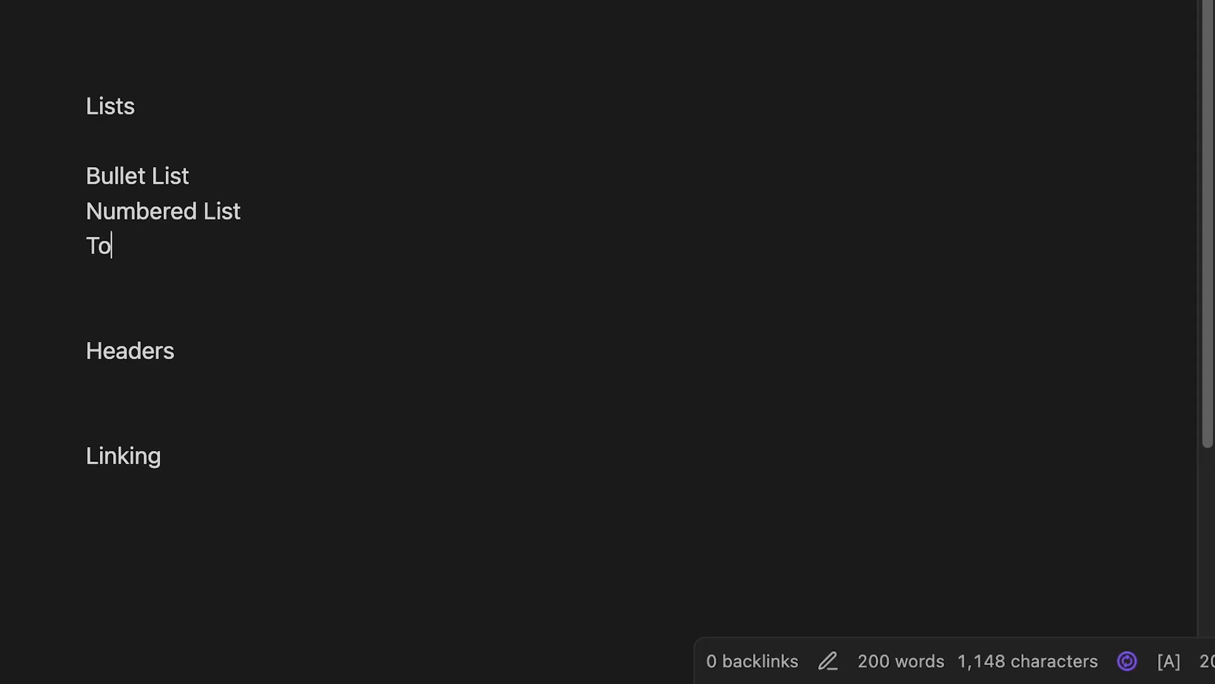
pyautogui.write('-Do List')
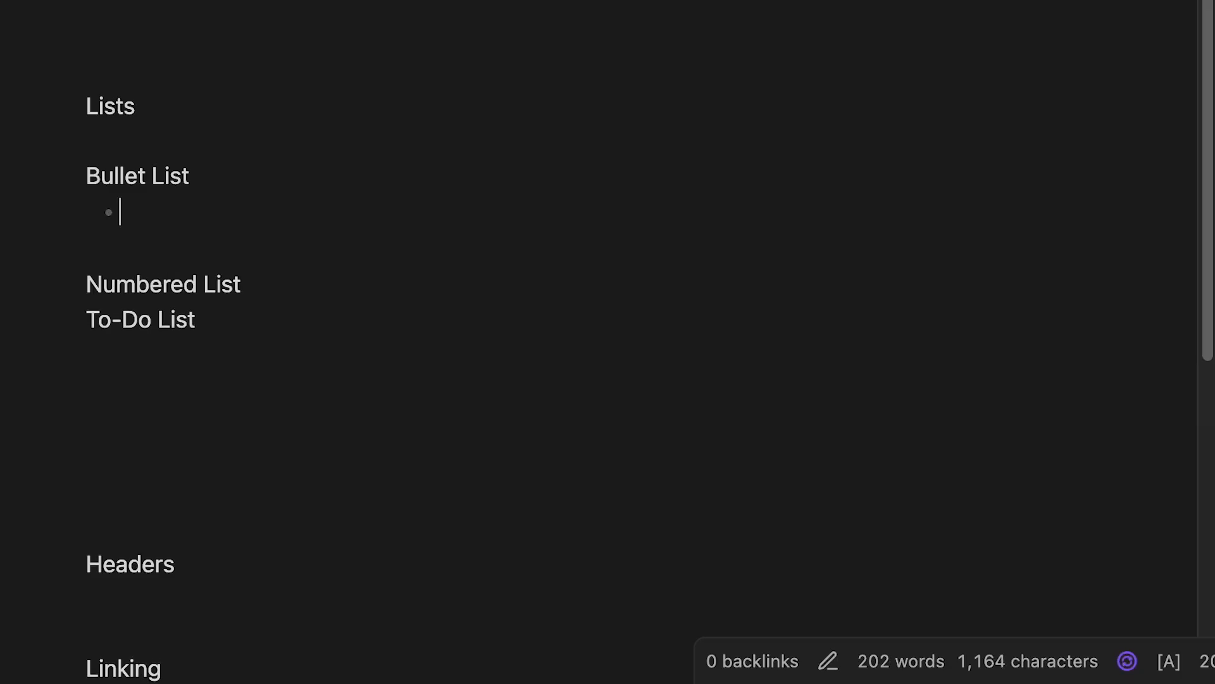
# - Create bullets Item 1, Item 2 and 'Item in your bullet List' under Bullet List
pyautogui.write('Item 1')
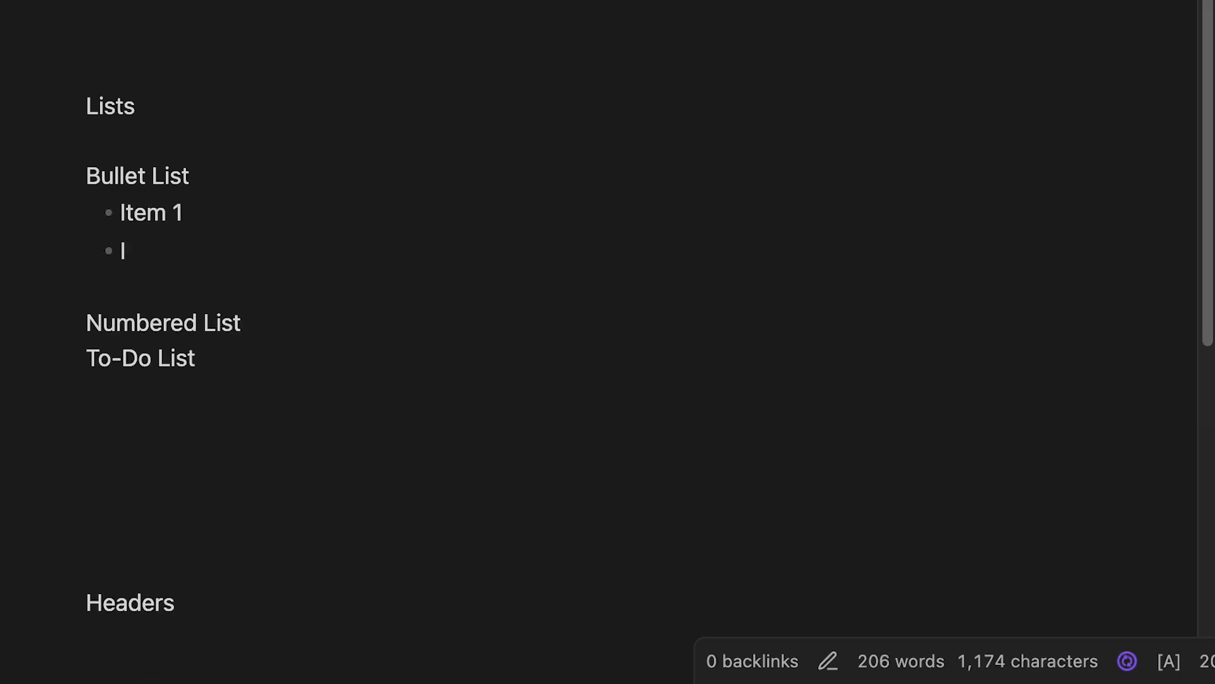
pyautogui.write('Item 2')
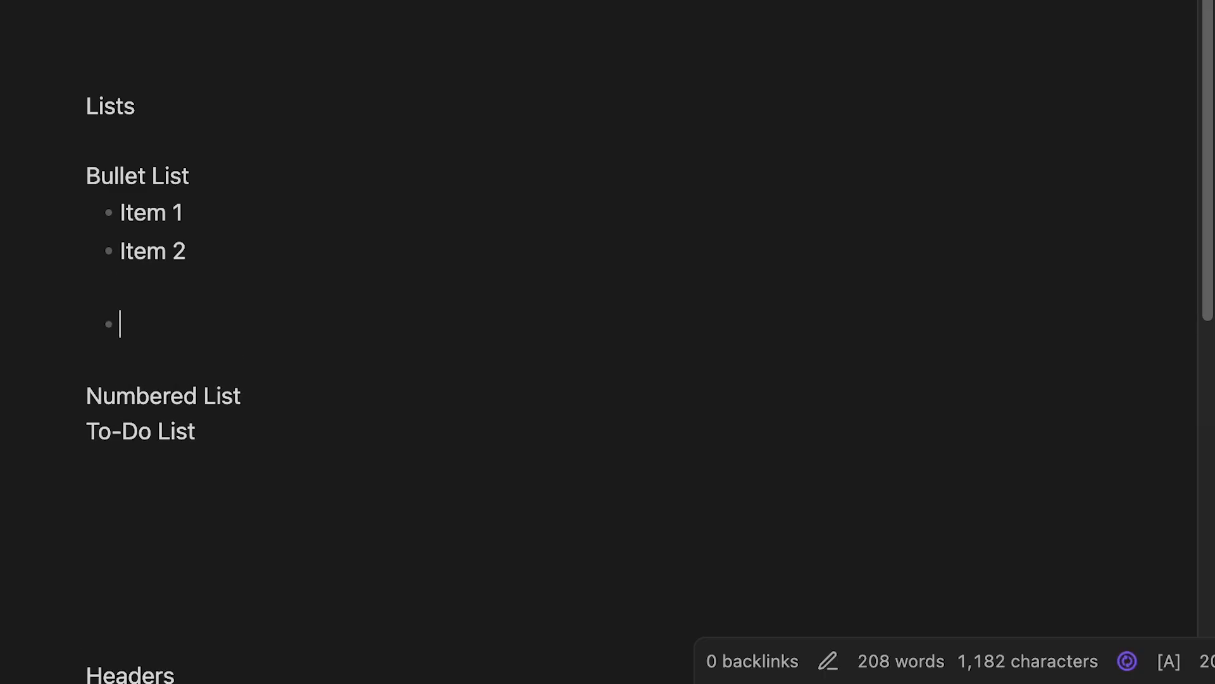
pyautogui.write('Ty')
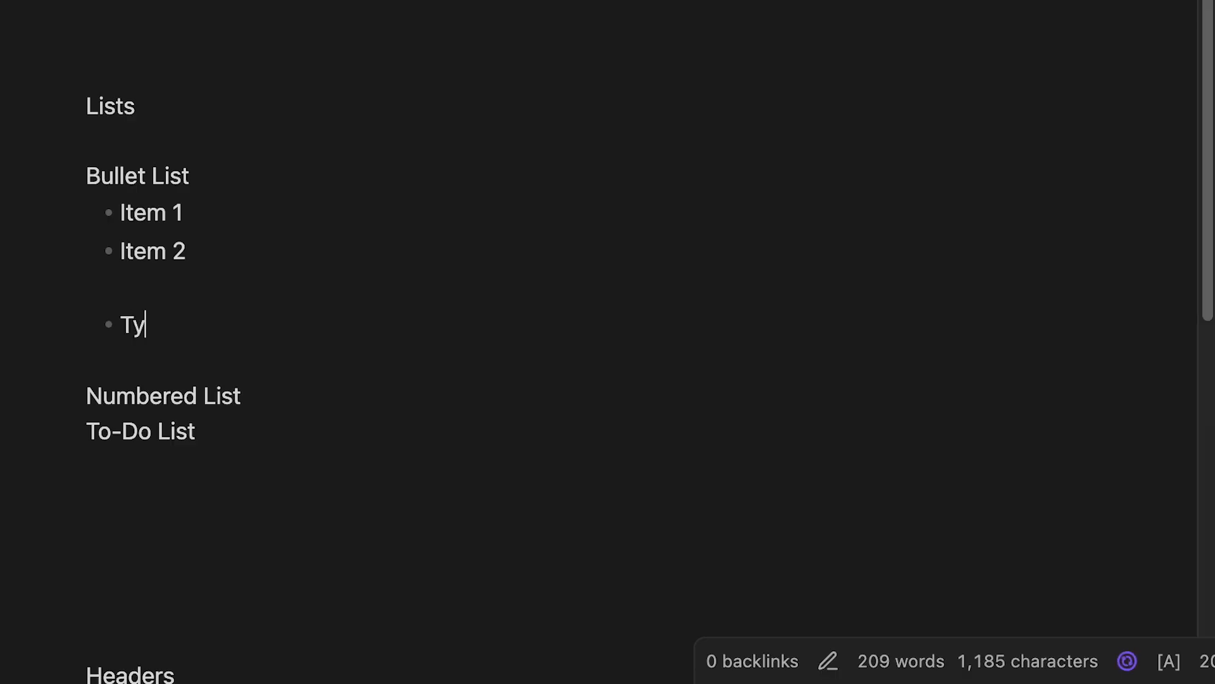
pyautogui.write('in your bu')
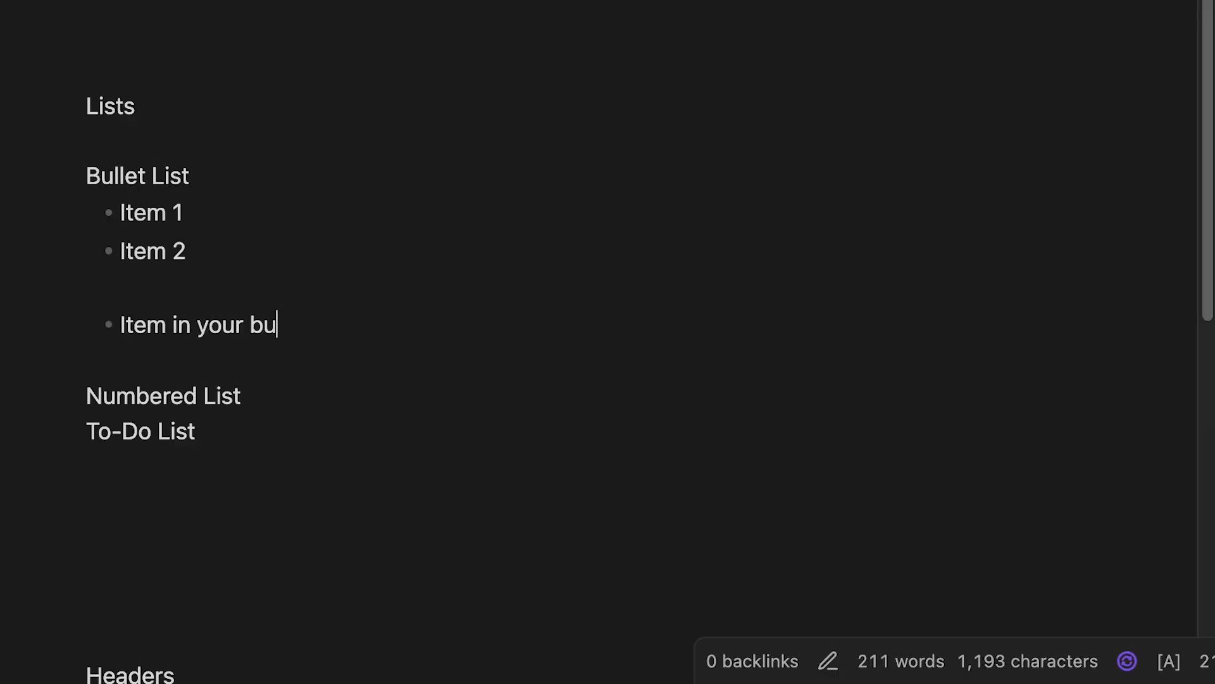
pyautogui.write('llet List')
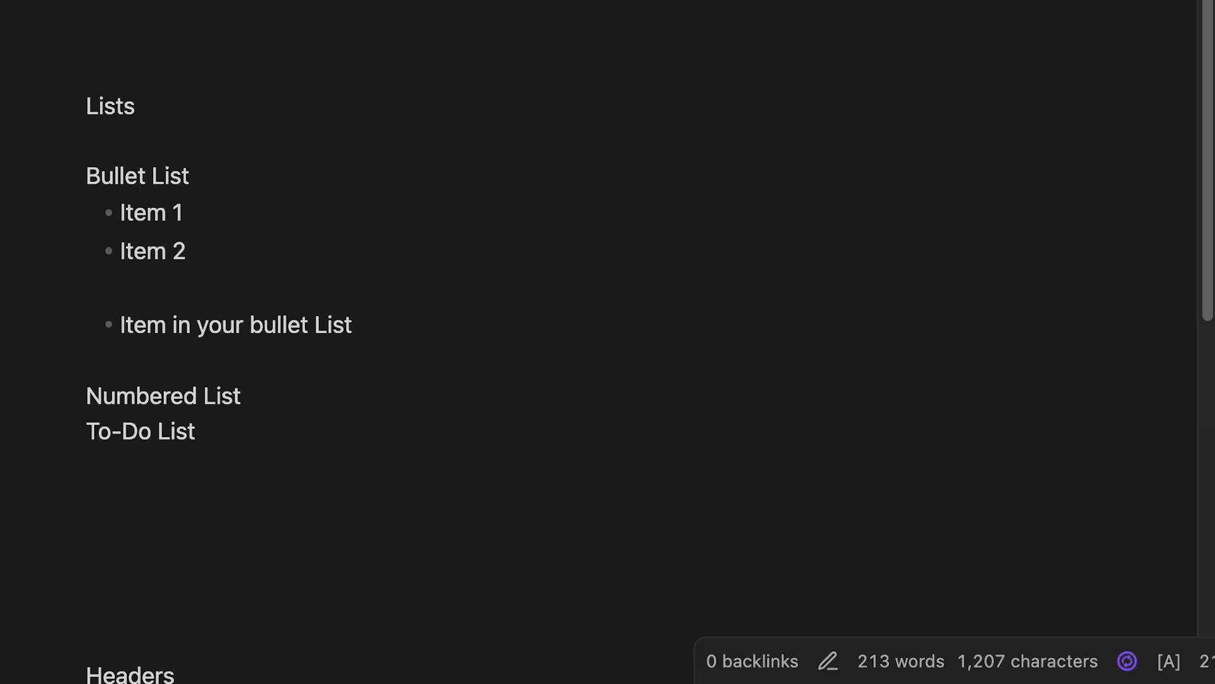
pyautogui.moveTo(277, 410)
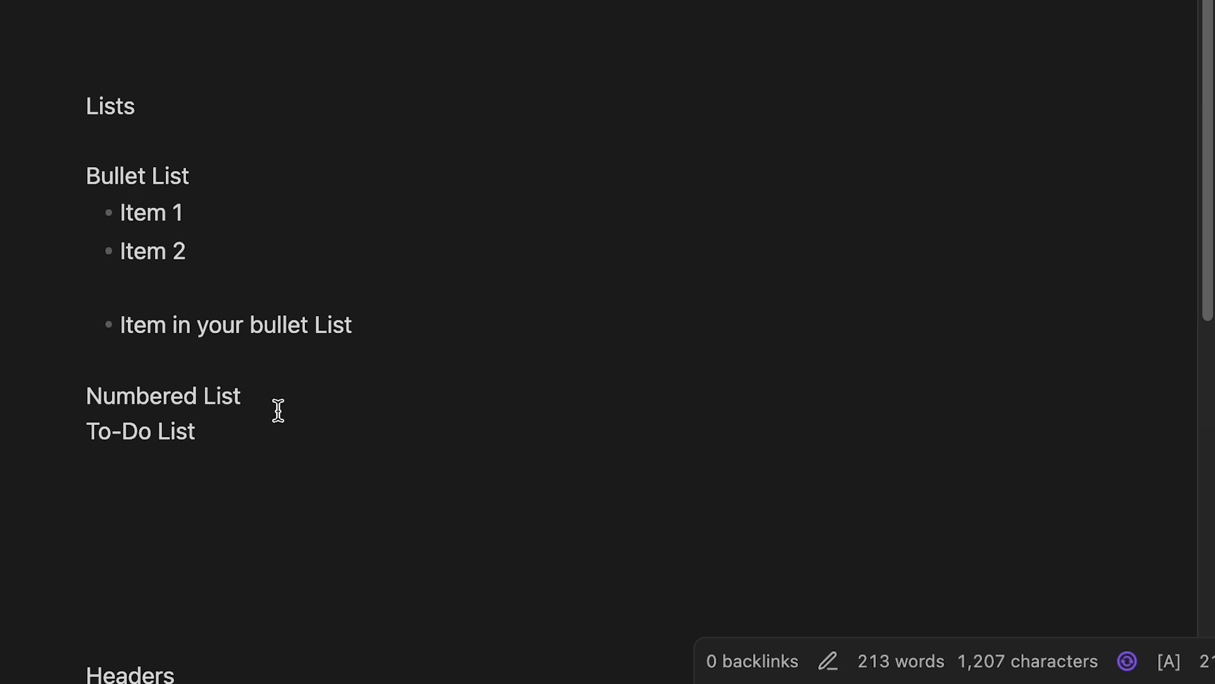
# - Write an ordered list of Item 1, Item 2 and Item 3 under Numbered List
pyautogui.write('1.')
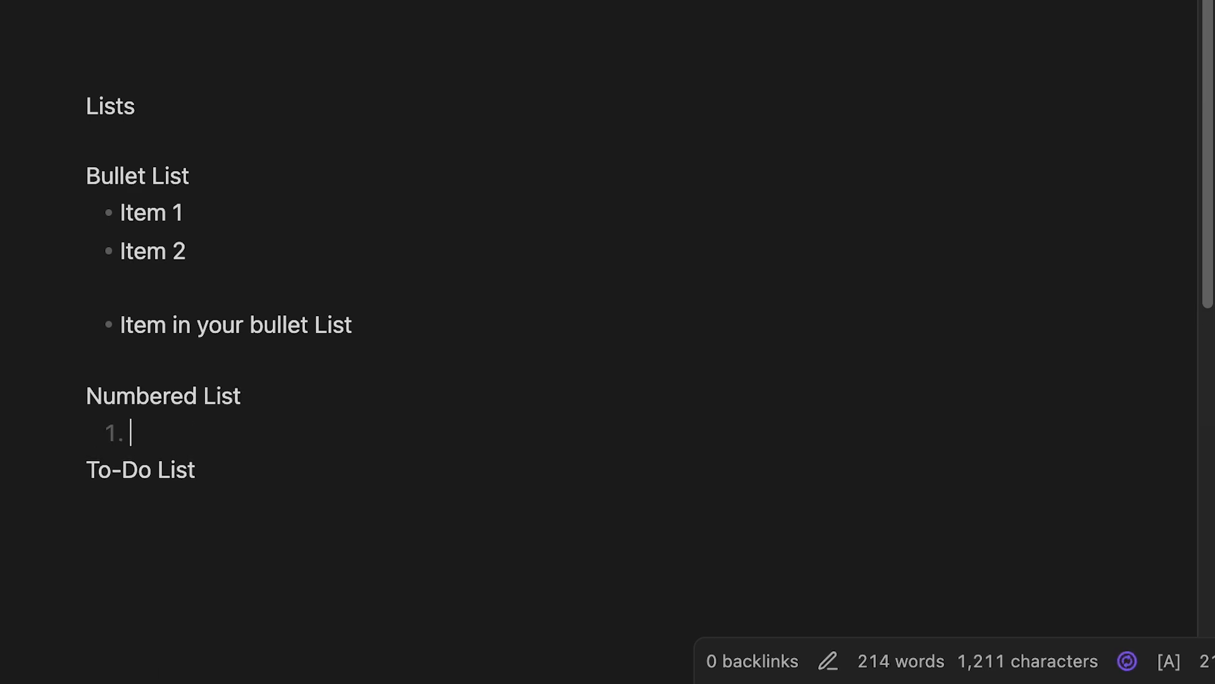
pyautogui.write('L')
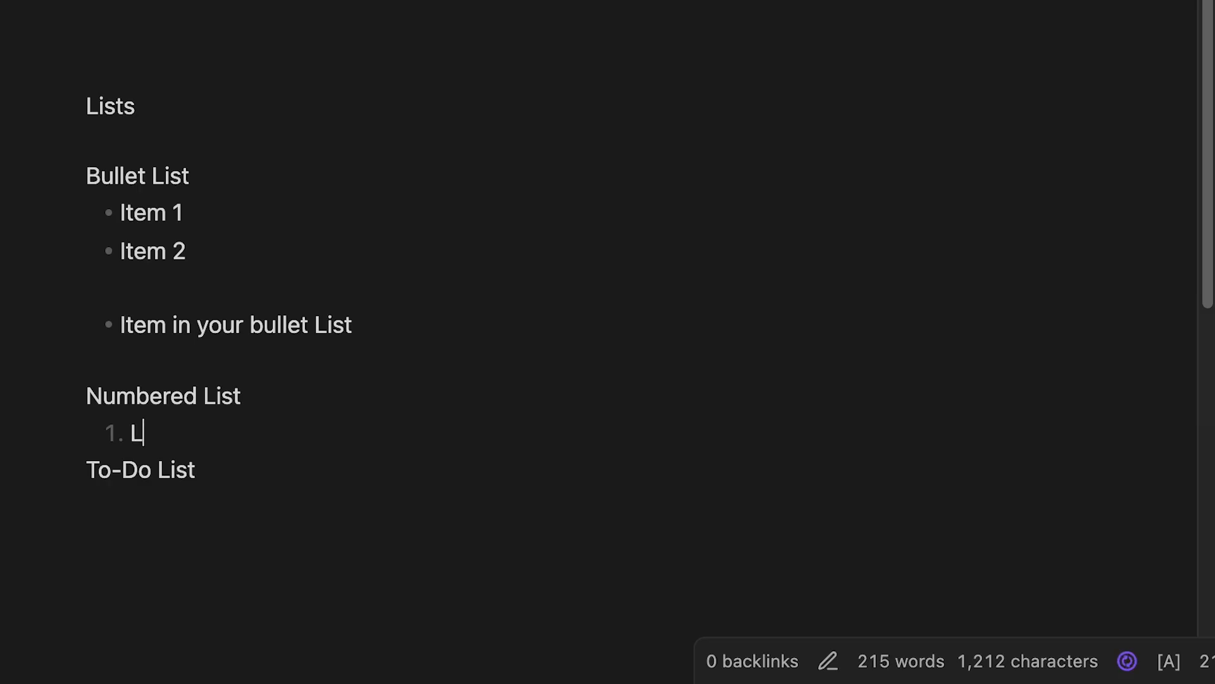
pyautogui.write('tem 1')
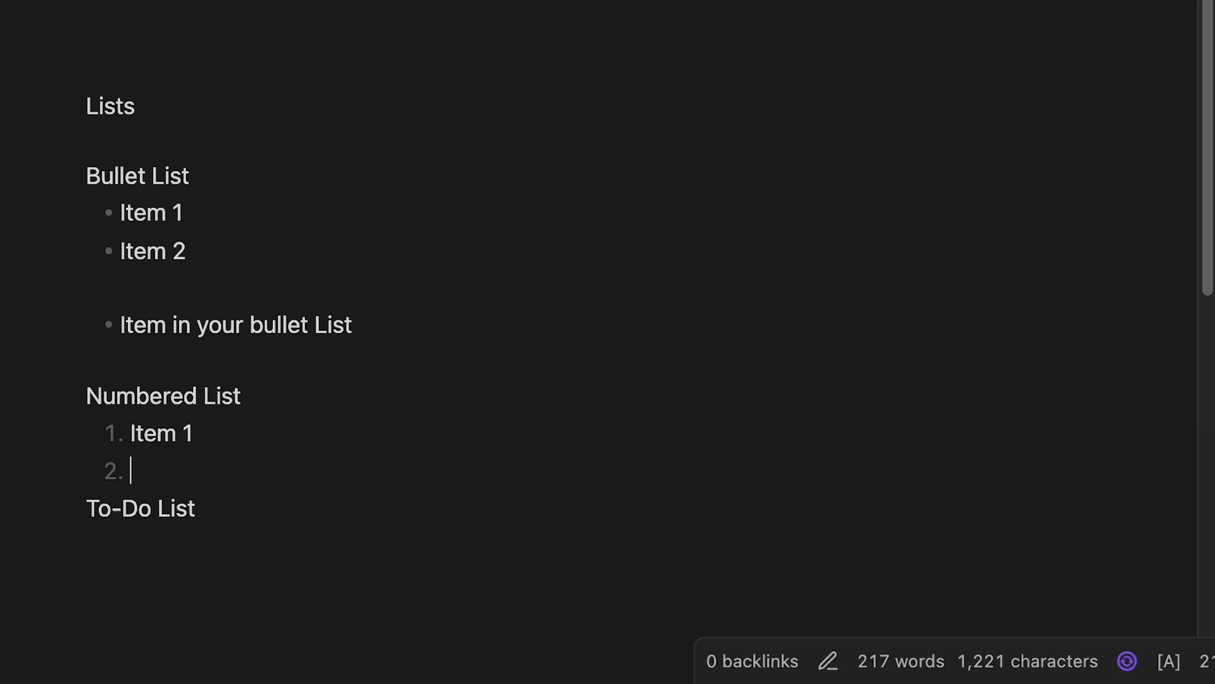
pyautogui.write('Item2')
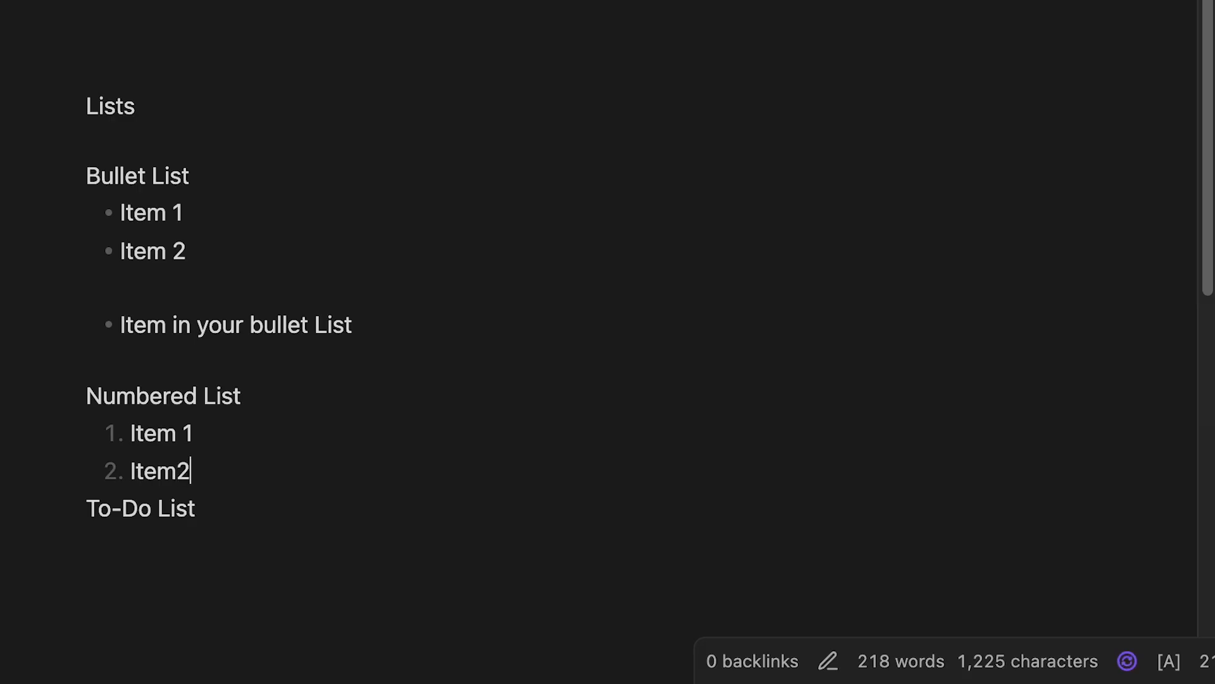
pyautogui.press('enter')
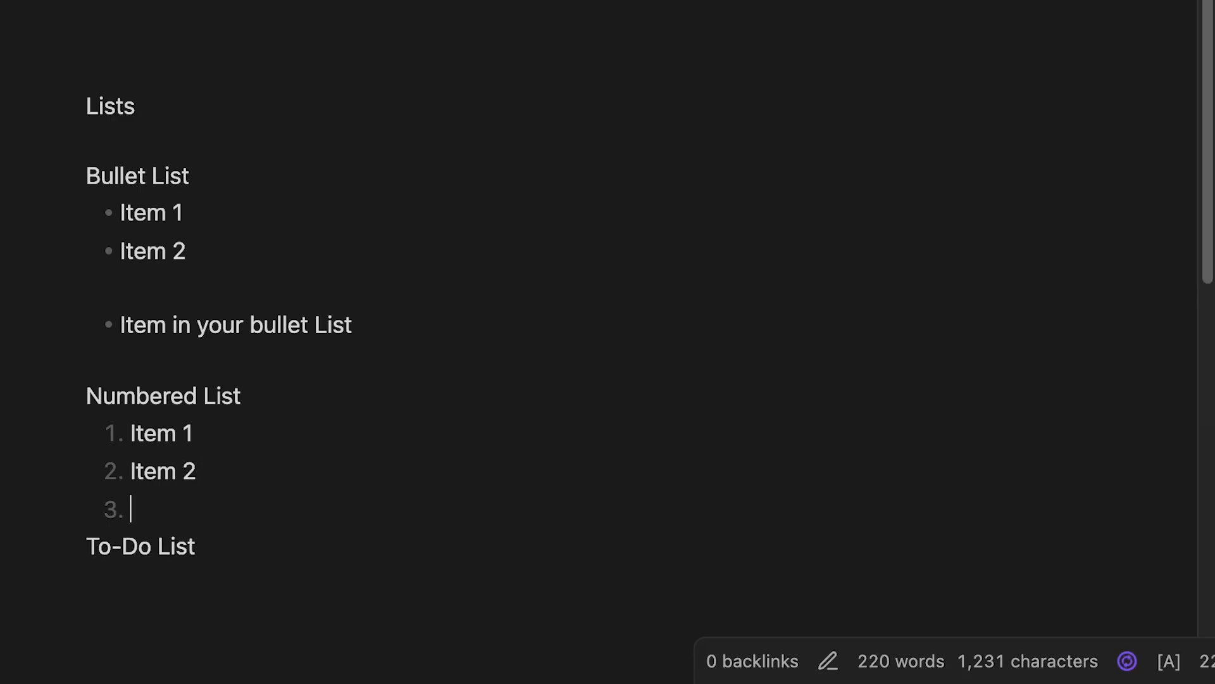
pyautogui.write('Item')
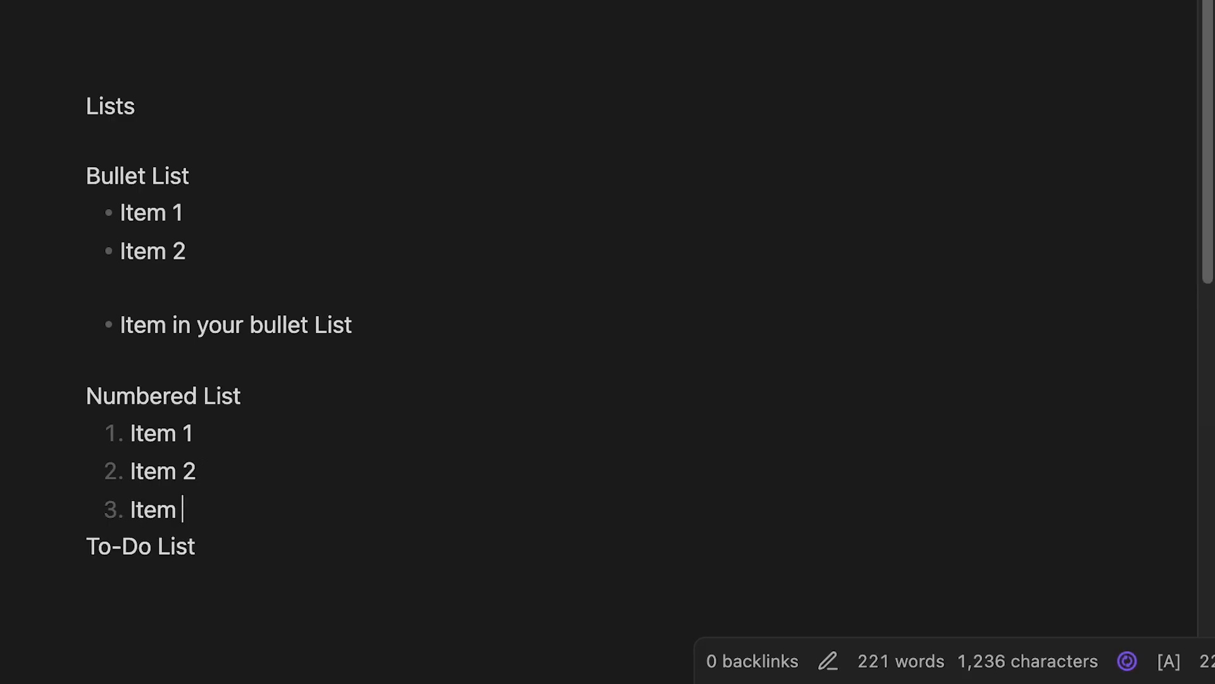
pyautogui.write('3')
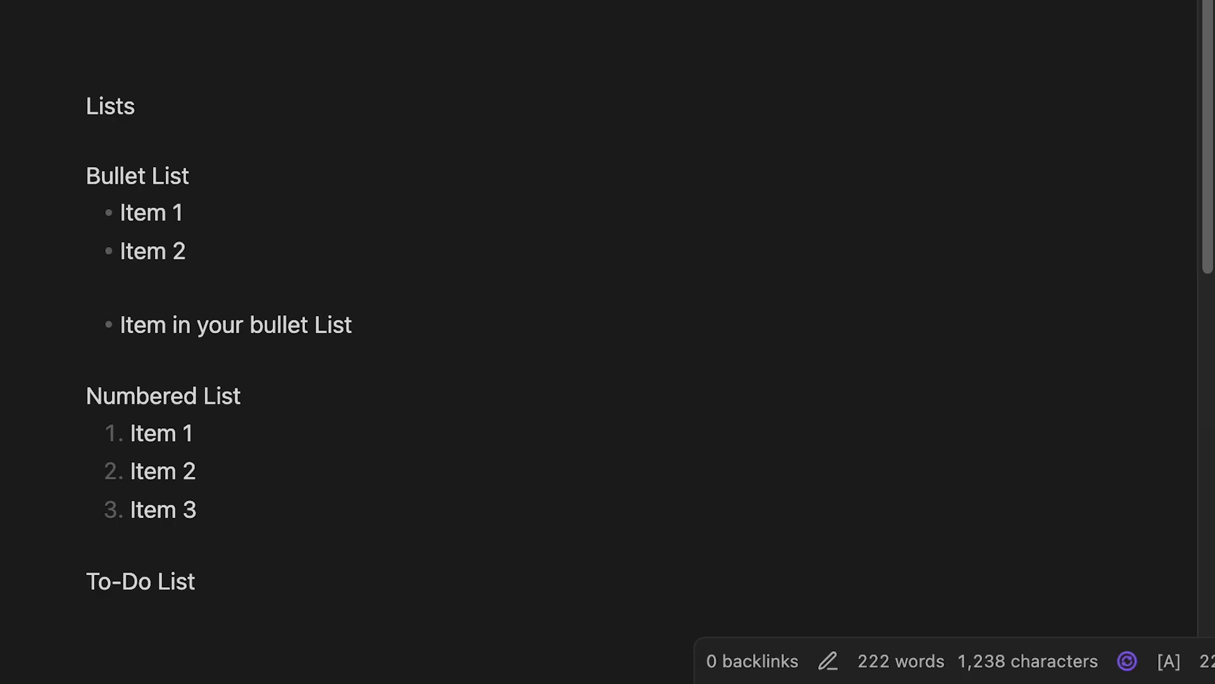
# - Write unchecked tasks '- [ ] Item 1', Item 2 and Item 3 under To-Do List
pyautogui.press('Enter')
pyautogui.write('-')
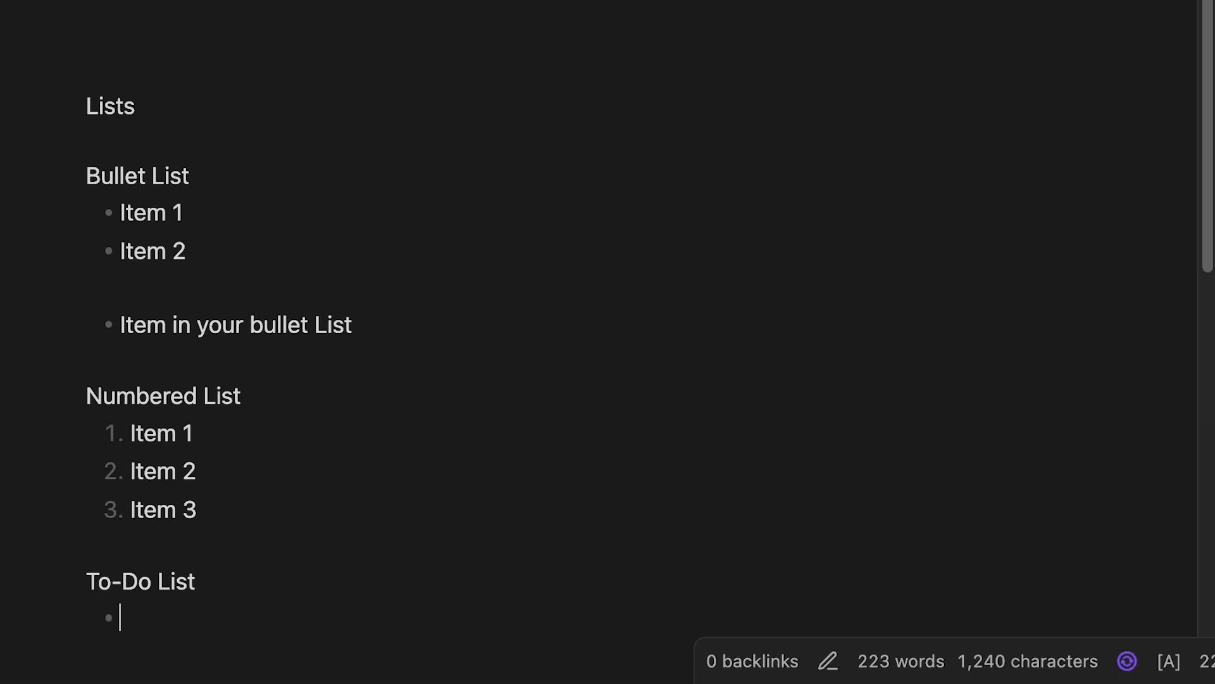
pyautogui.write('[]')
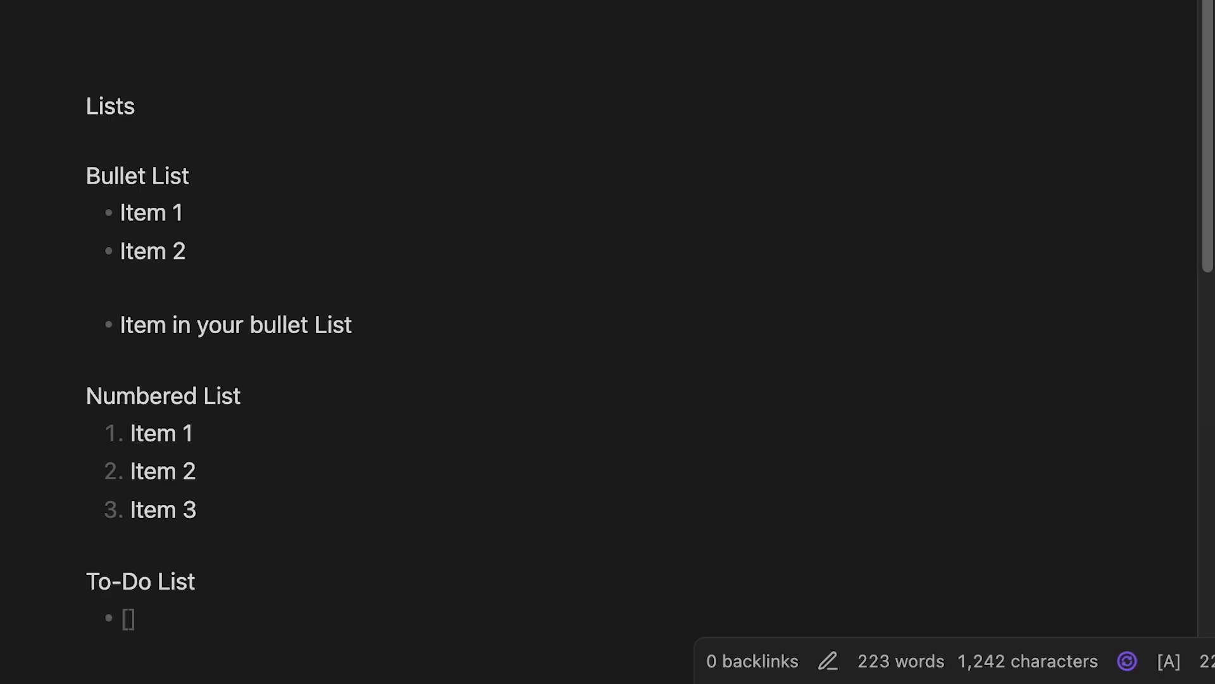
pyautogui.write(']')
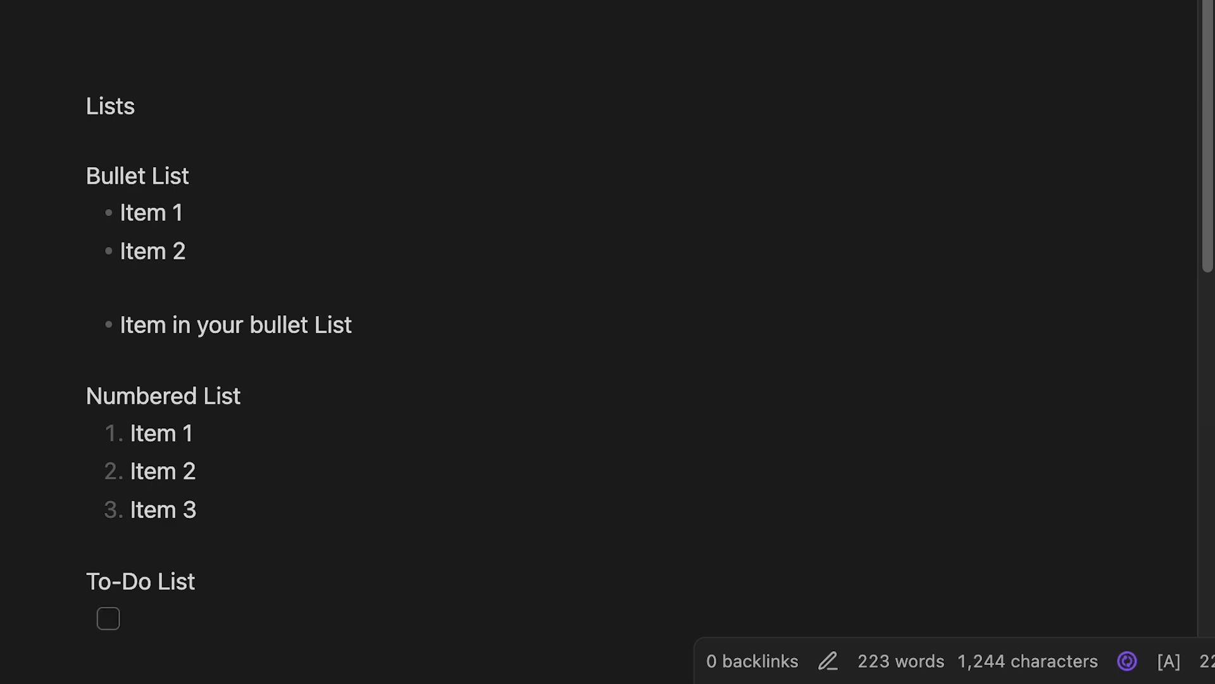
pyautogui.write('Item 1')
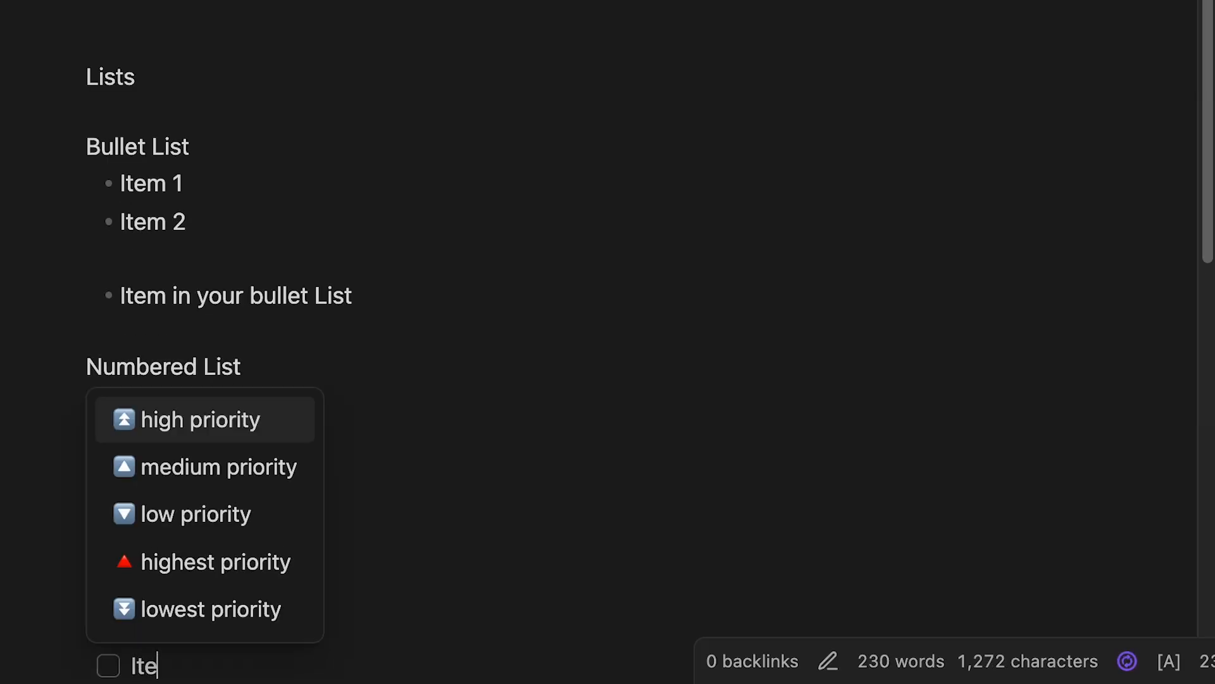
pyautogui.scroll(-3)
pyautogui.write('m 3')
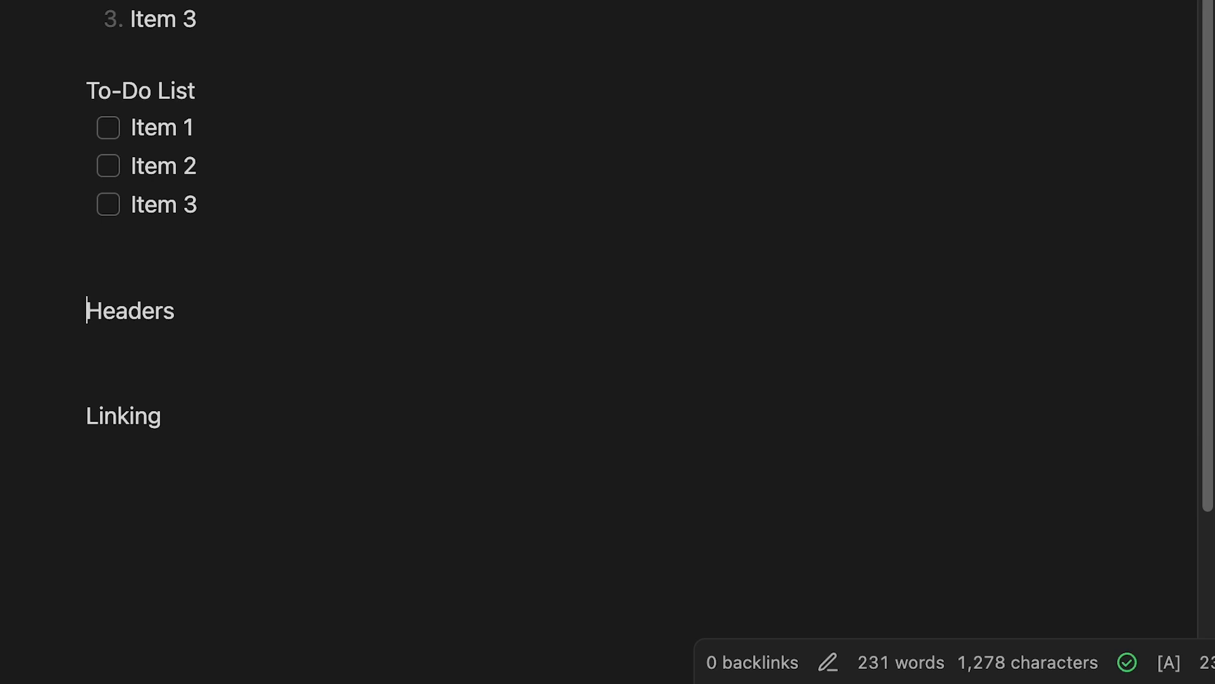
pyautogui.moveTo(229, 305)
pyautogui.write('Header')
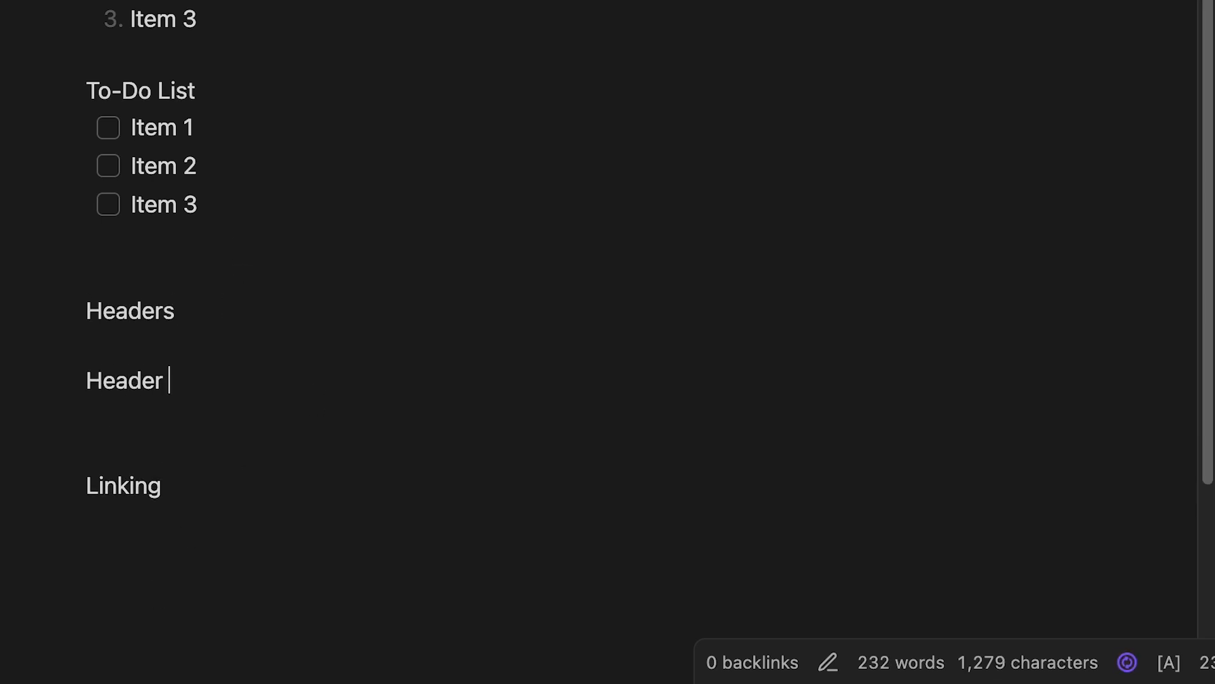
# - Add the header lines under Headers and the sentence 'This is my text for heading 1' below Header 1
pyautogui.write('1')
pyautogui.write('Header')
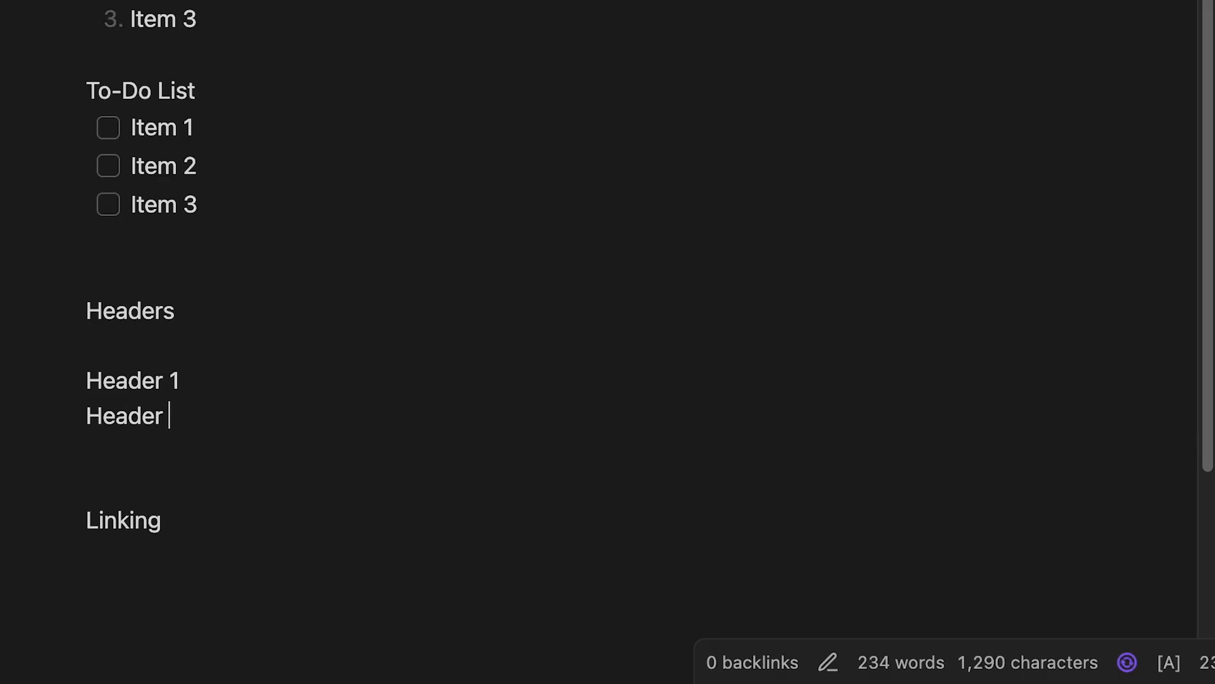
pyautogui.write('2')
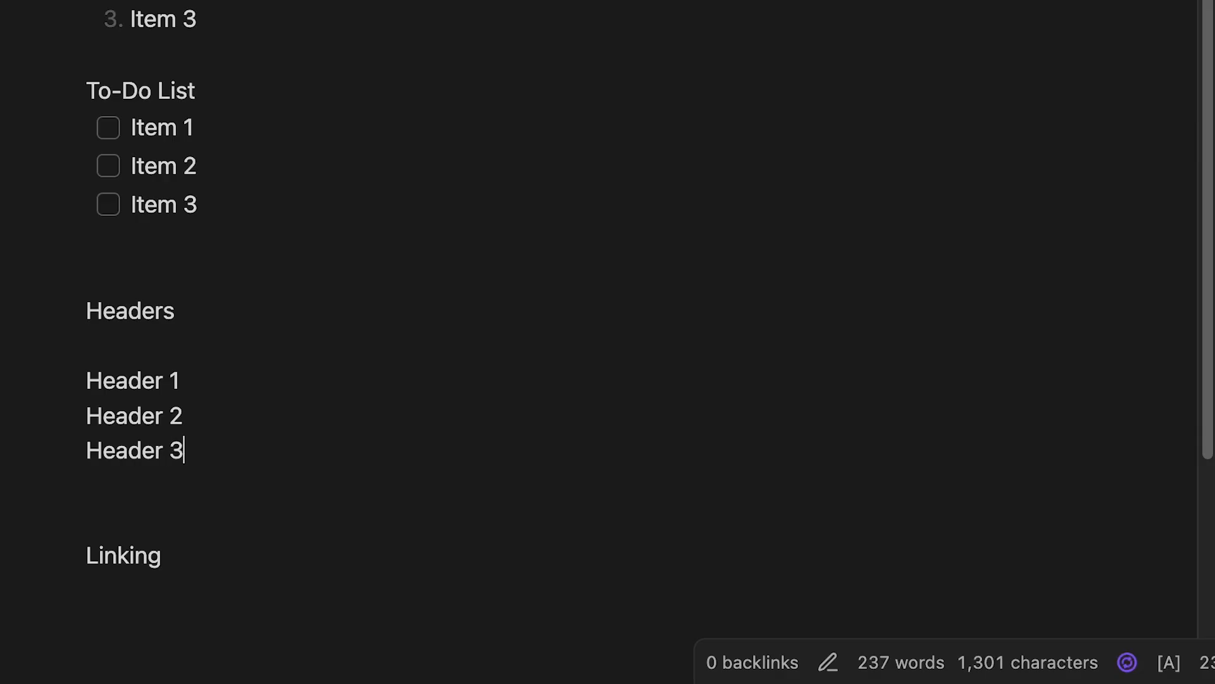
pyautogui.write('Header 5')
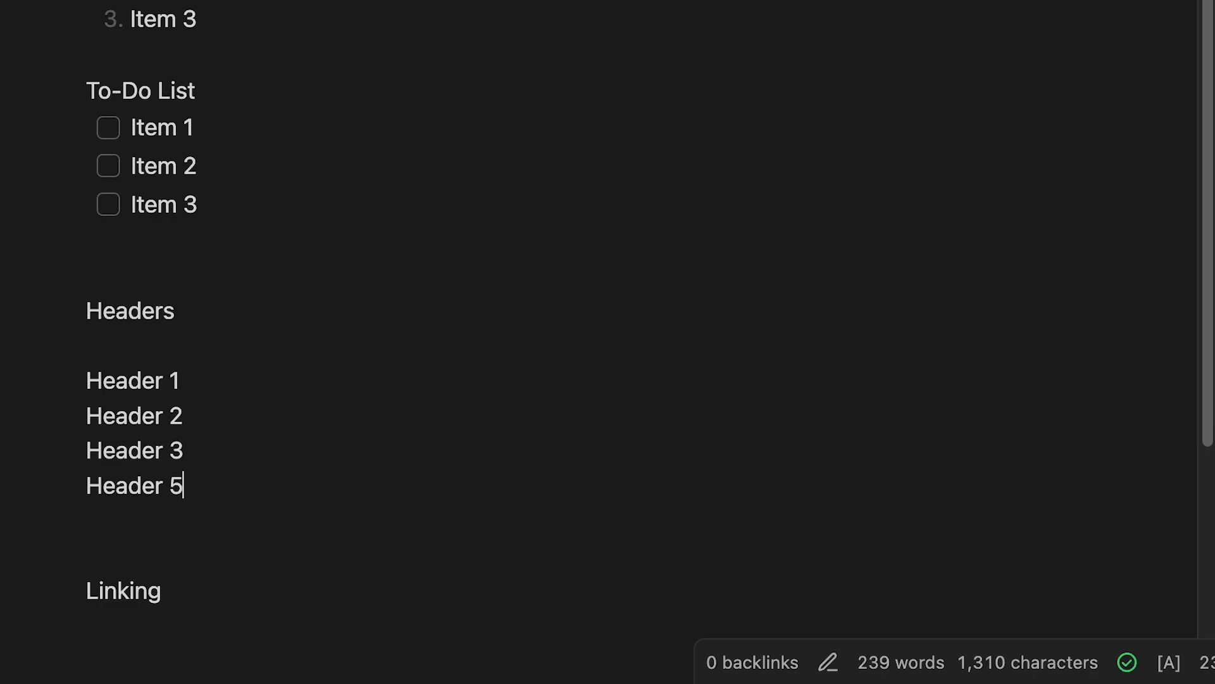
pyautogui.moveTo(88, 372)
pyautogui.write('# ')
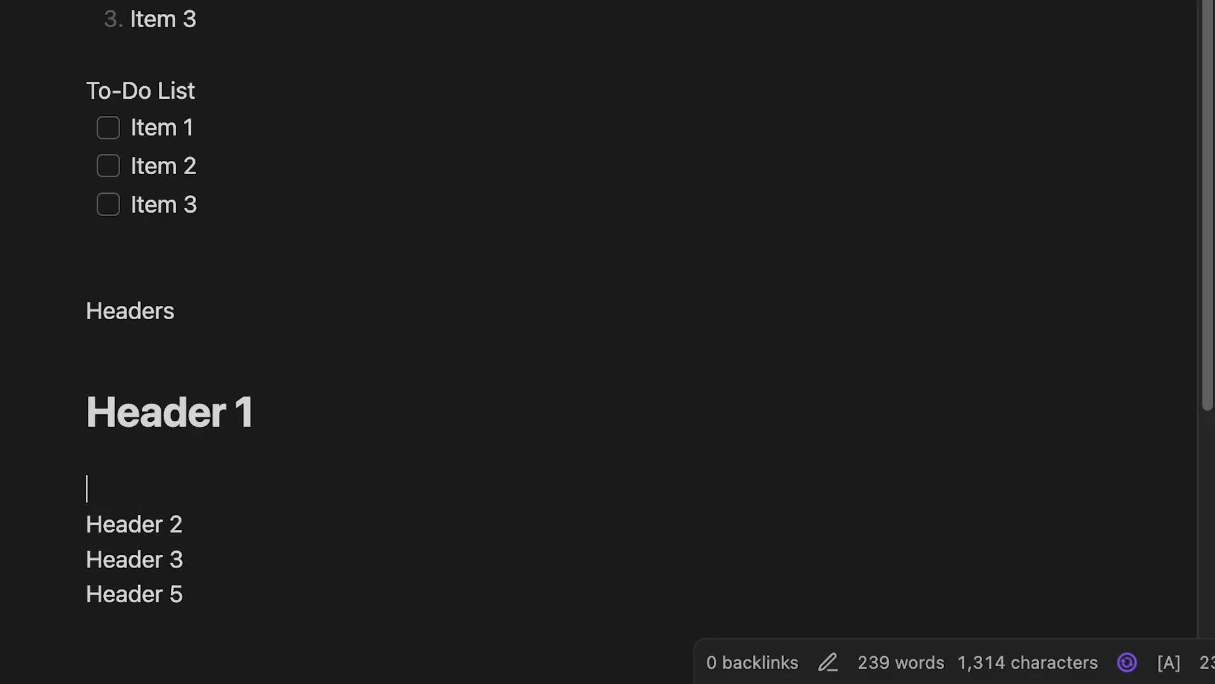
pyautogui.write('This is')
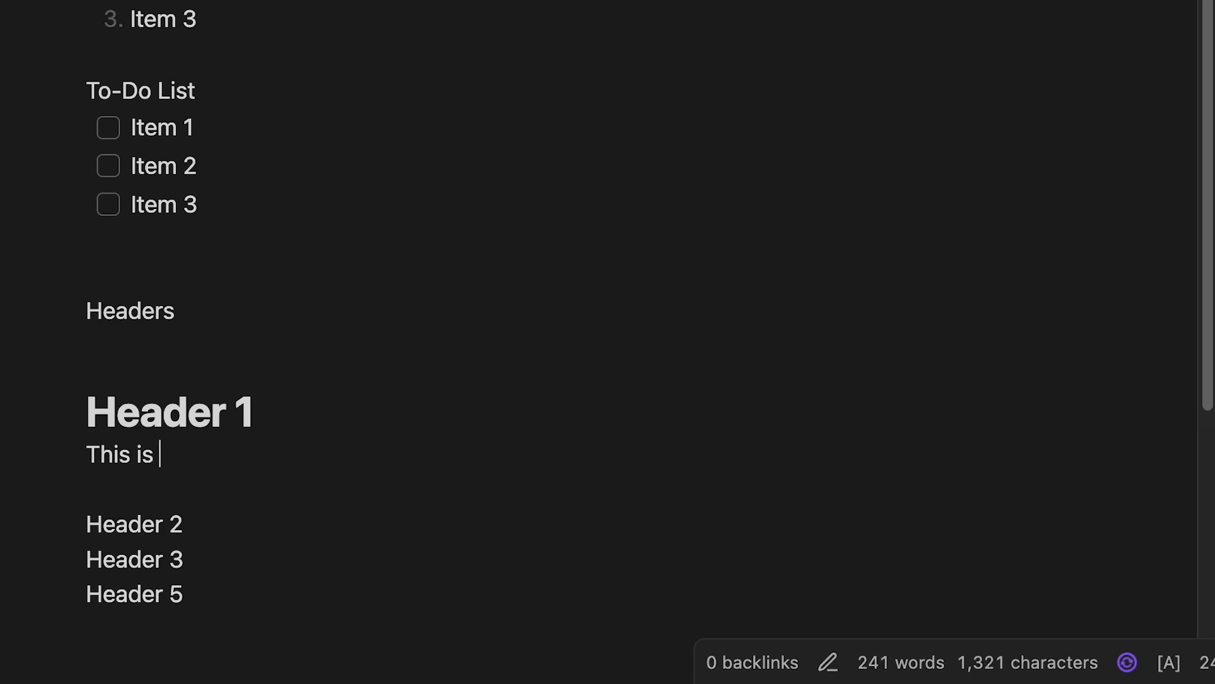
pyautogui.write('my text for heading 1')
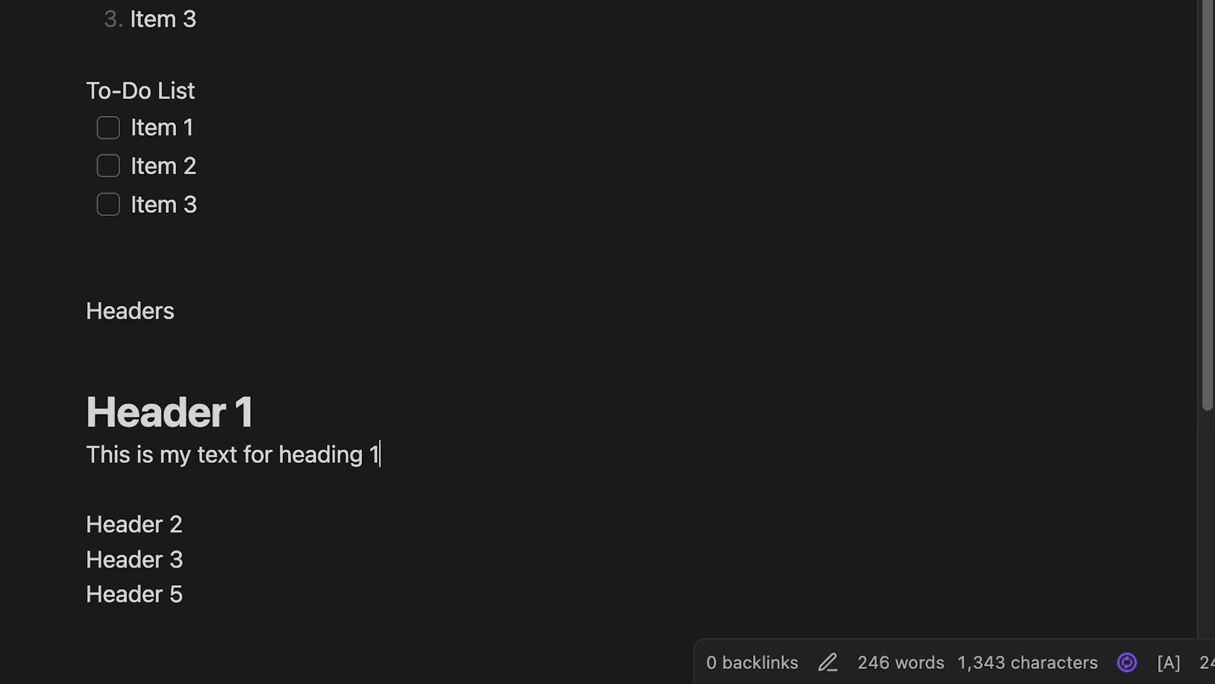
pyautogui.moveTo(324, 513)
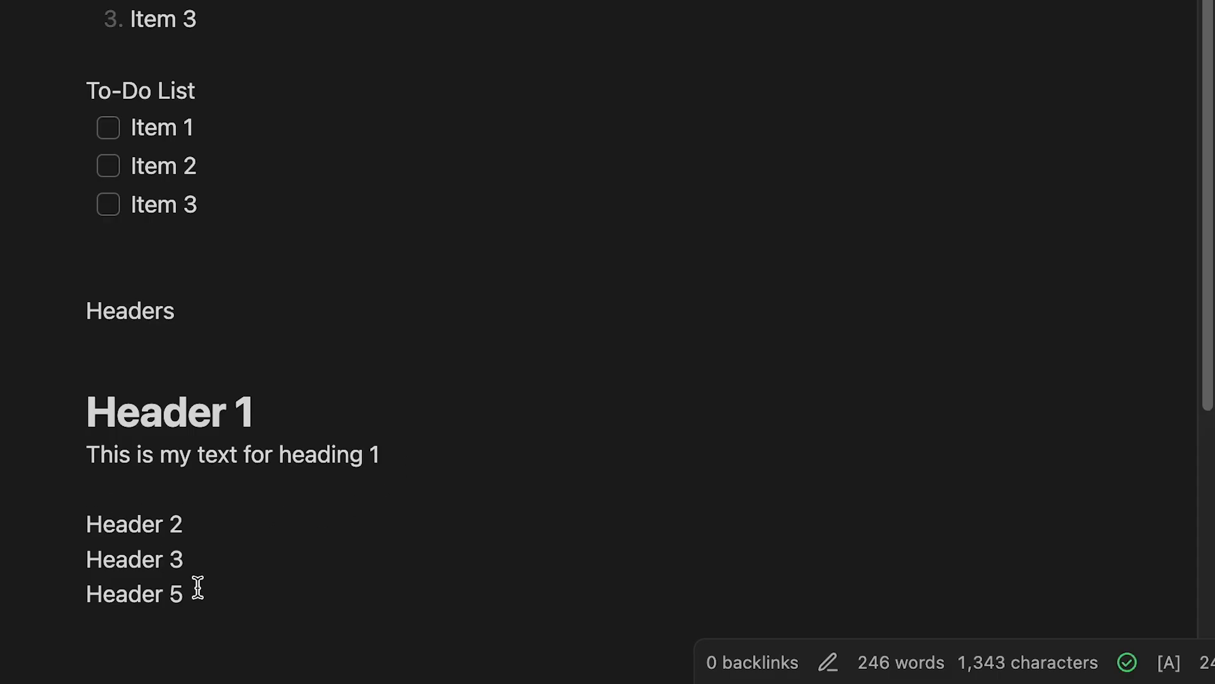
# - Prefix the header lines with #, ##, ###, #### so they render as progressively smaller headings
pyautogui.click(132, 522)
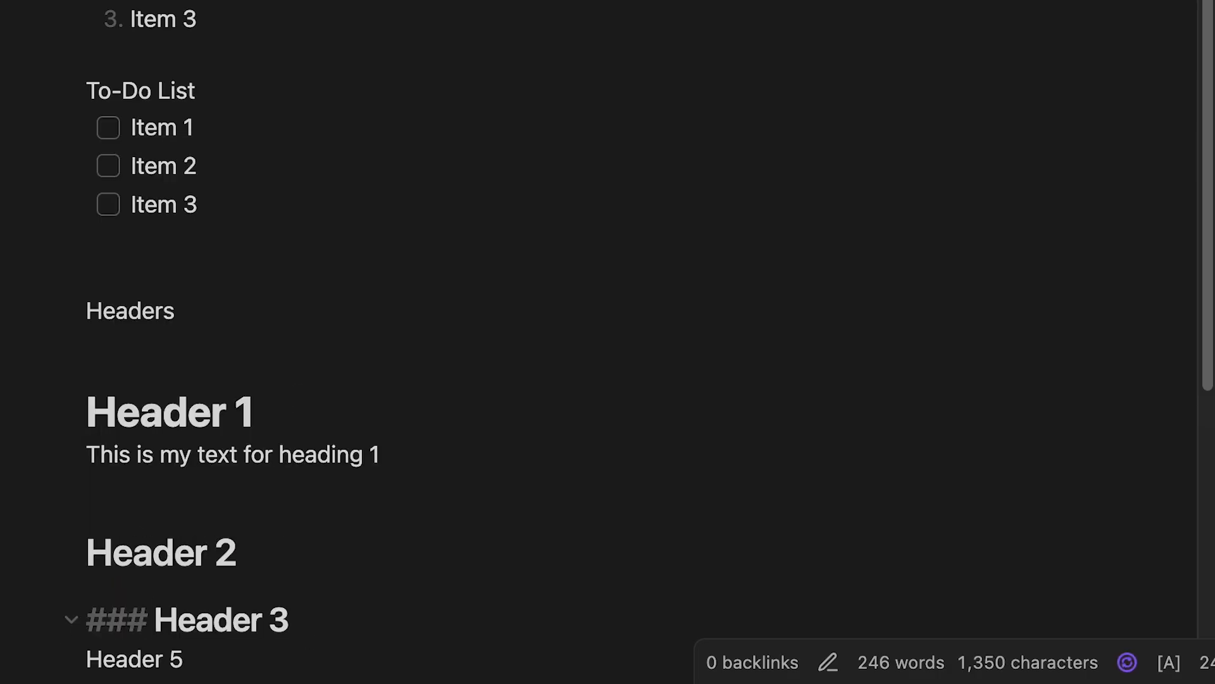
pyautogui.scroll(-3)
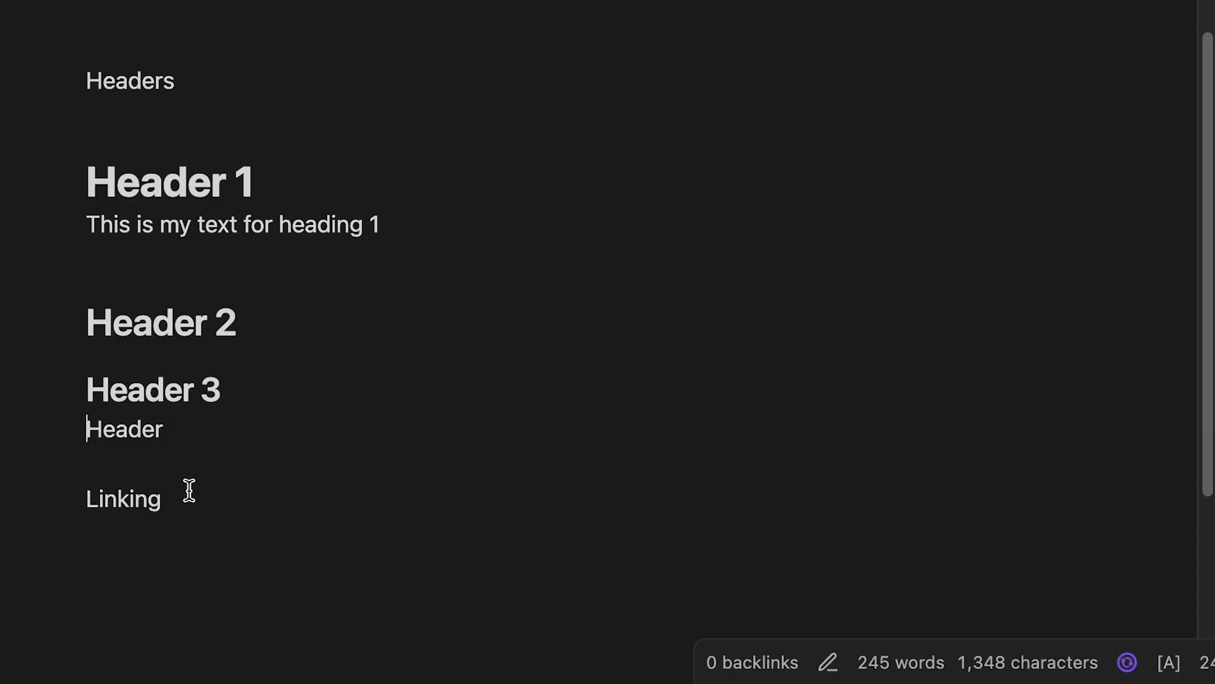
pyautogui.write('###')
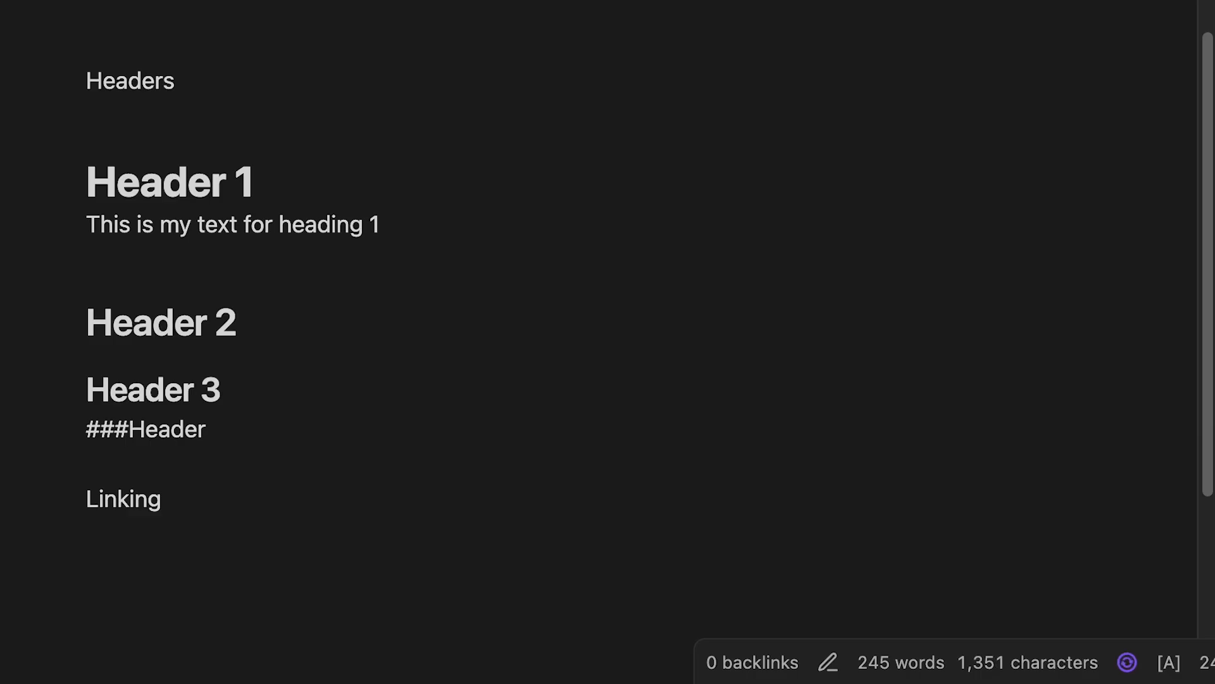
pyautogui.write('#')
pyautogui.write('Header 4')
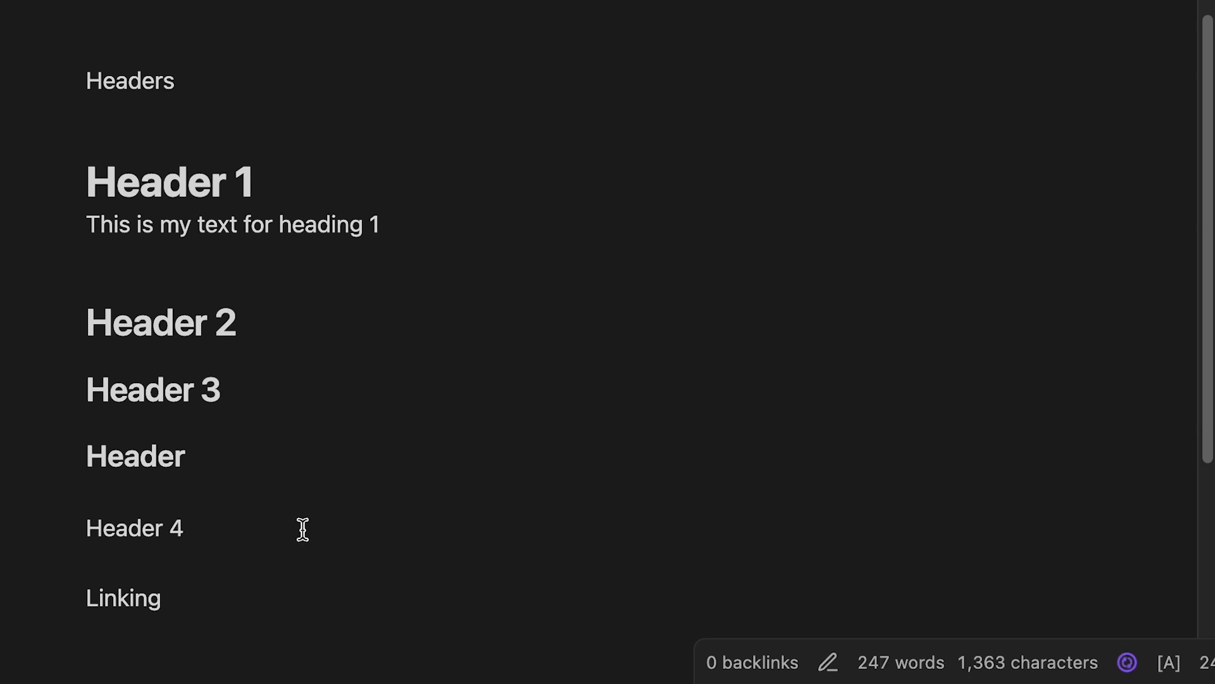
pyautogui.click(135, 455)
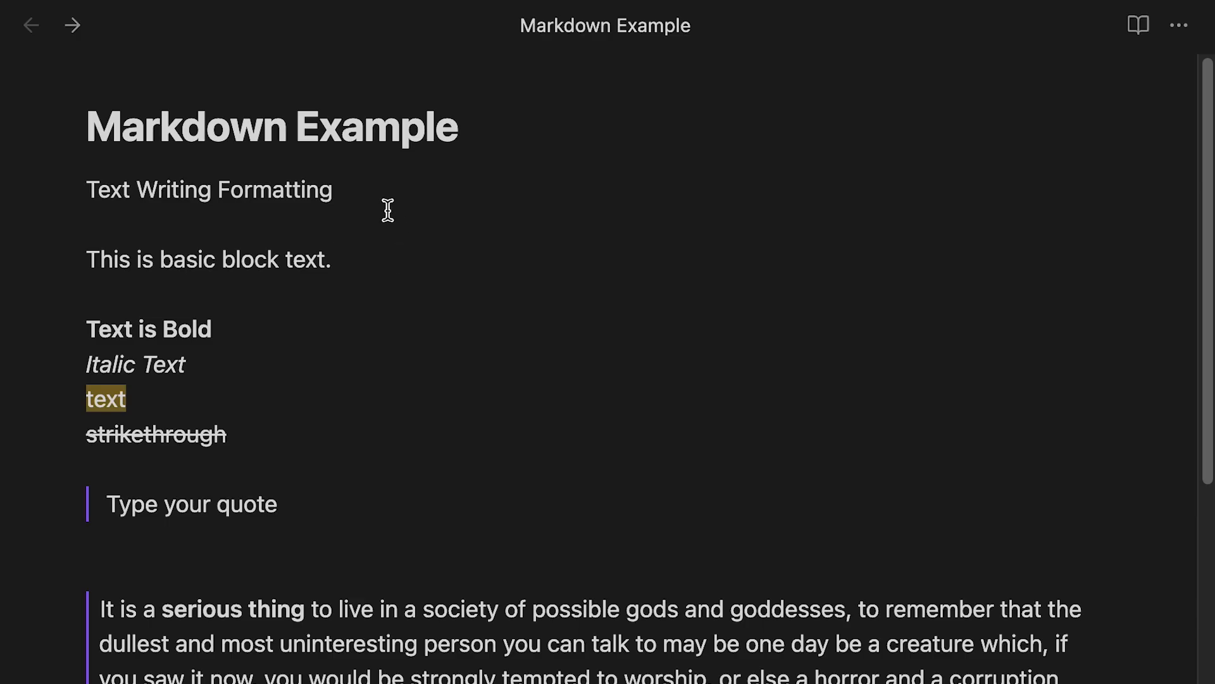
# - Make Text Writing Formatting a top-level heading and rename the later sections to 'Headers Formatting' and 'Linking Formatting'
pyautogui.tripleClick(207, 189)
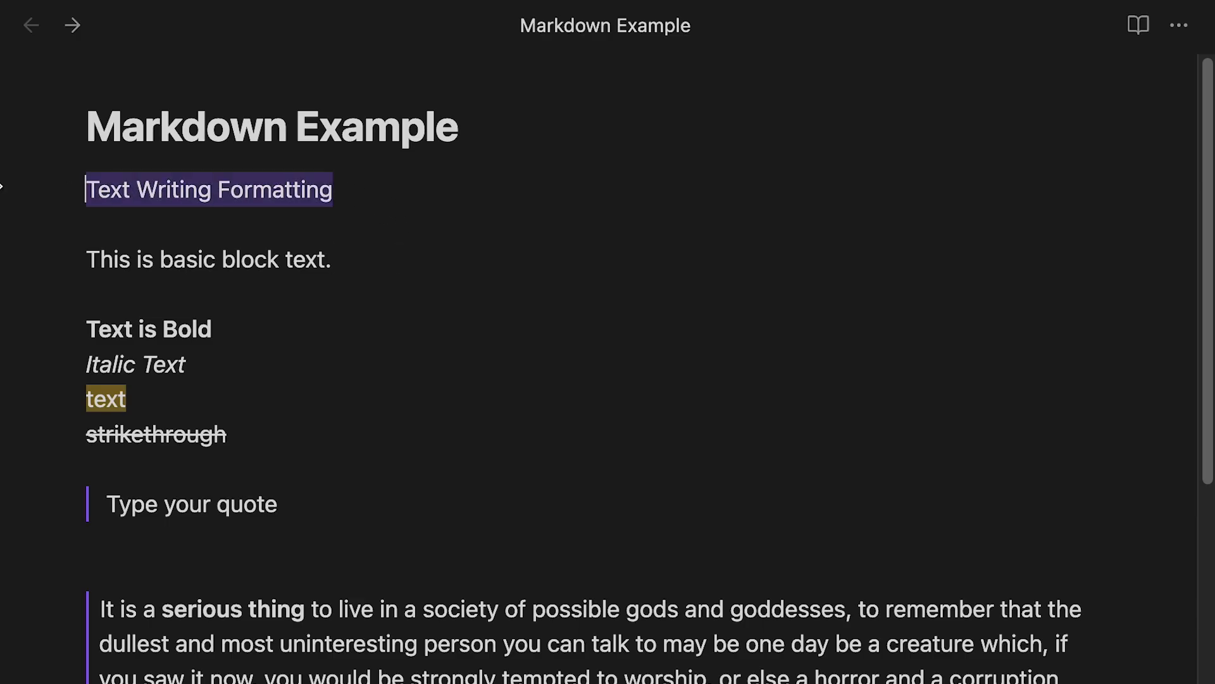
pyautogui.write('#')
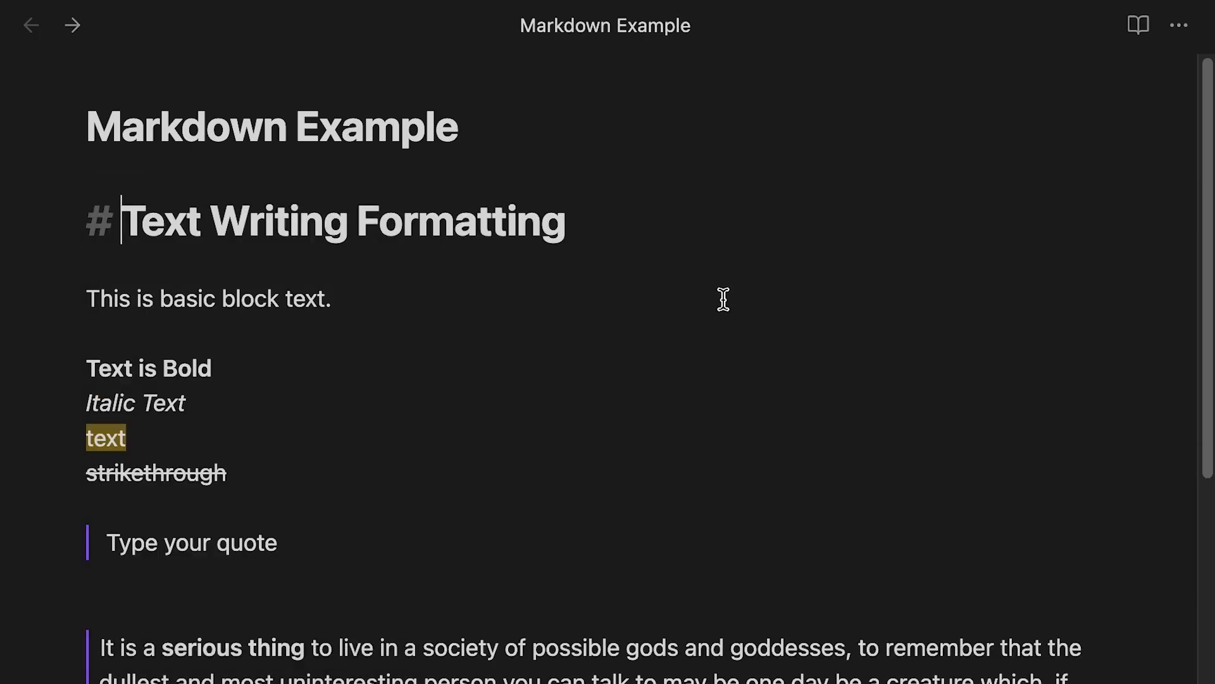
pyautogui.scroll(-3)
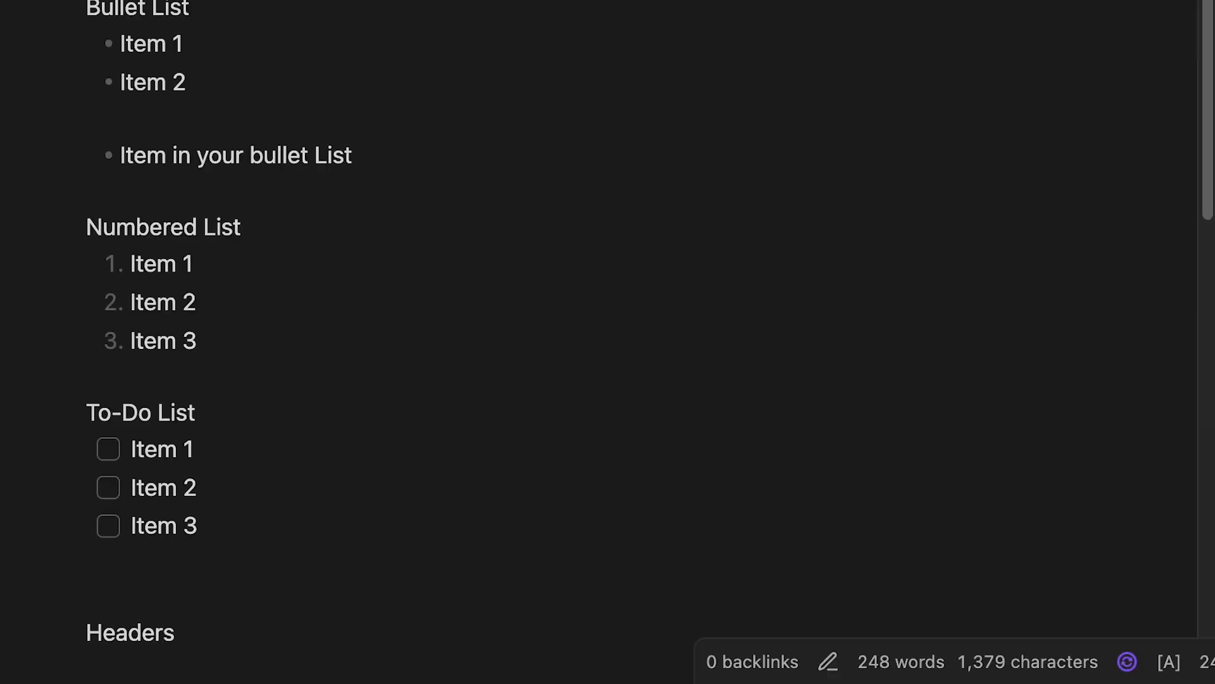
pyautogui.scroll(3)
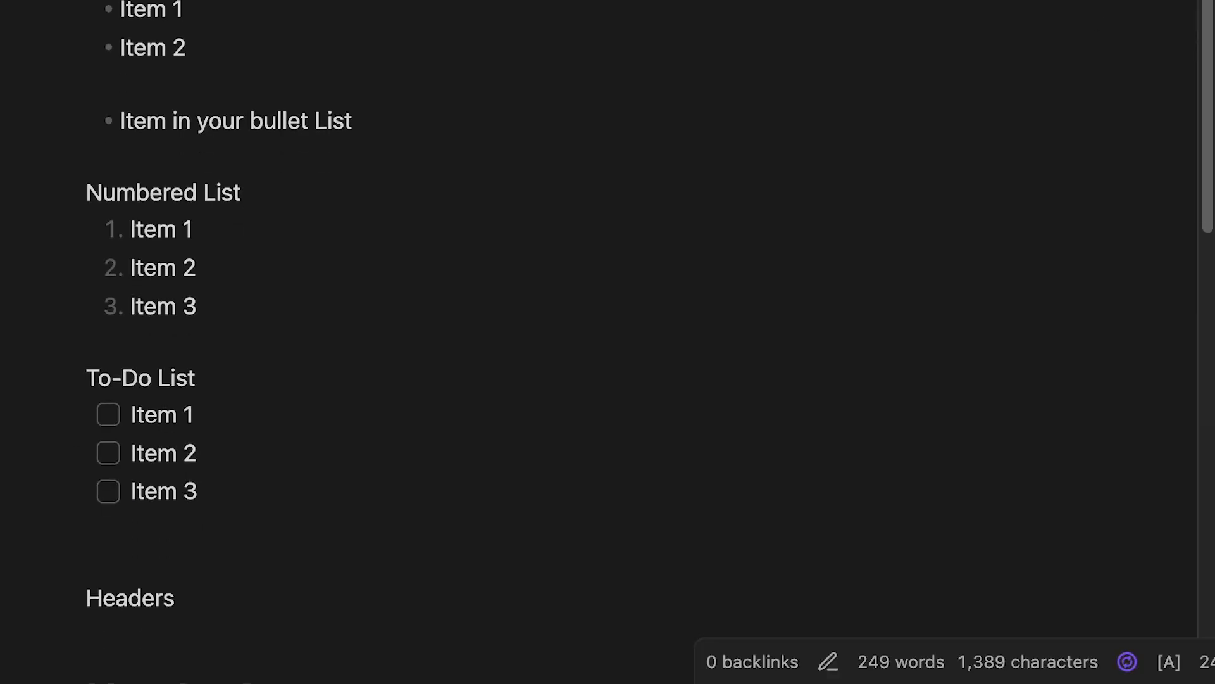
pyautogui.scroll(-3)
pyautogui.write('# ')
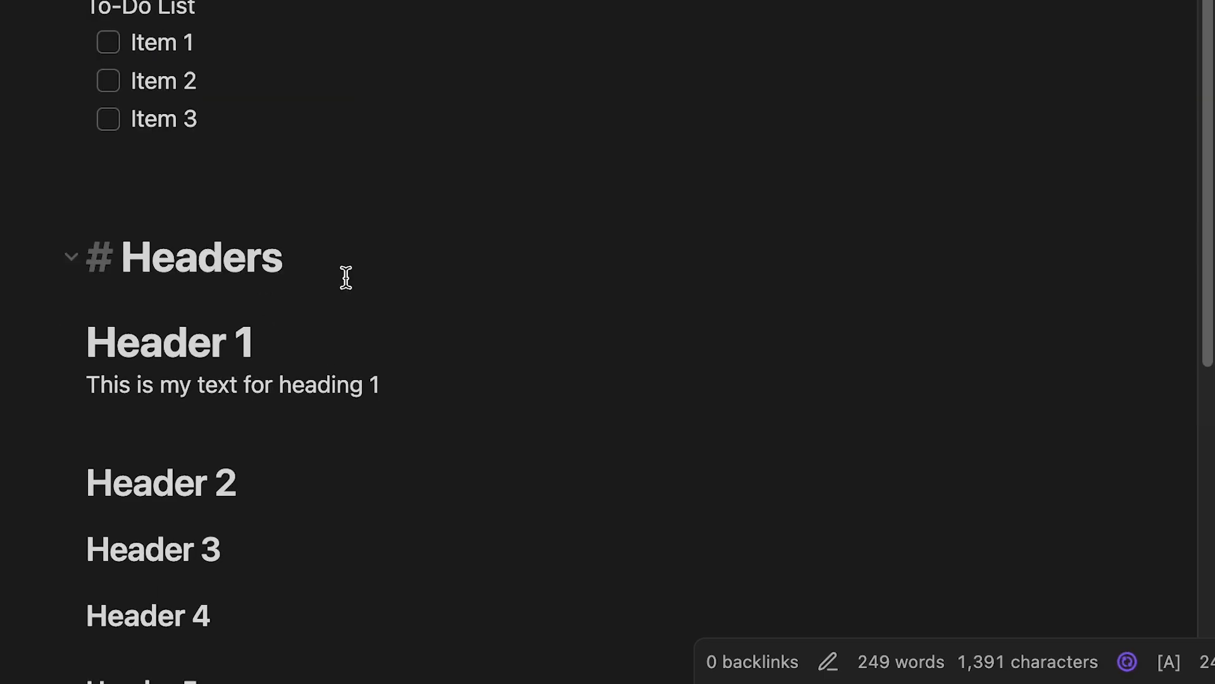
pyautogui.click(291, 257)
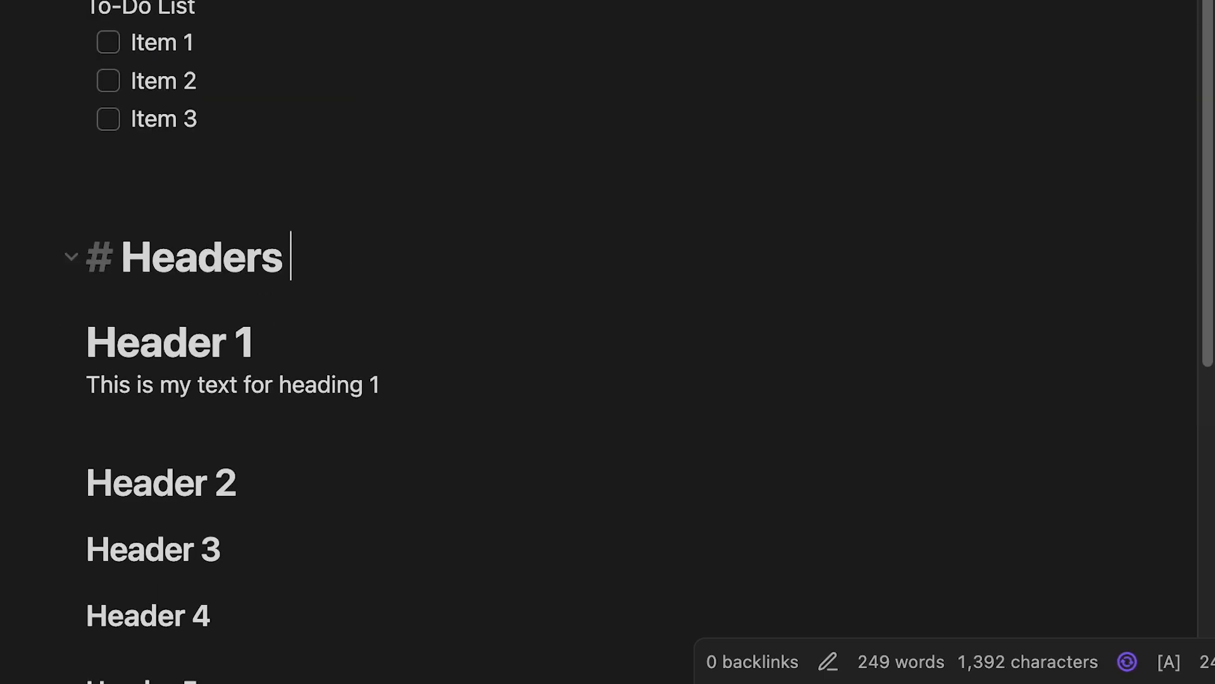
pyautogui.write('Formatt')
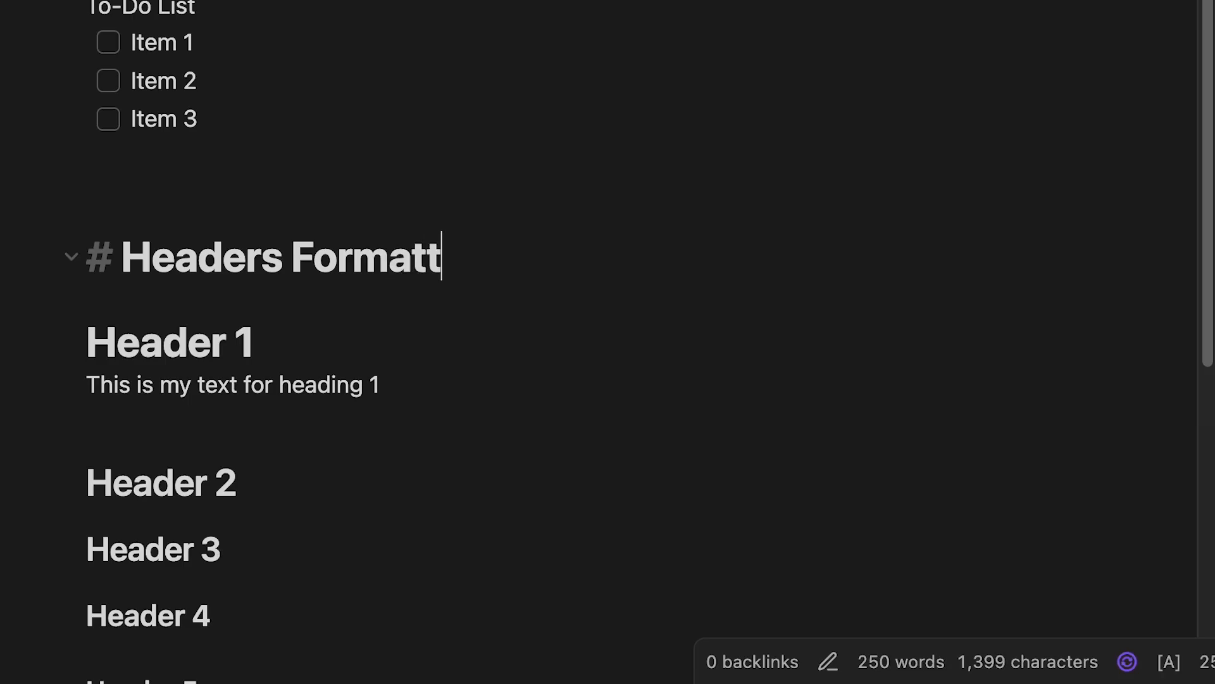
pyautogui.scroll(-3)
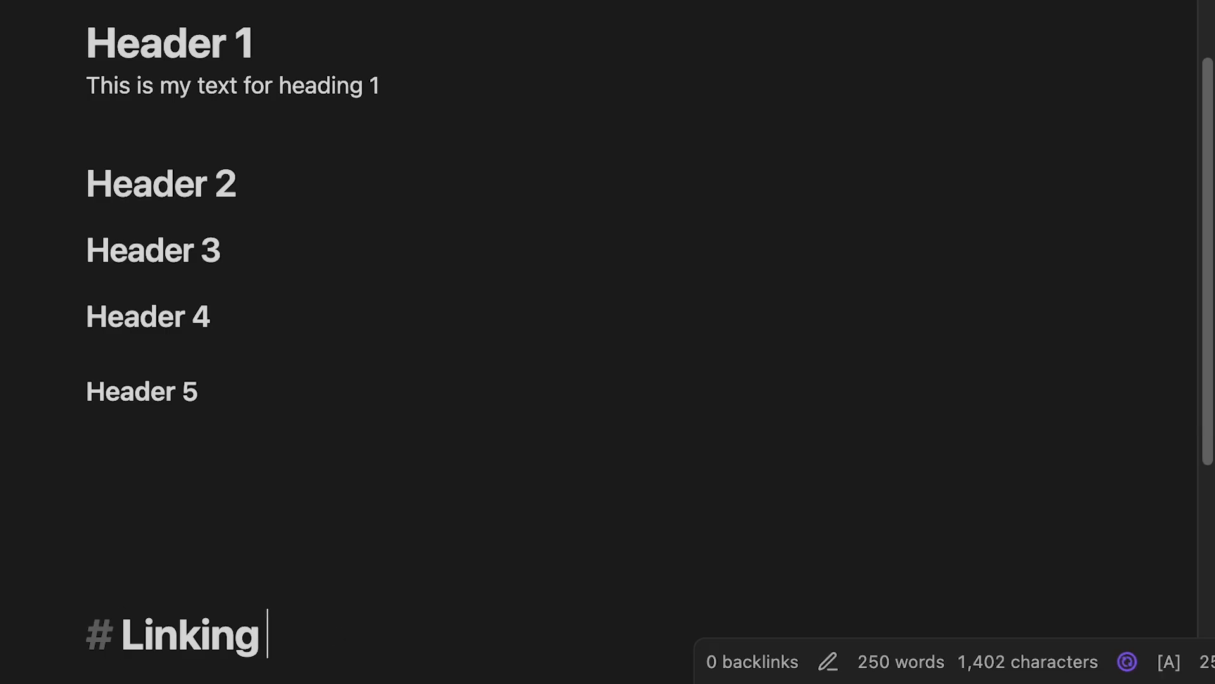
pyautogui.write('Formatti')
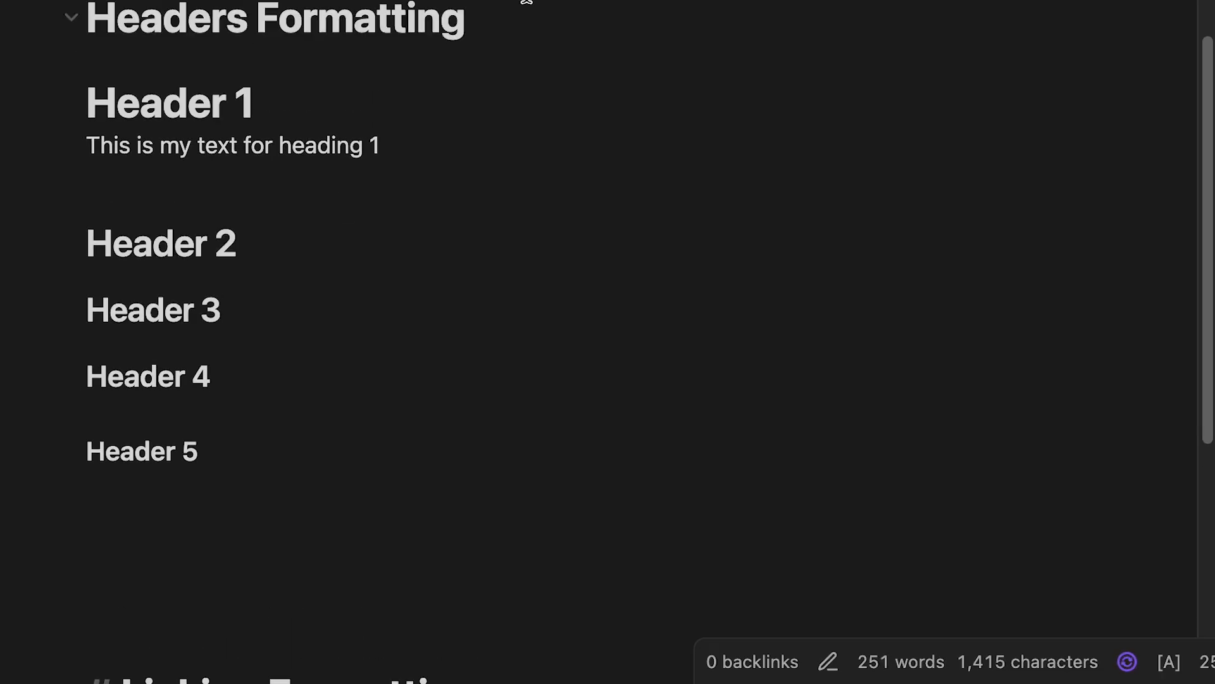
# - Make Numbered List and the other list labels second-level headings under Lists
pyautogui.scroll(3)
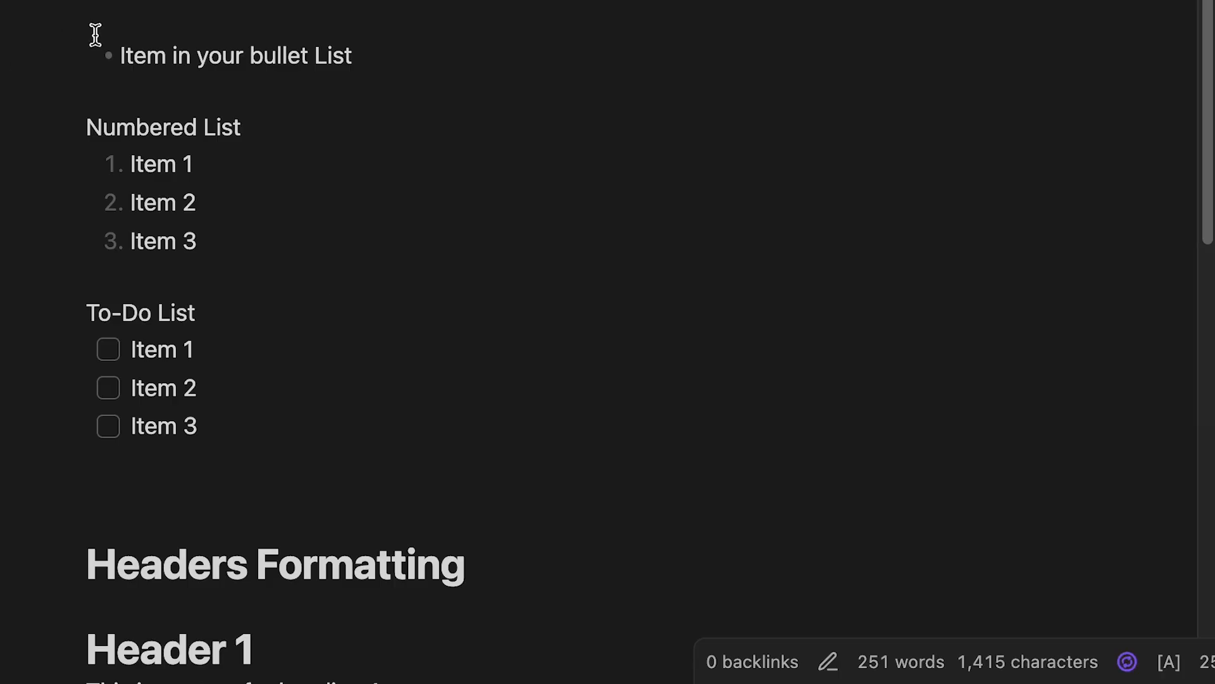
pyautogui.scroll(3)
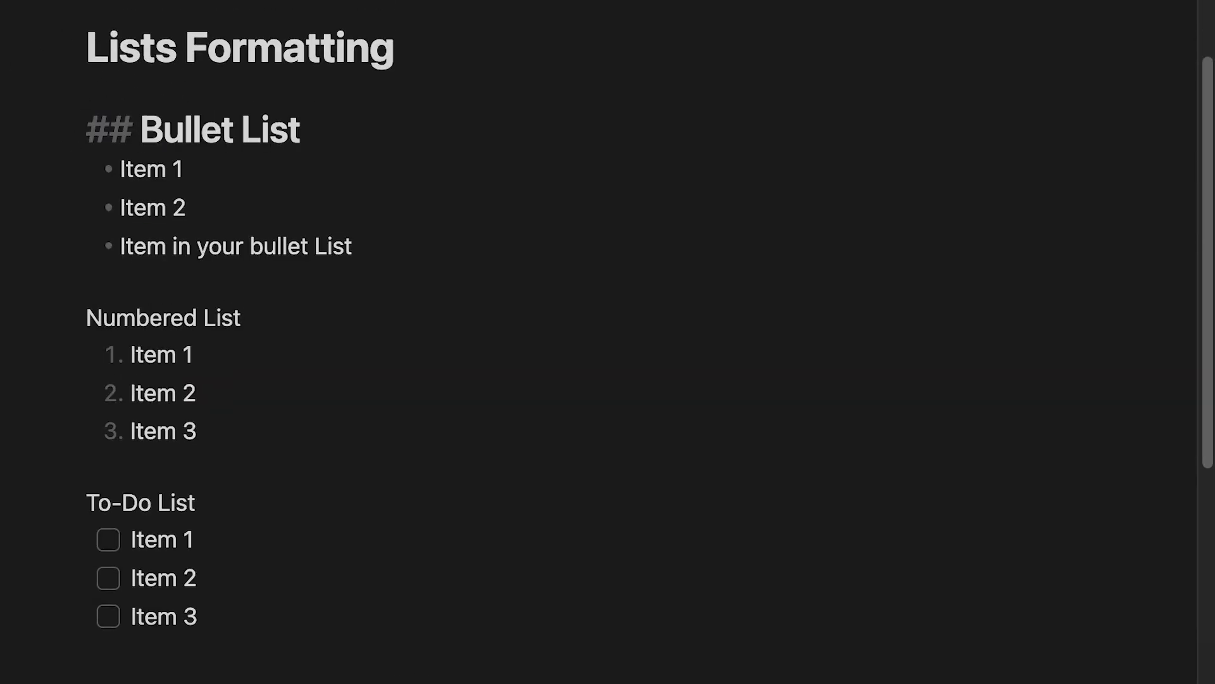
pyautogui.click(154, 318)
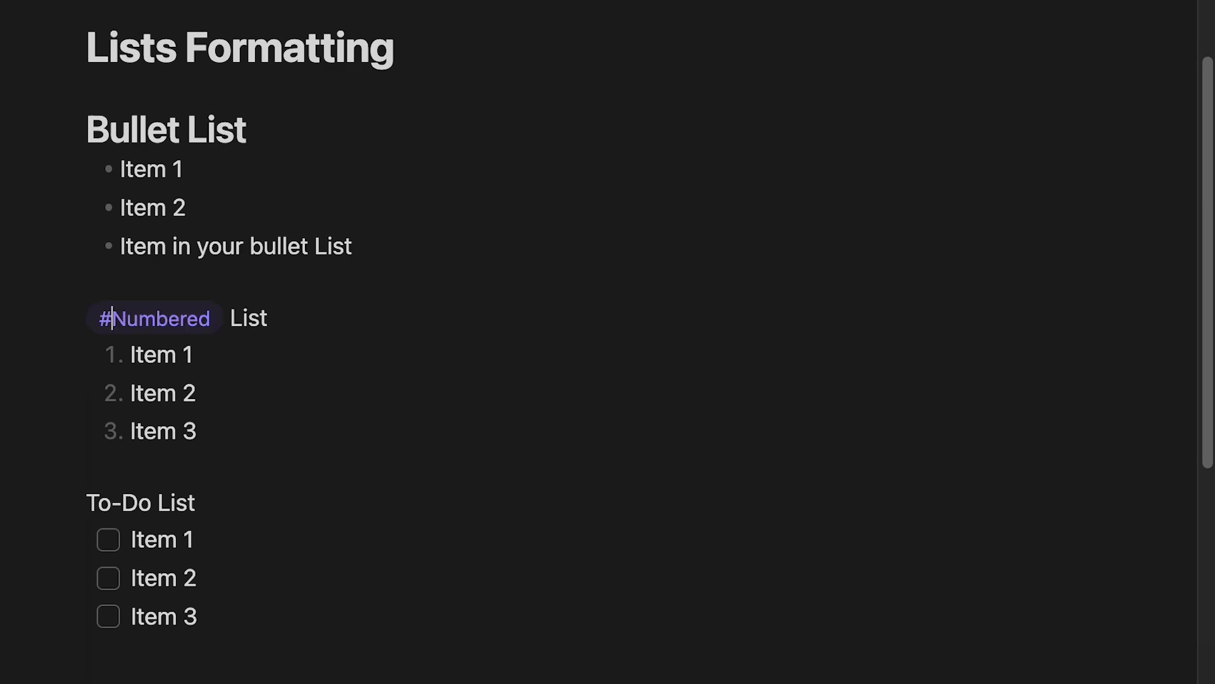
pyautogui.write('##')
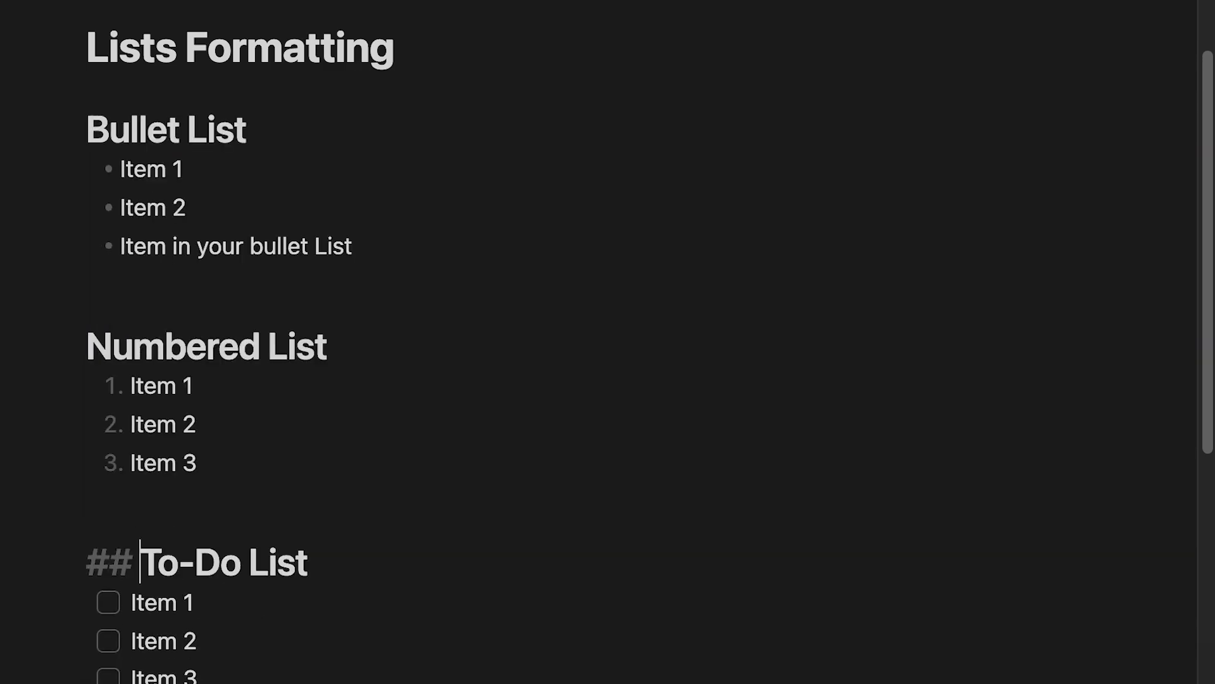
pyautogui.scroll(-3)
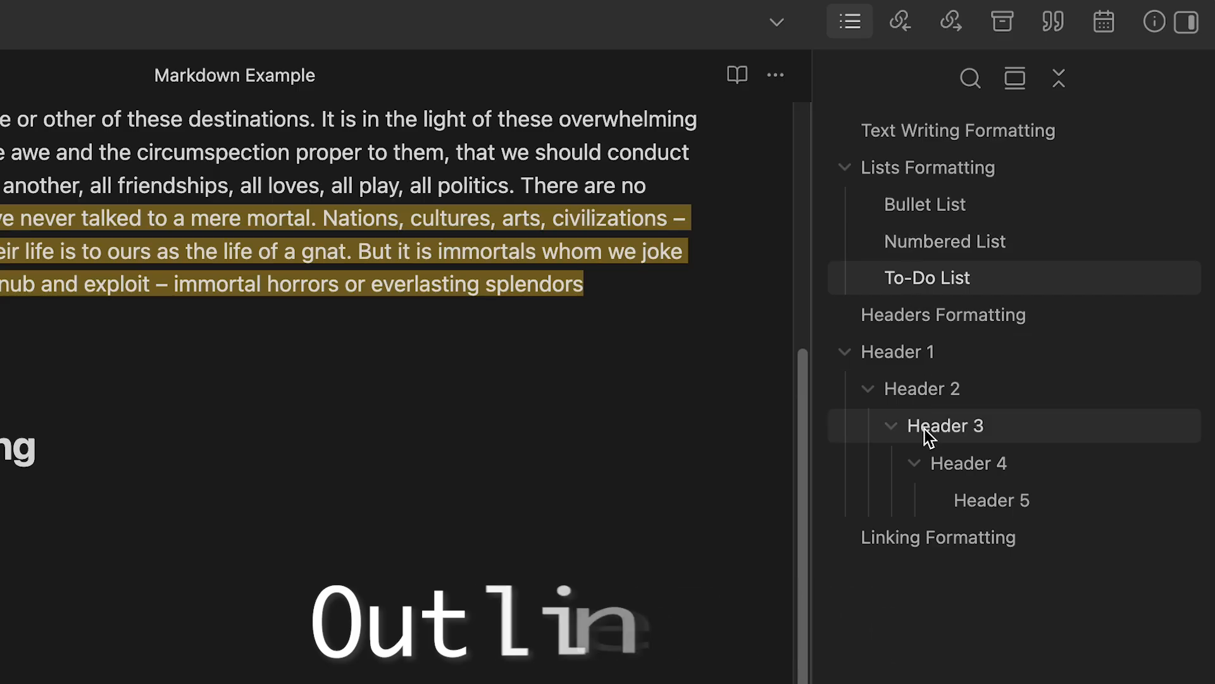
pyautogui.moveTo(852, 180)
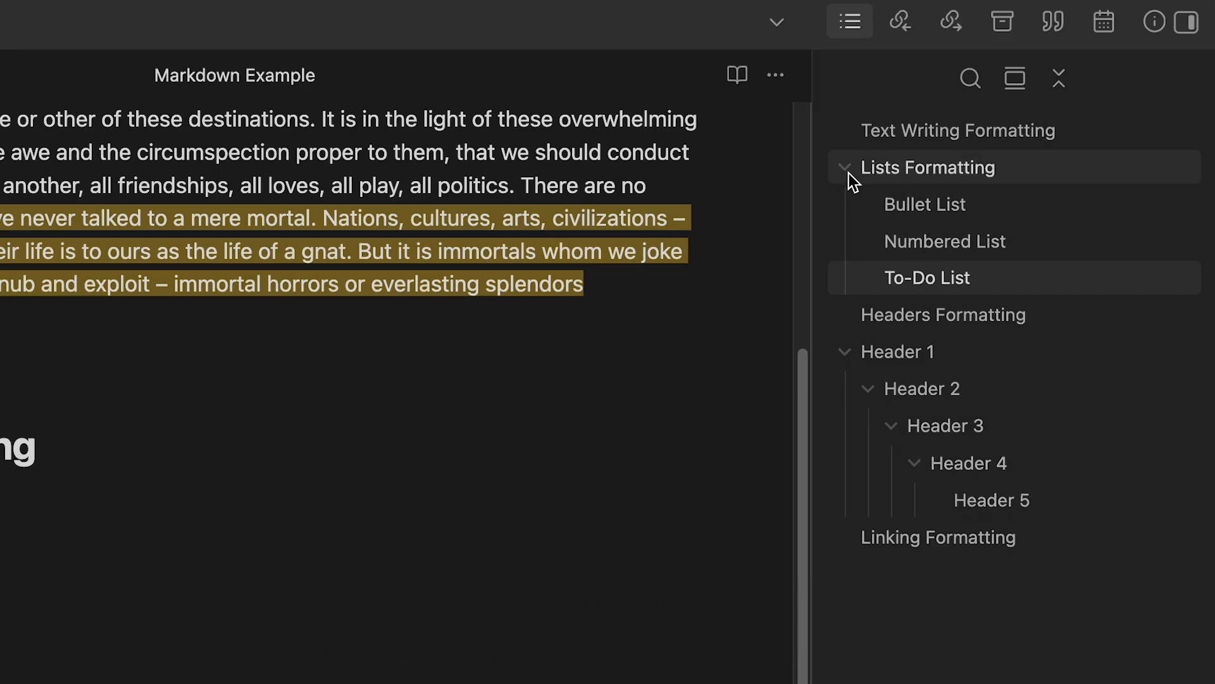
# - Collapse and re-expand the Header 1 group in the Outline pane
pyautogui.click(845, 350)
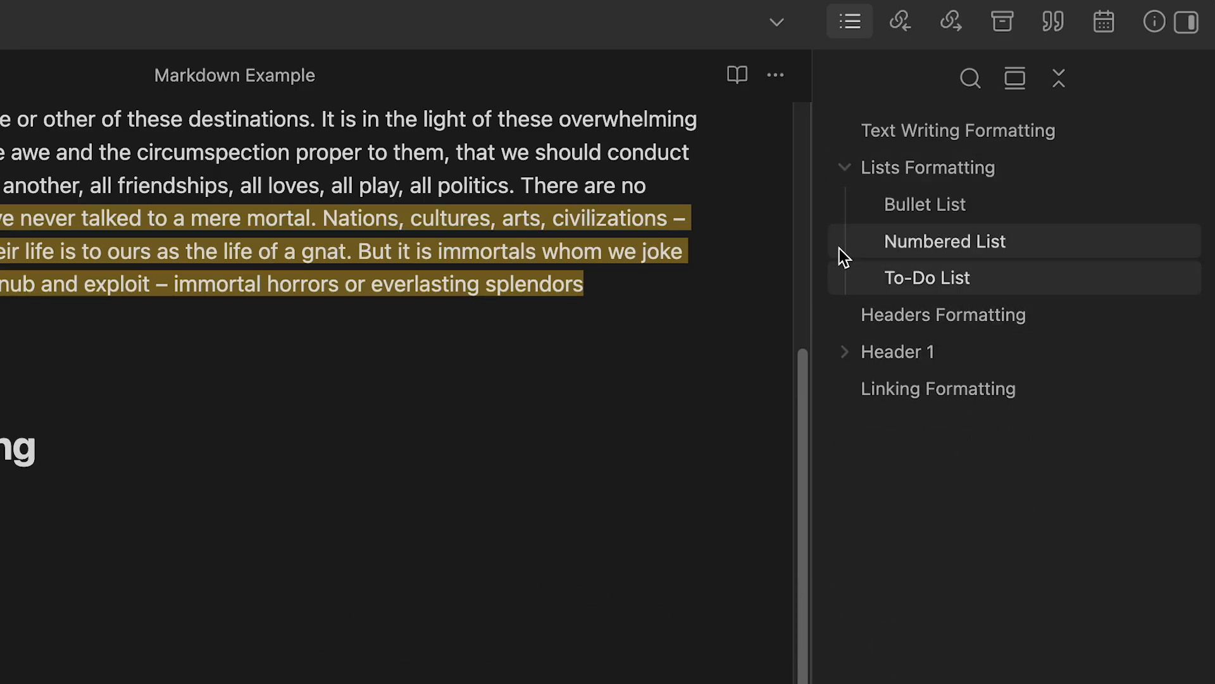
pyautogui.moveTo(847, 369)
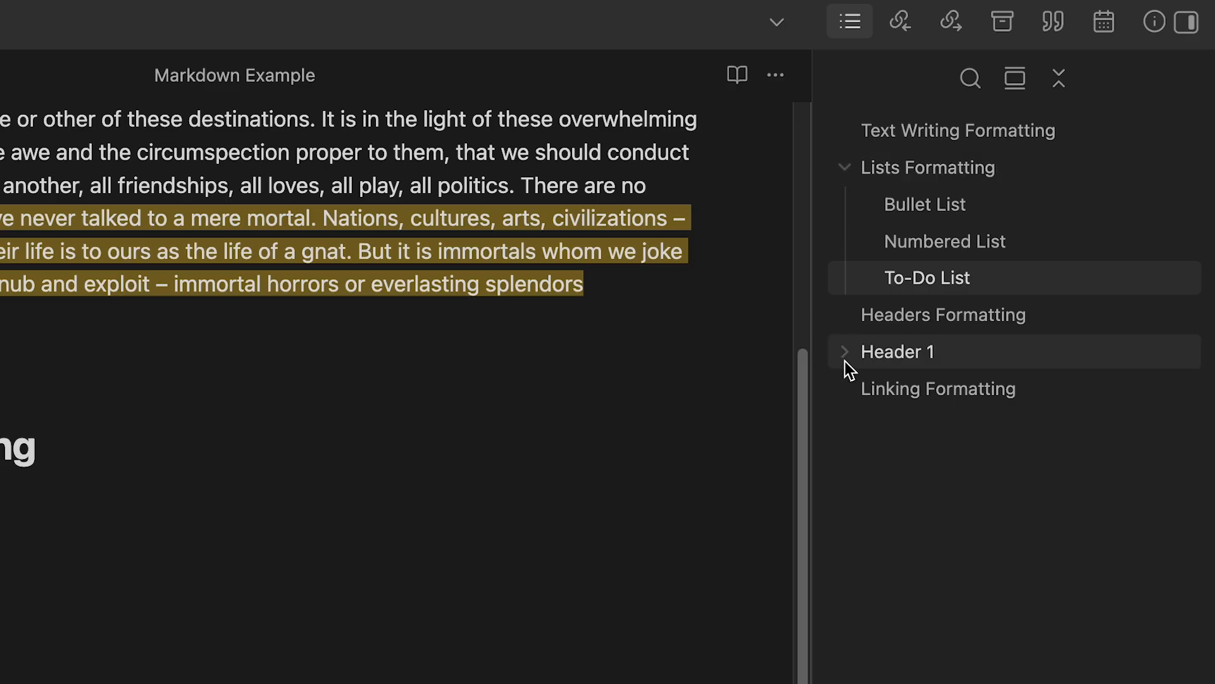
pyautogui.click(846, 351)
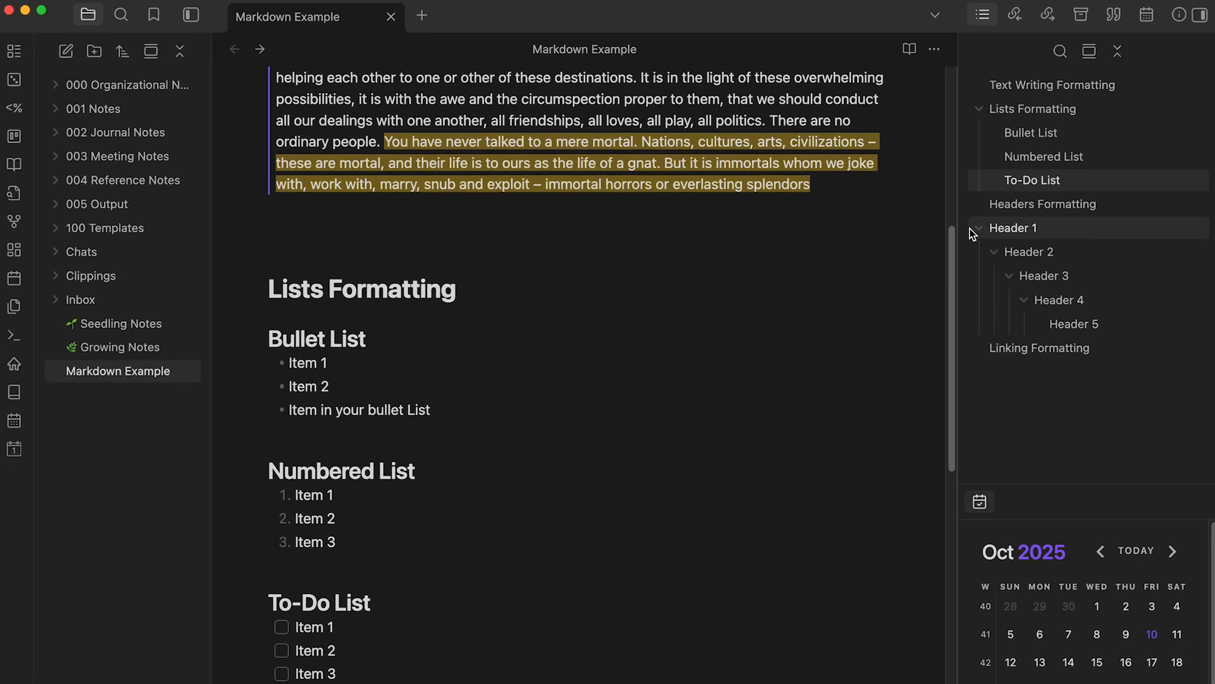
pyautogui.click(1040, 347)
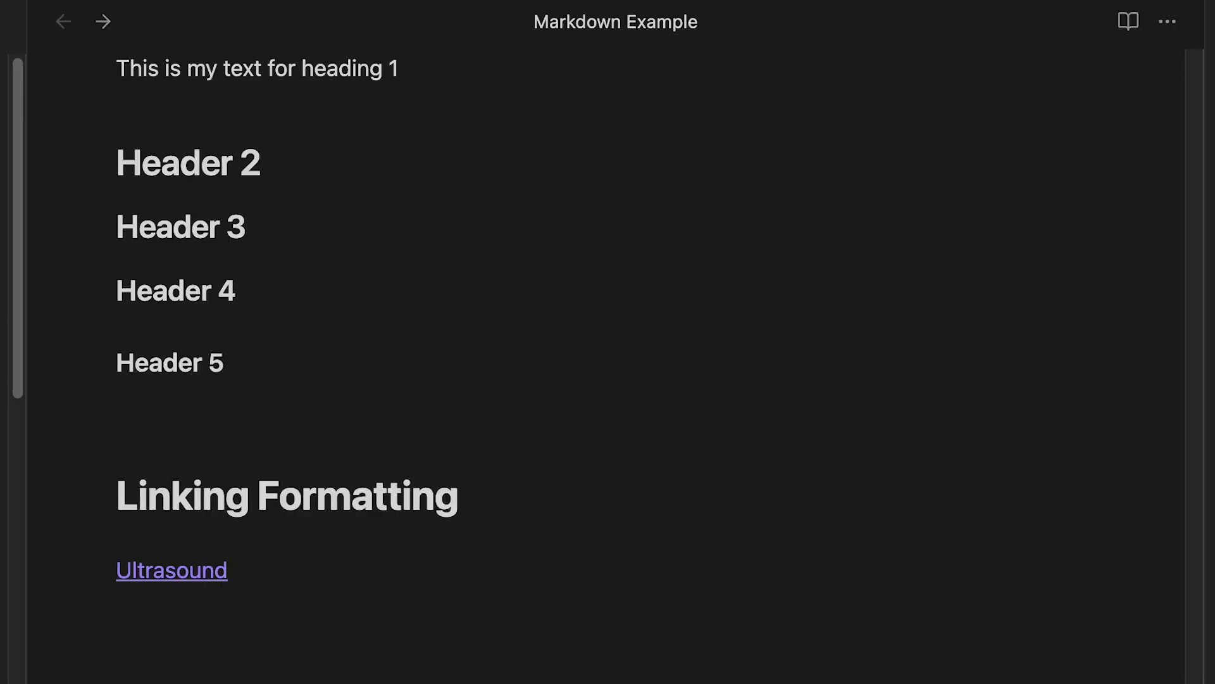
pyautogui.moveTo(664, 544)
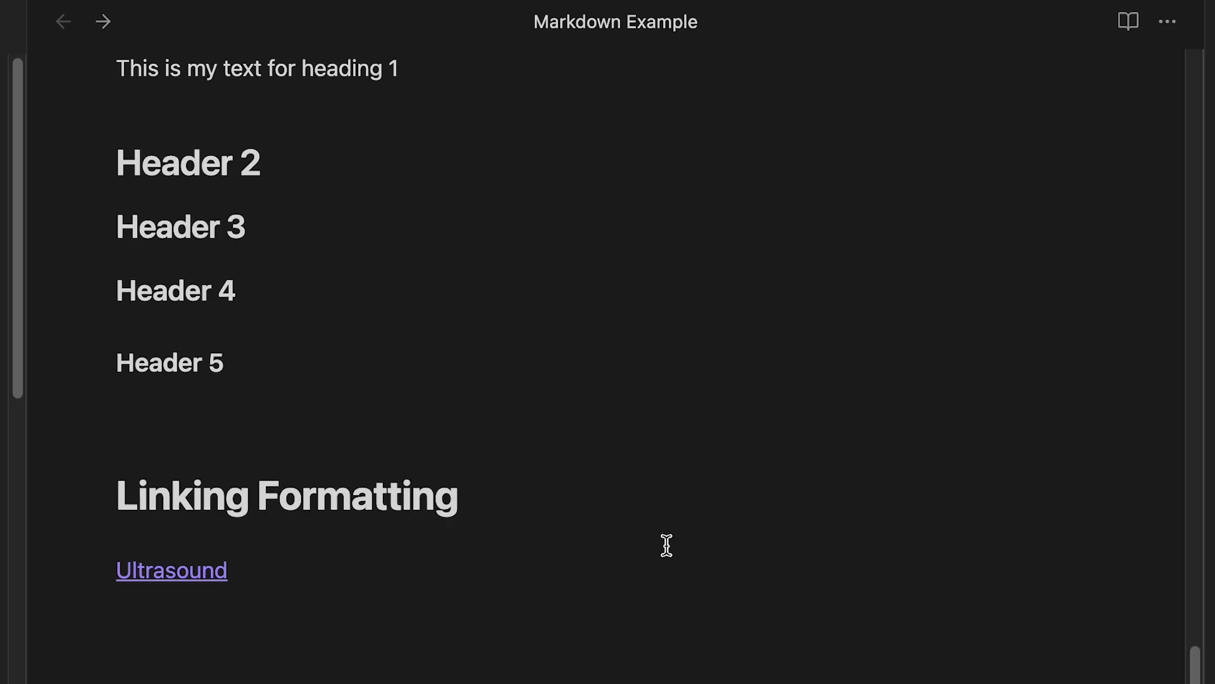
# - Scroll down to the Linking Formatting section at the end of the note
pyautogui.scroll(-3)
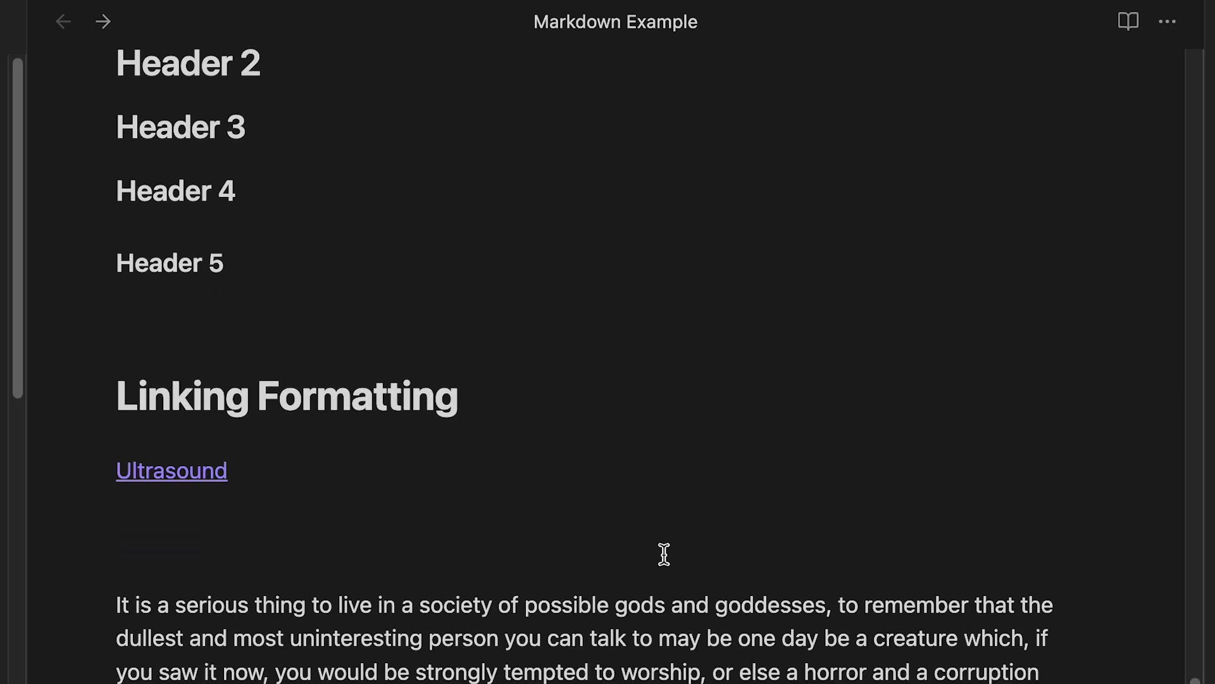
pyautogui.scroll(-3)
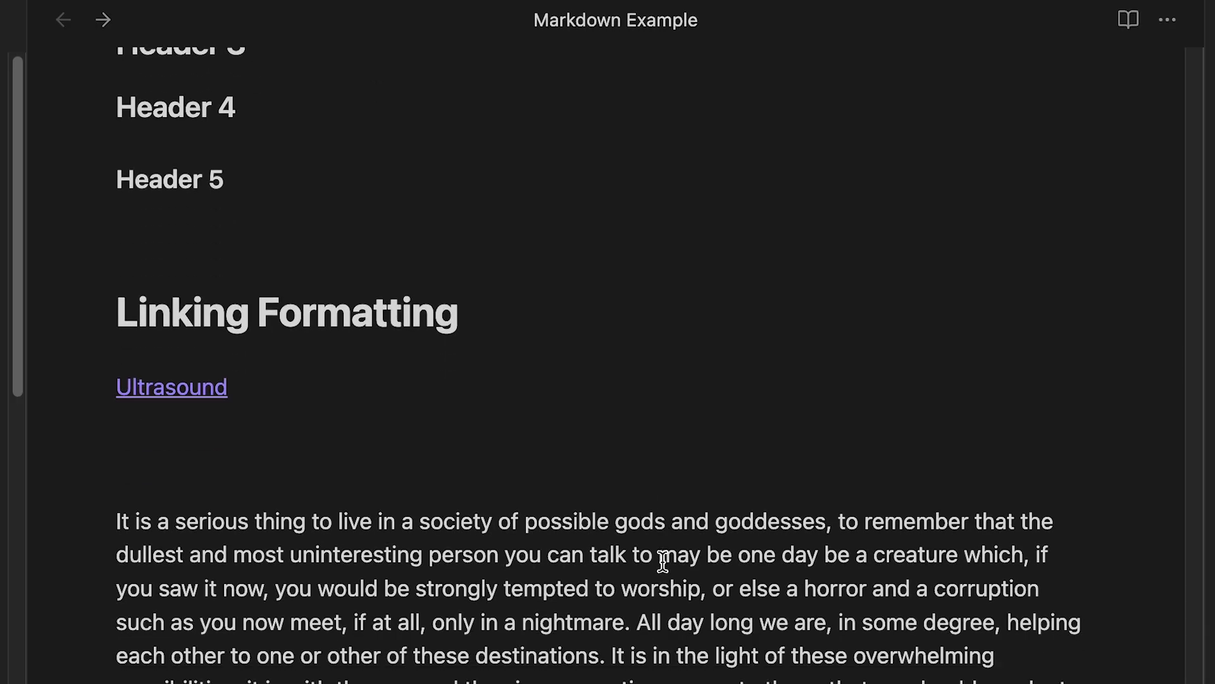
pyautogui.scroll(-3)
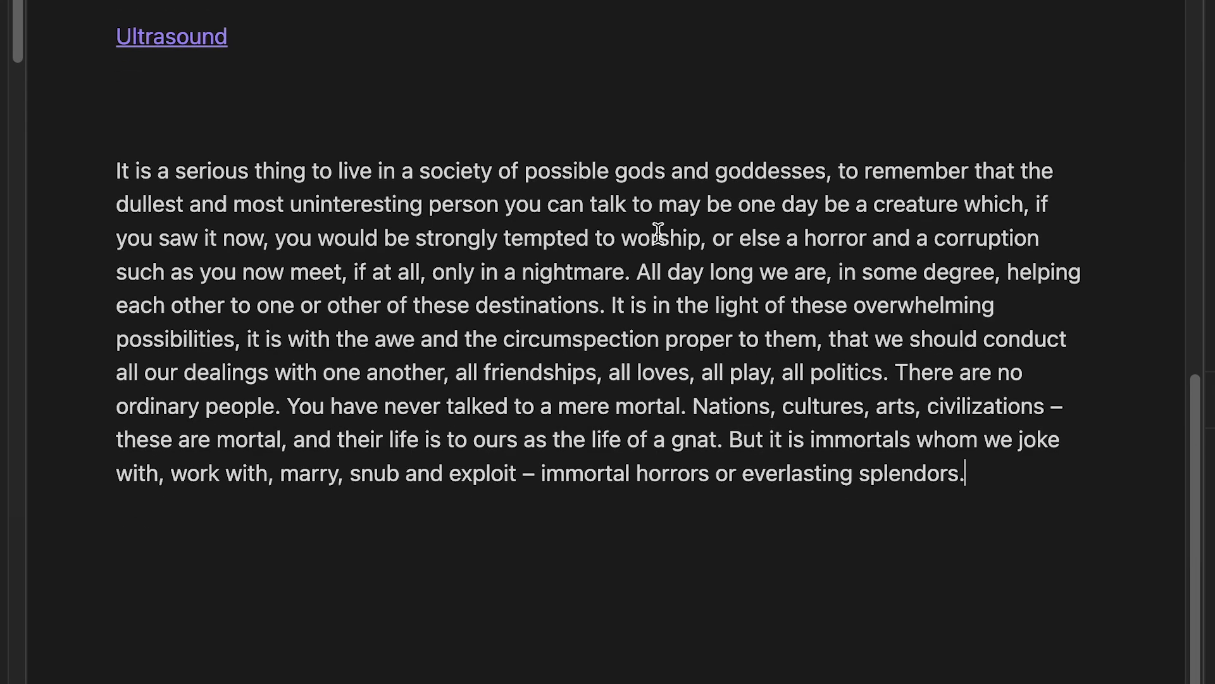
pyautogui.moveTo(613, 519)
pyautogui.write('[[C.s]]')
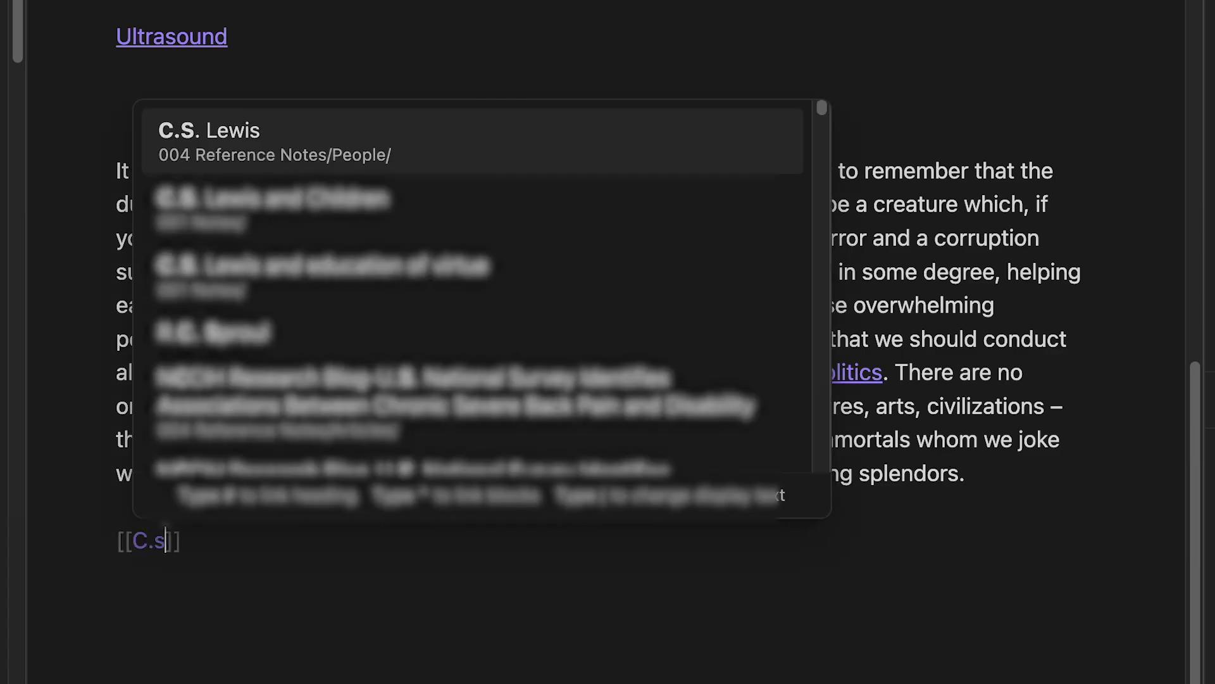
pyautogui.moveTo(490, 169)
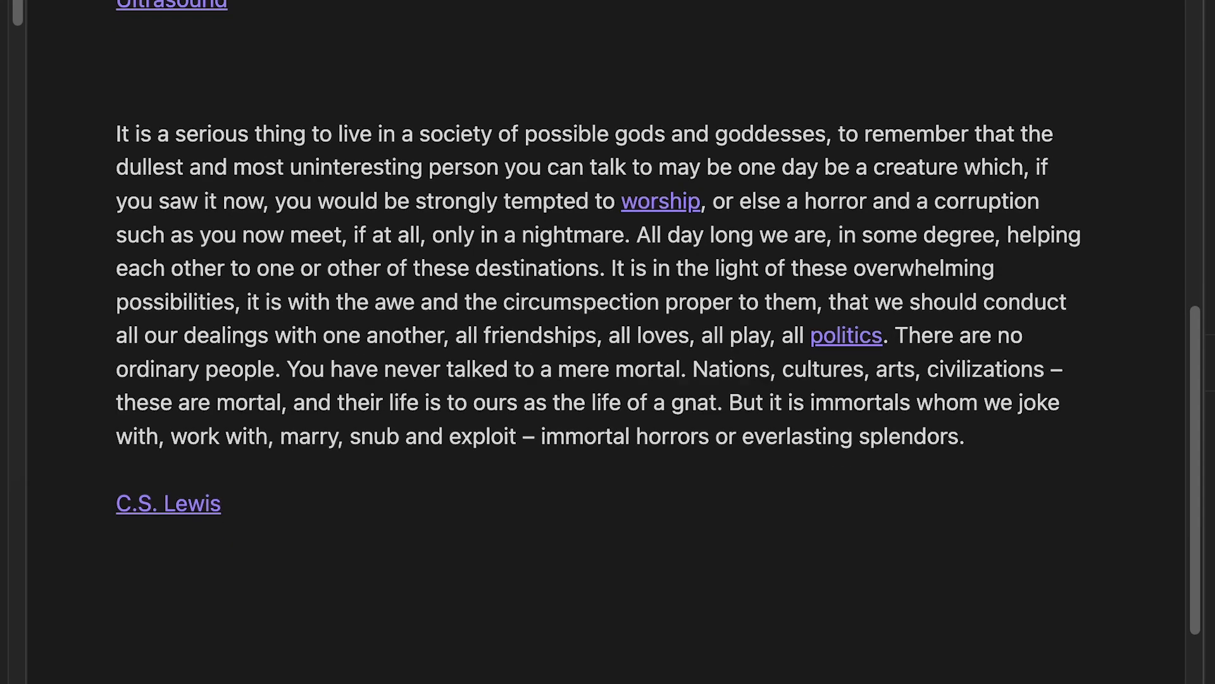
# - Add the line 'How sonography has changed over the years' and start an [[Ultrasound link in it
pyautogui.write('How s')
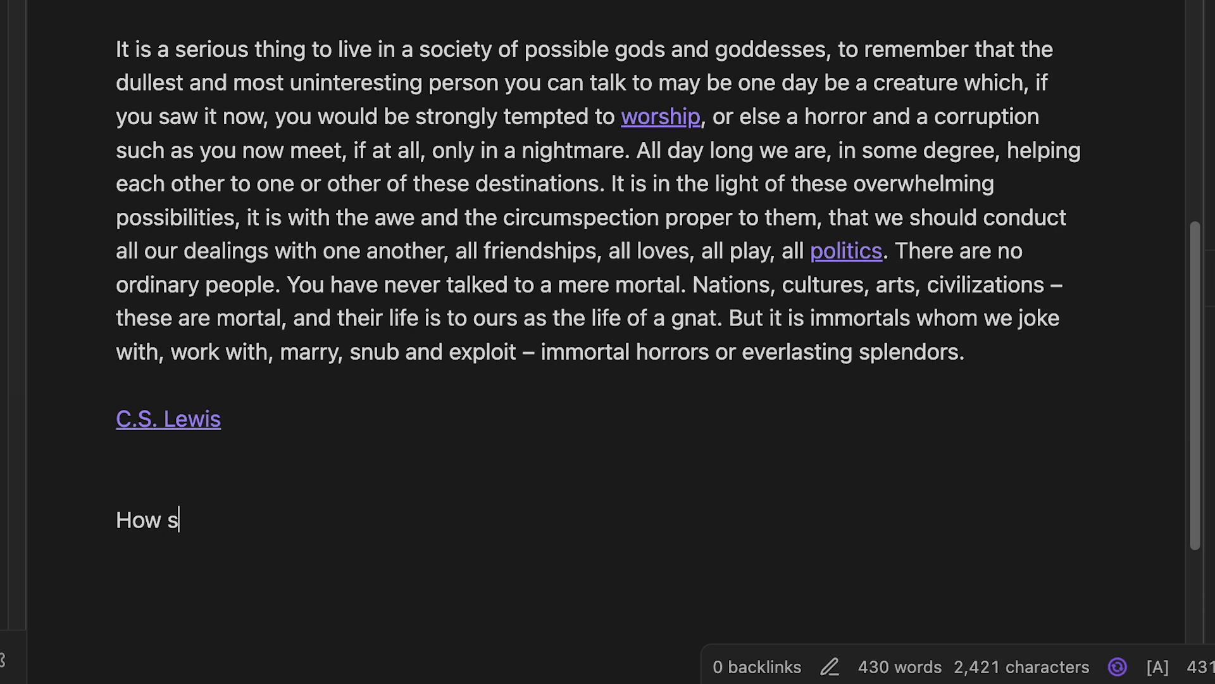
pyautogui.write('onography has changed over th')
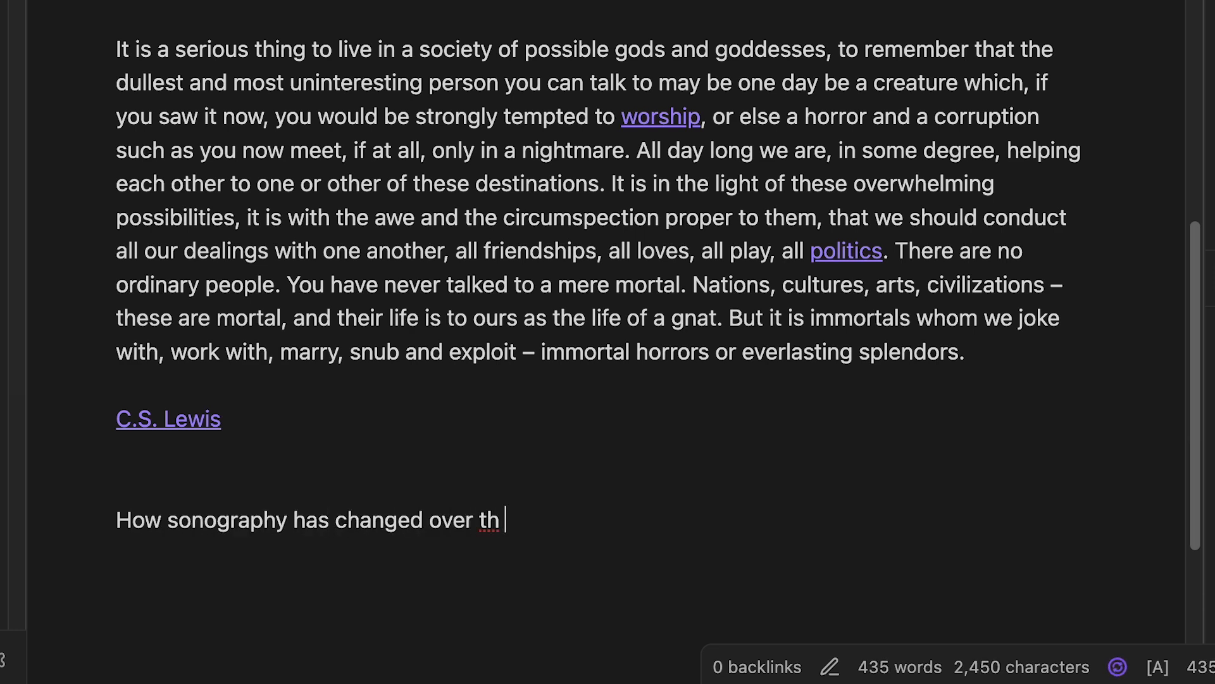
pyautogui.write('e years')
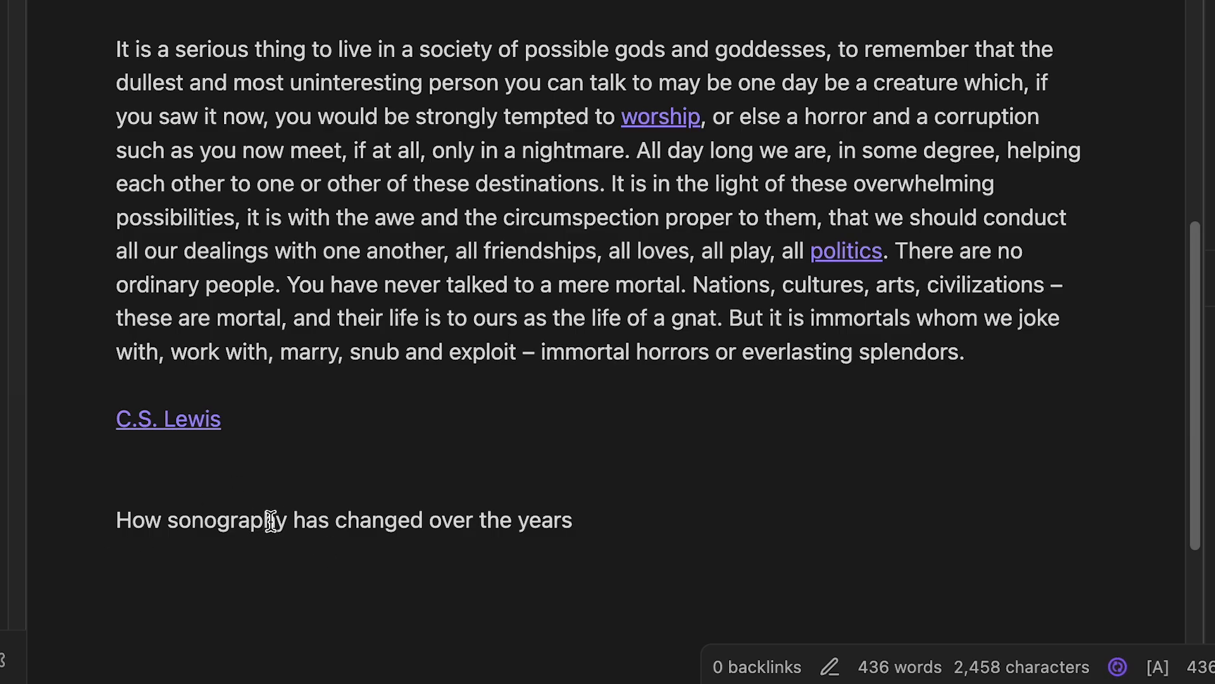
pyautogui.write('[[')
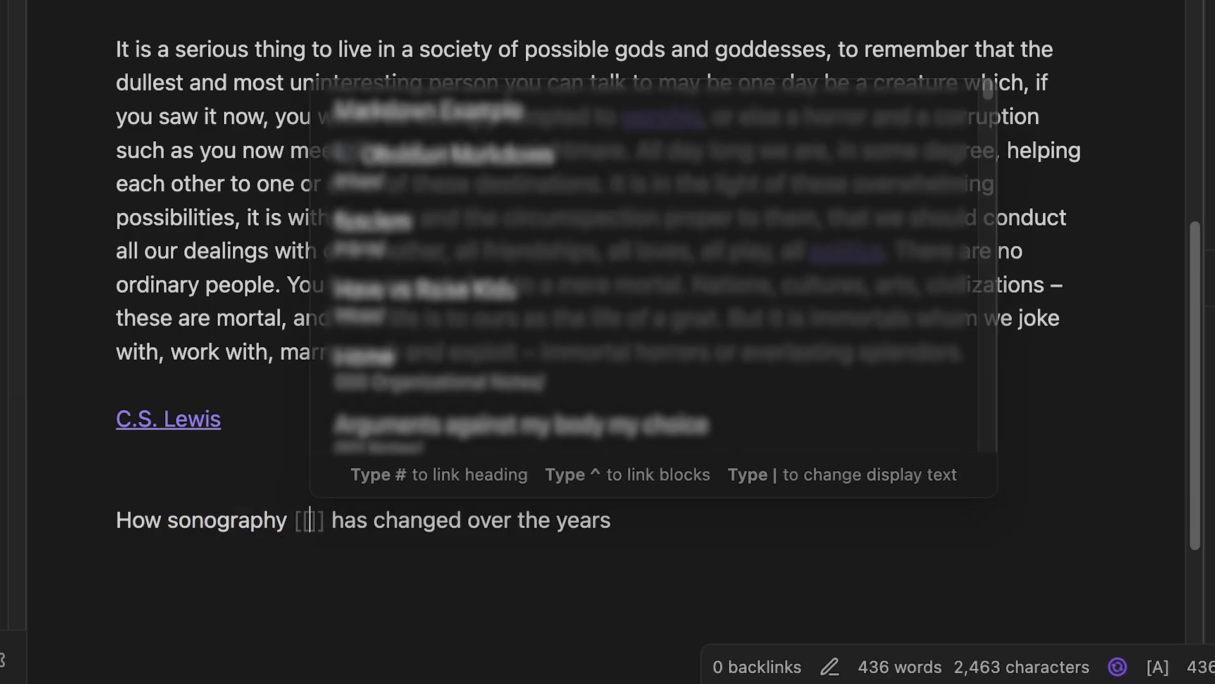
pyautogui.write('ukltrao')
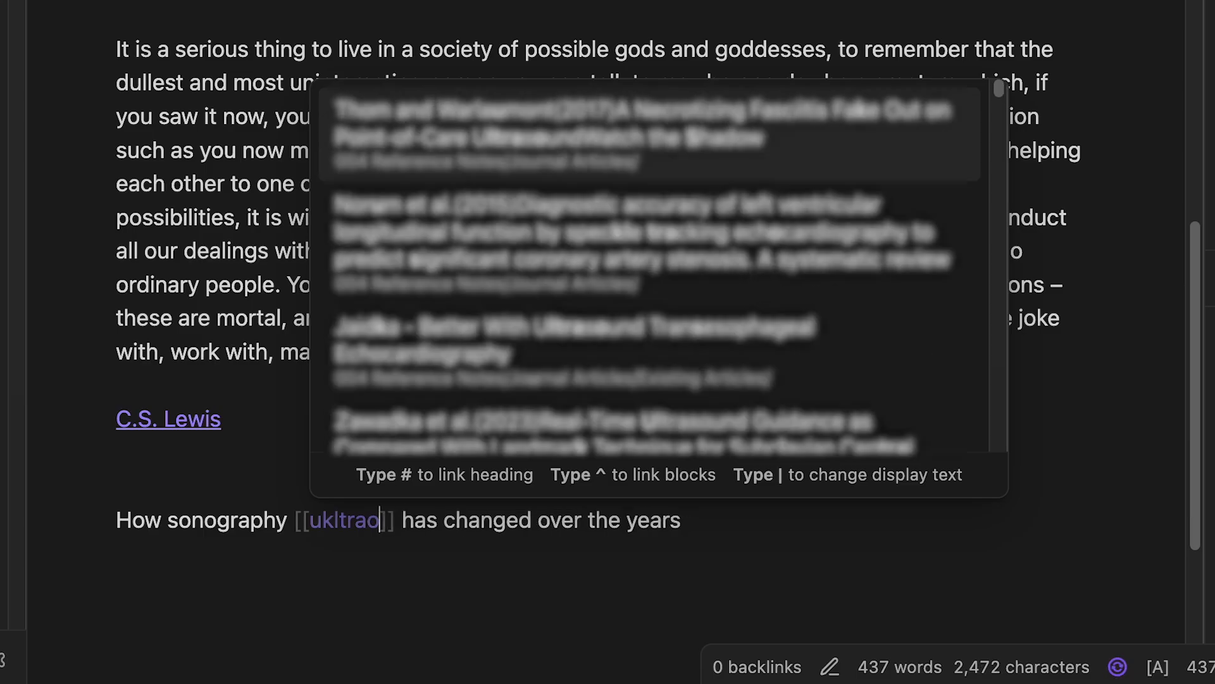
pyautogui.press('Escape')
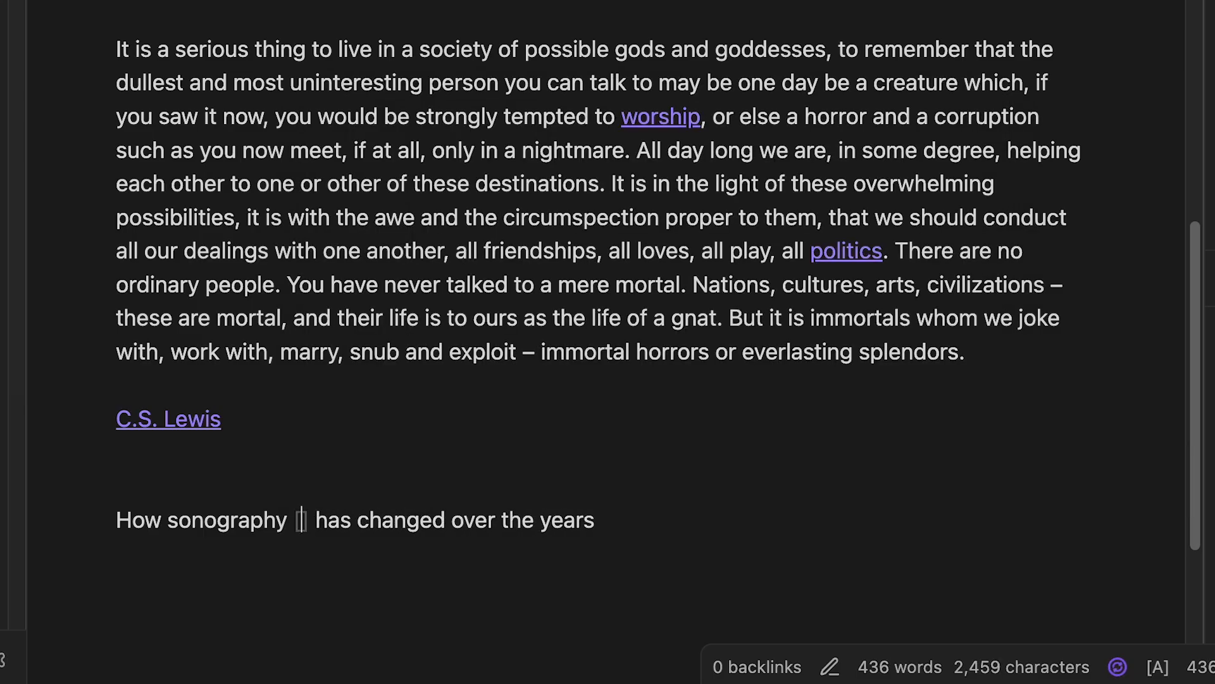
pyautogui.write('[[ult')
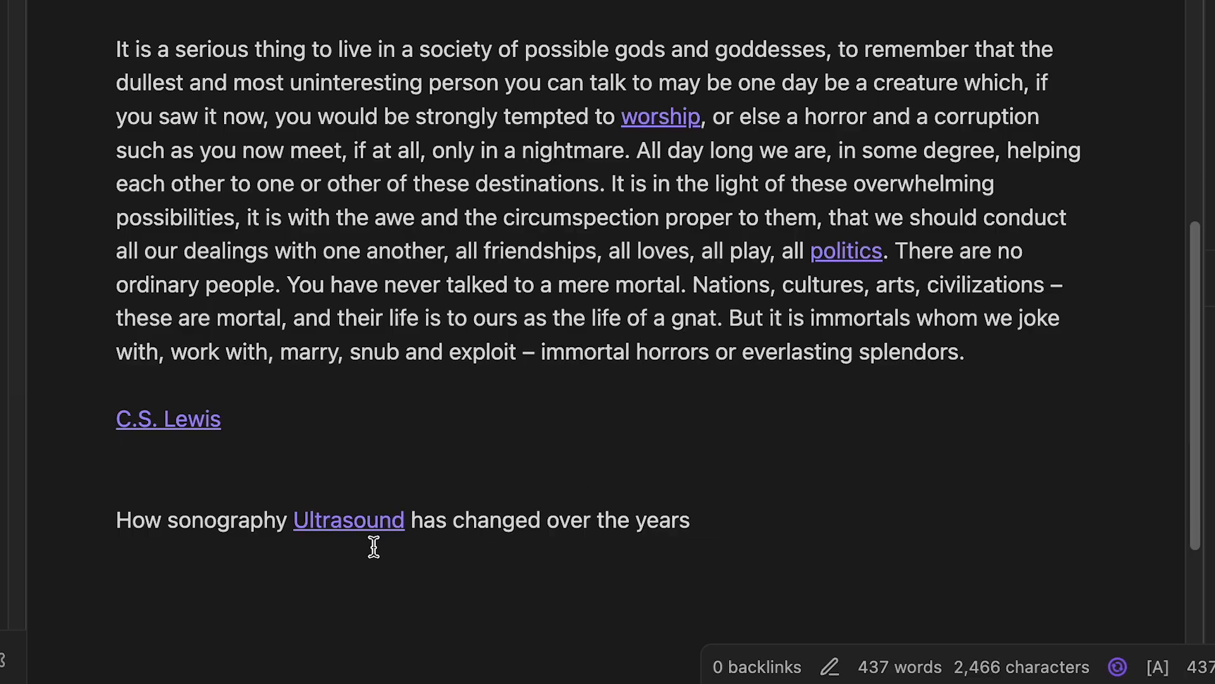
# - Replace the word sonography with the aliased link [[Ultrasound|sonography]]
pyautogui.doubleClick(225, 519)
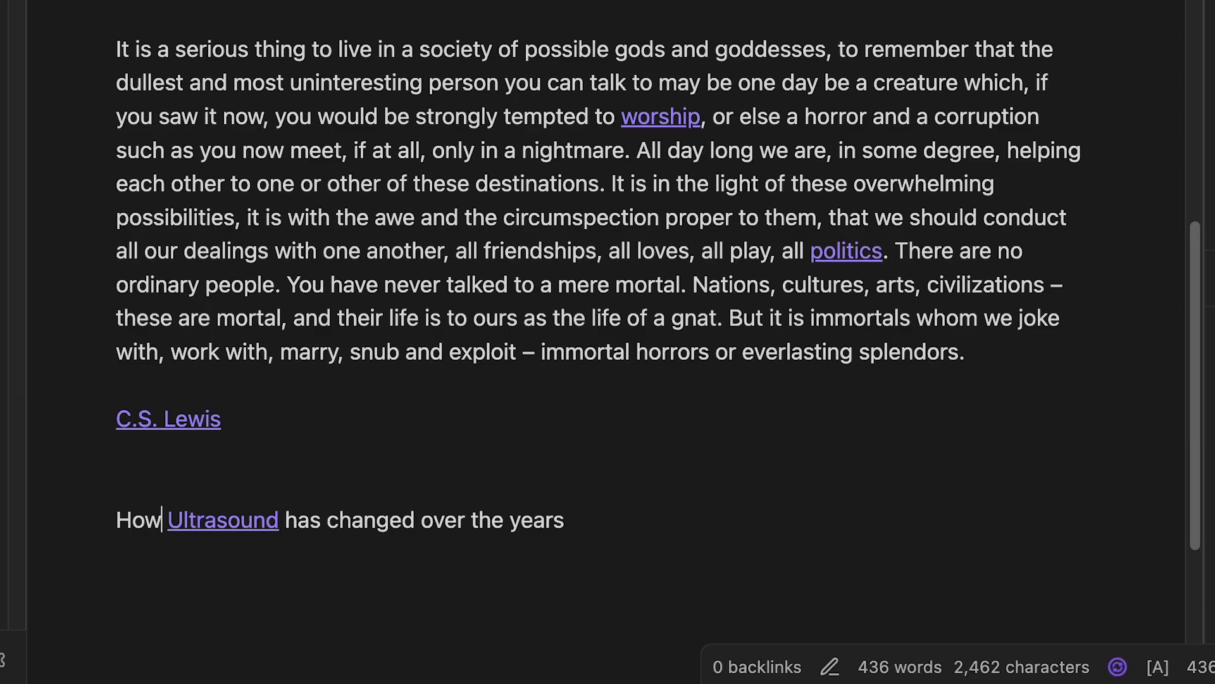
pyautogui.moveTo(267, 520)
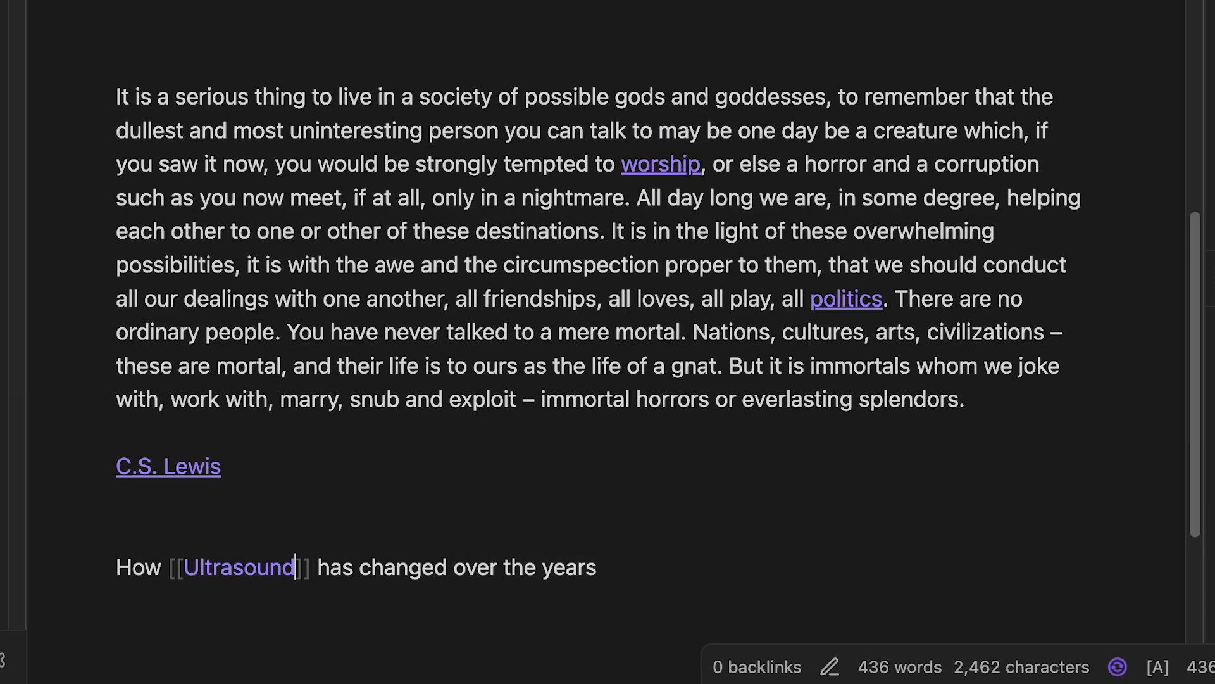
pyautogui.write('|')
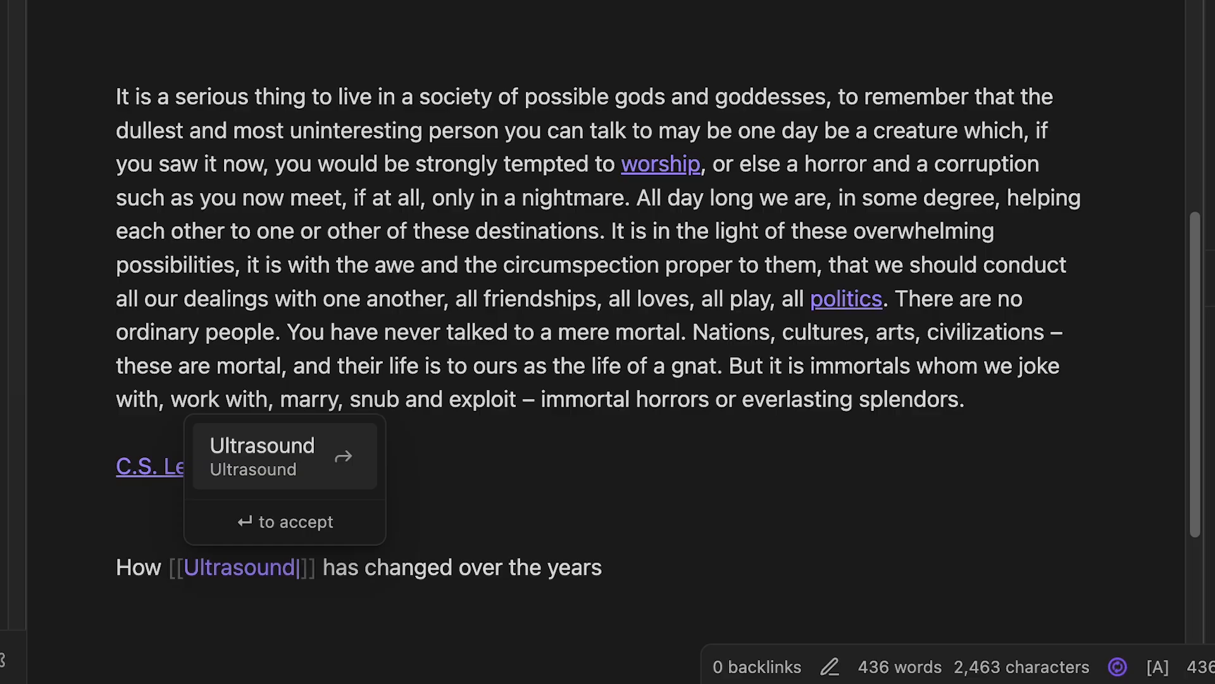
pyautogui.write('sono')
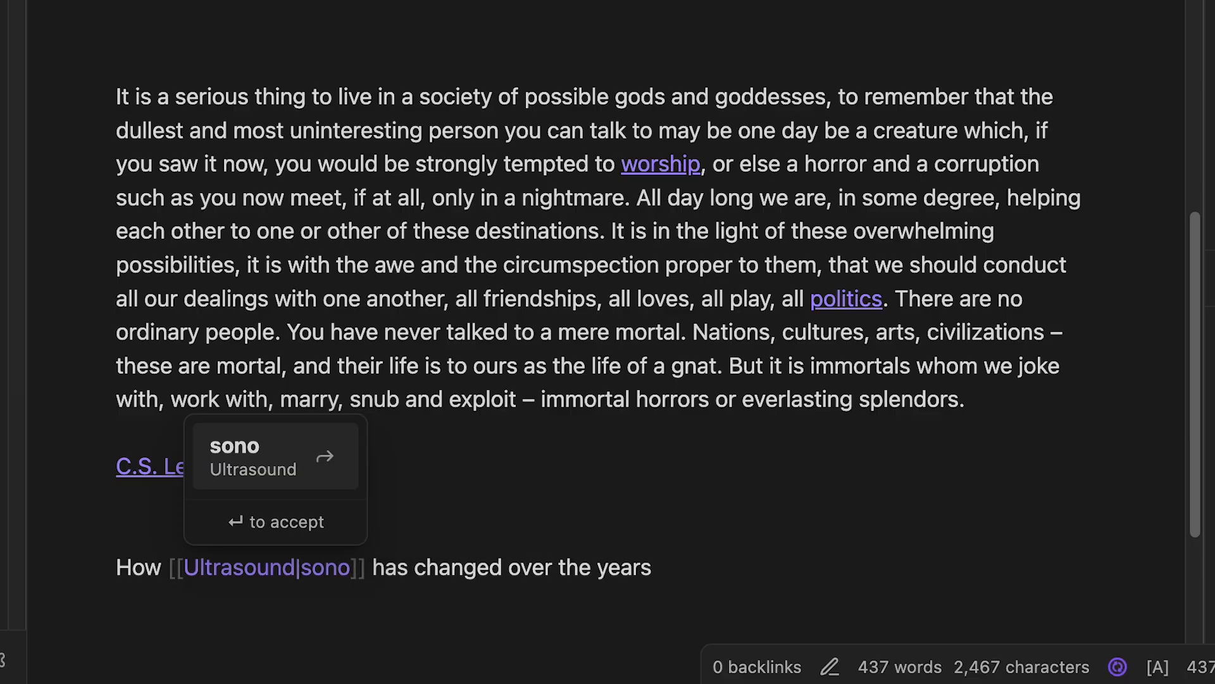
pyautogui.write('graphy')
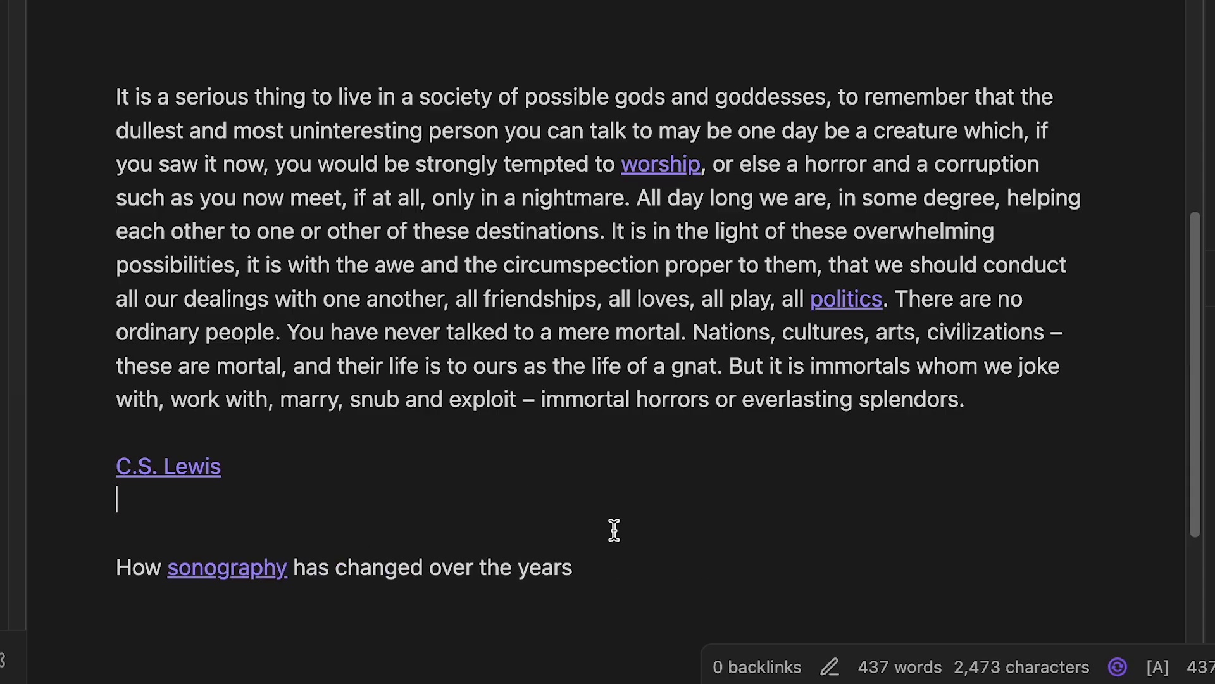
pyautogui.moveTo(559, 526)
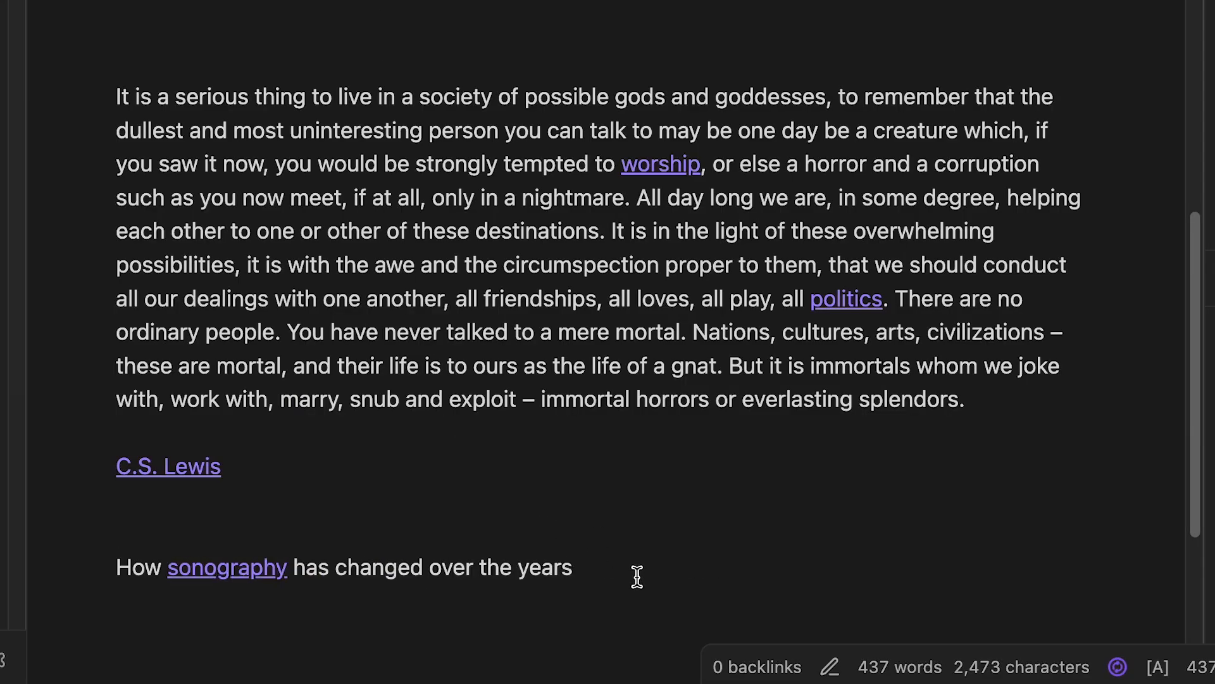
# - Start a new link to the Ultrasound note and add ^ to list its headings and blocks
pyautogui.write('.')
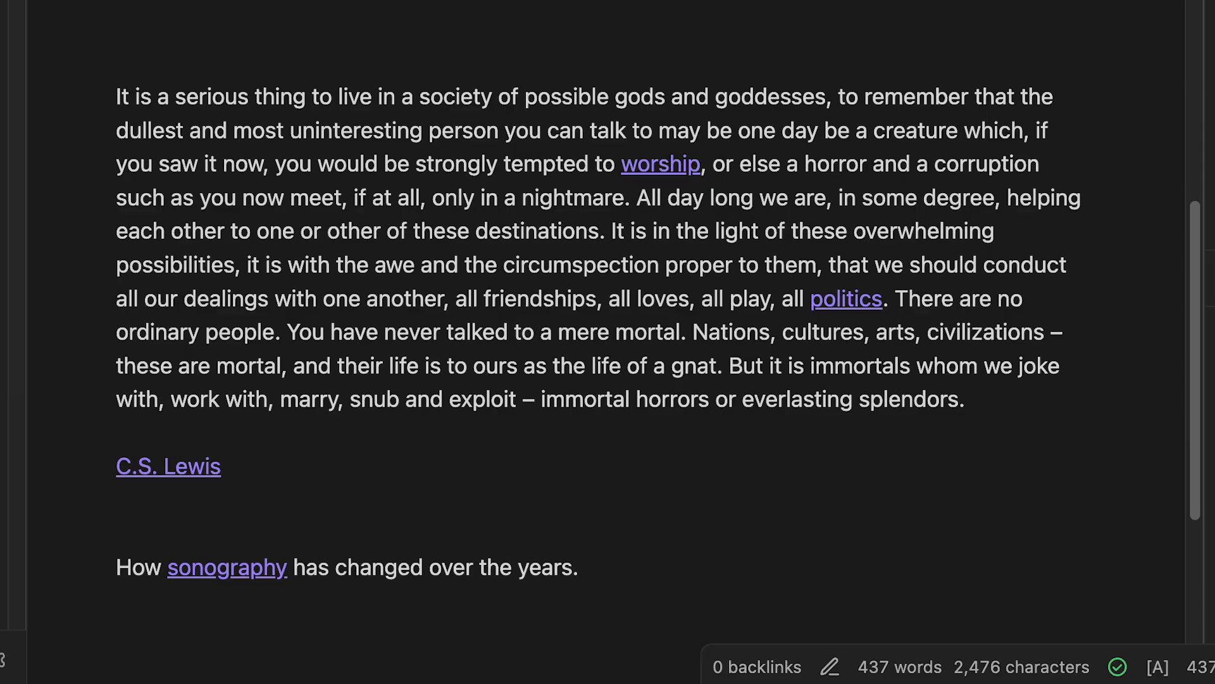
pyautogui.write('[[')
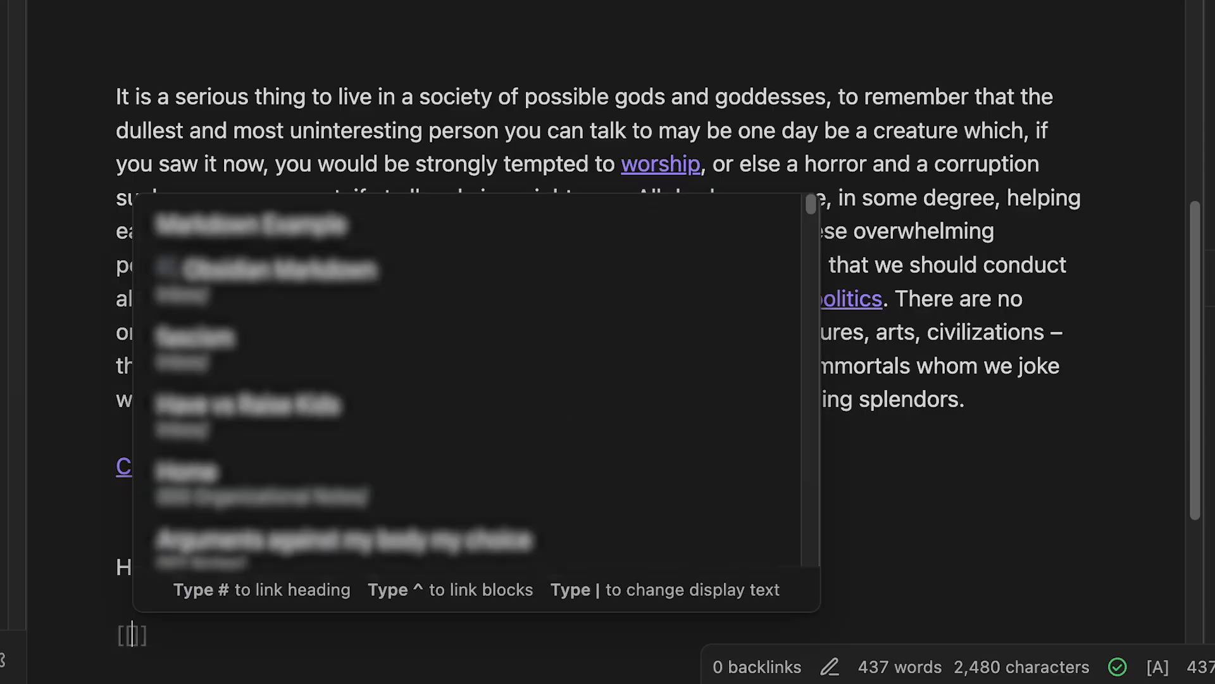
pyautogui.write('Ultr')
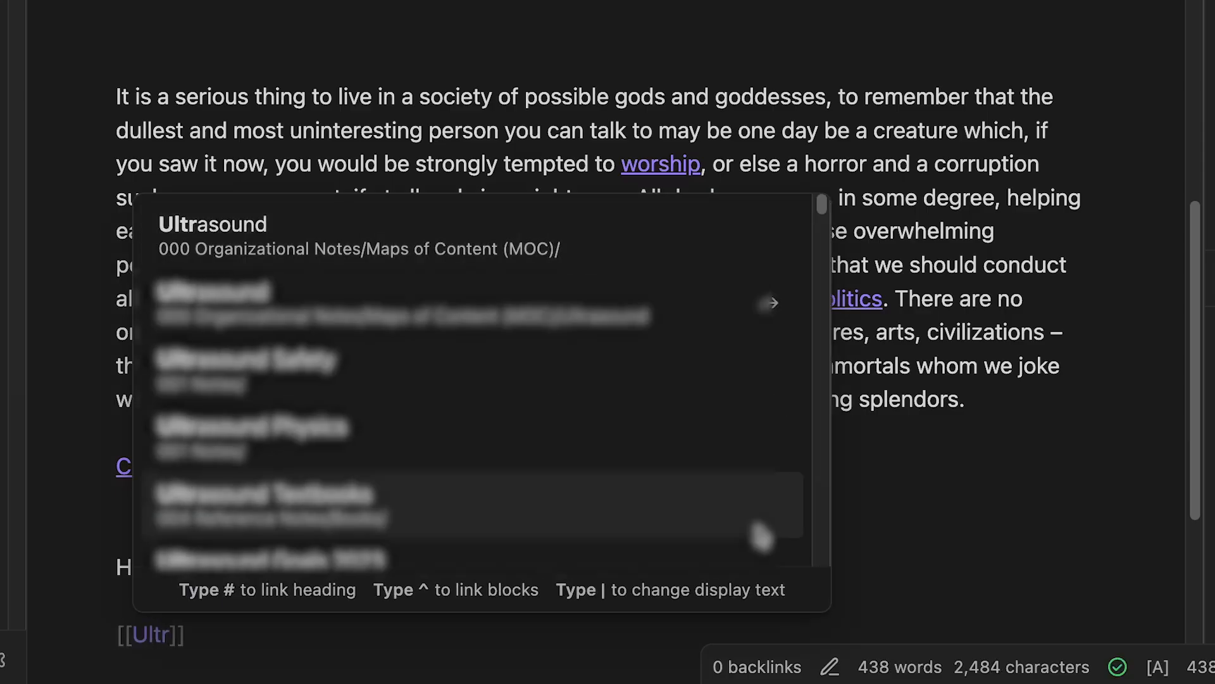
pyautogui.click(212, 291)
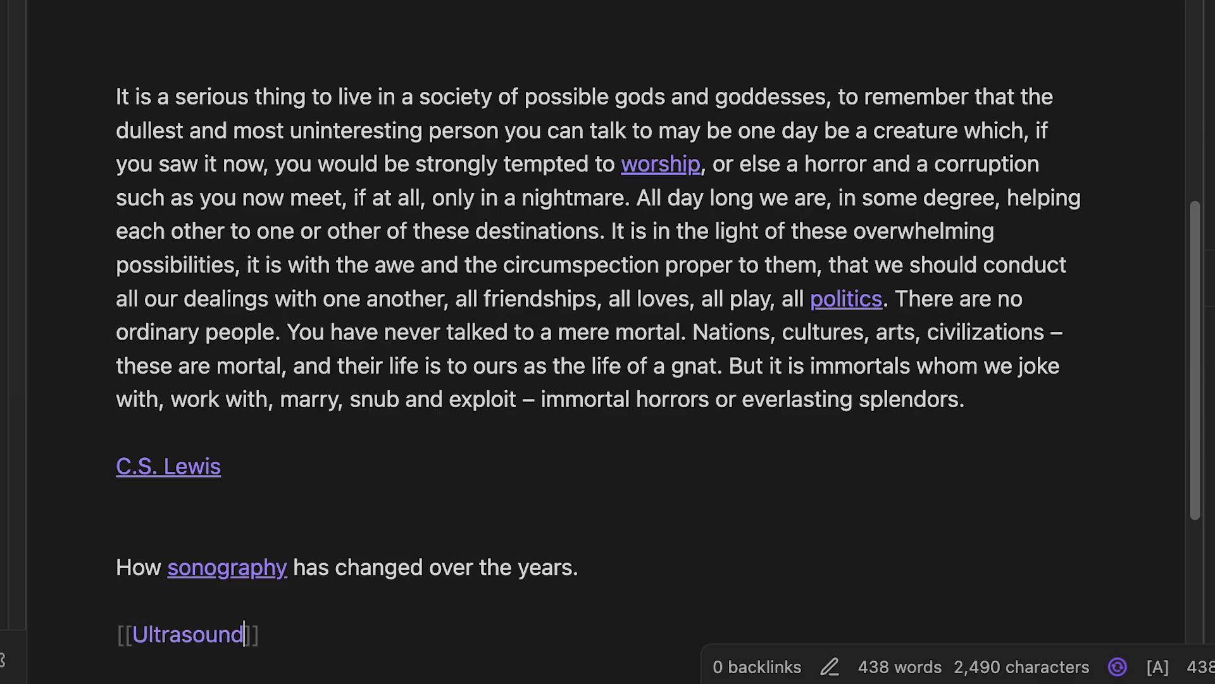
pyautogui.write('^')
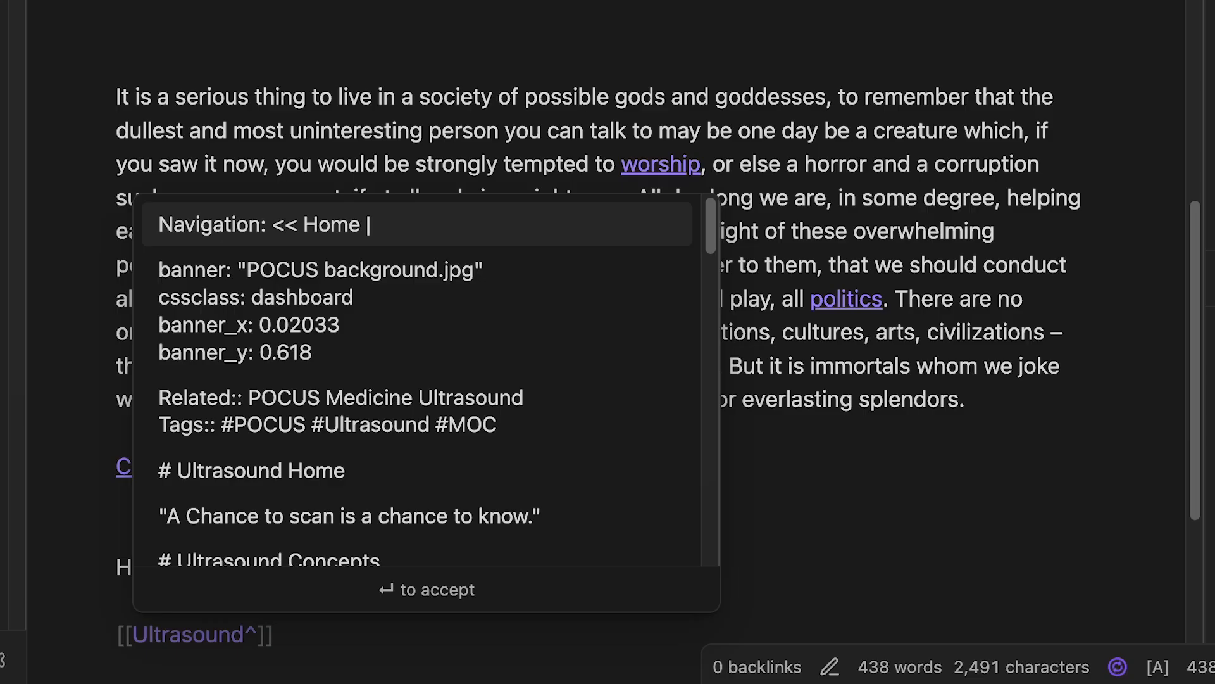
pyautogui.moveTo(500, 238)
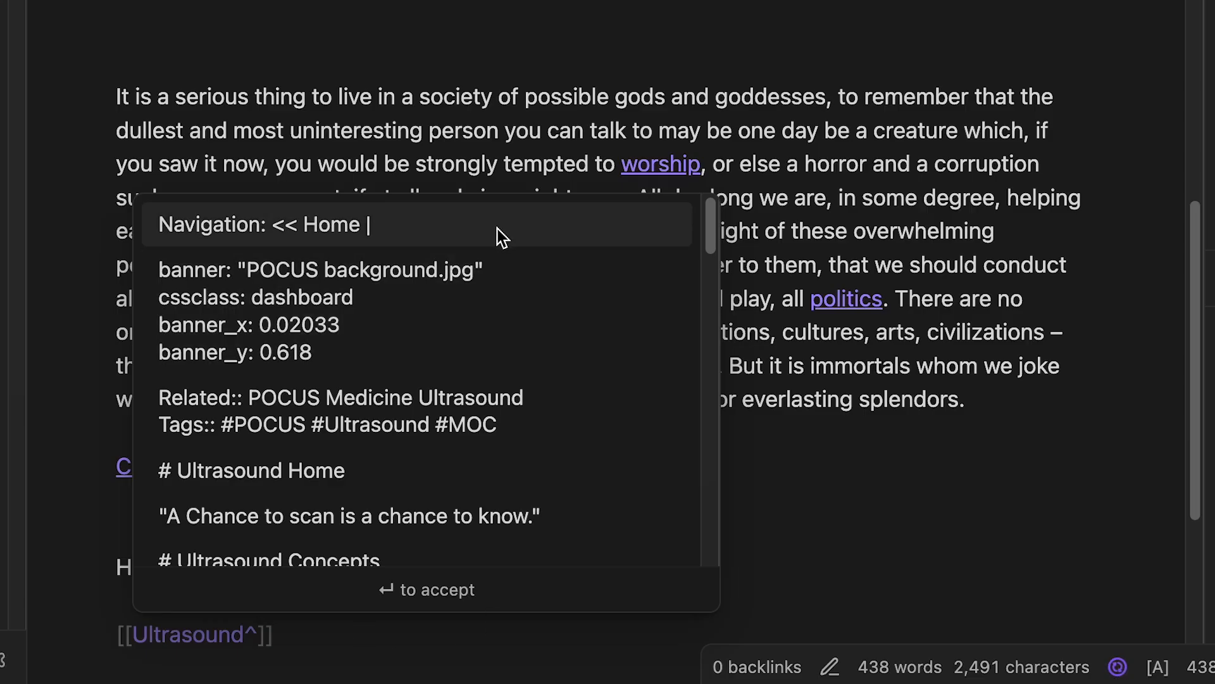
# - Link to the ## POCUS Exams section and give it the display text 'POCUS Exams'
pyautogui.scroll(-3)
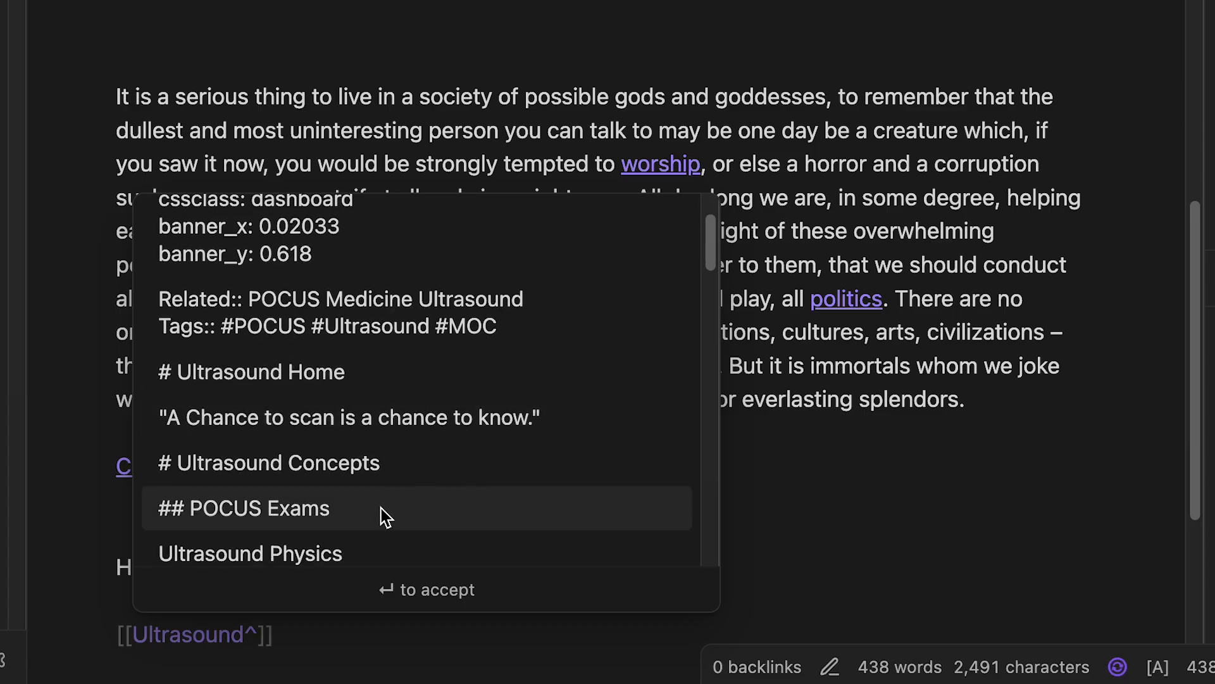
pyautogui.moveTo(380, 522)
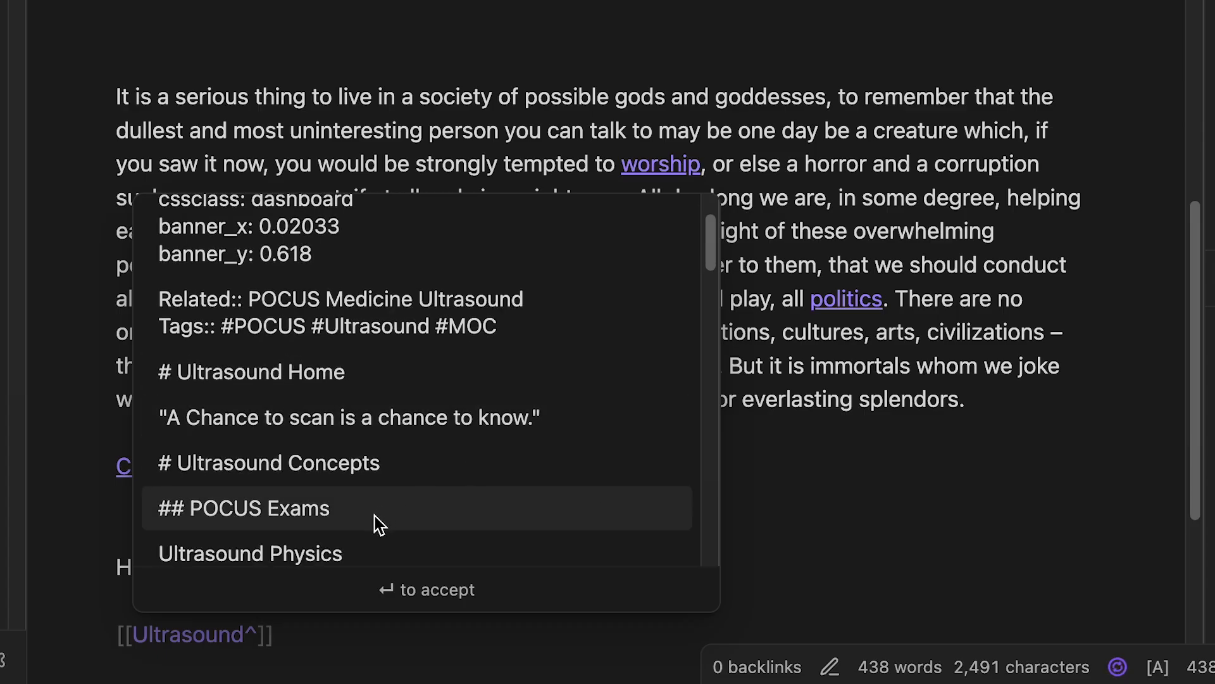
pyautogui.click(244, 508)
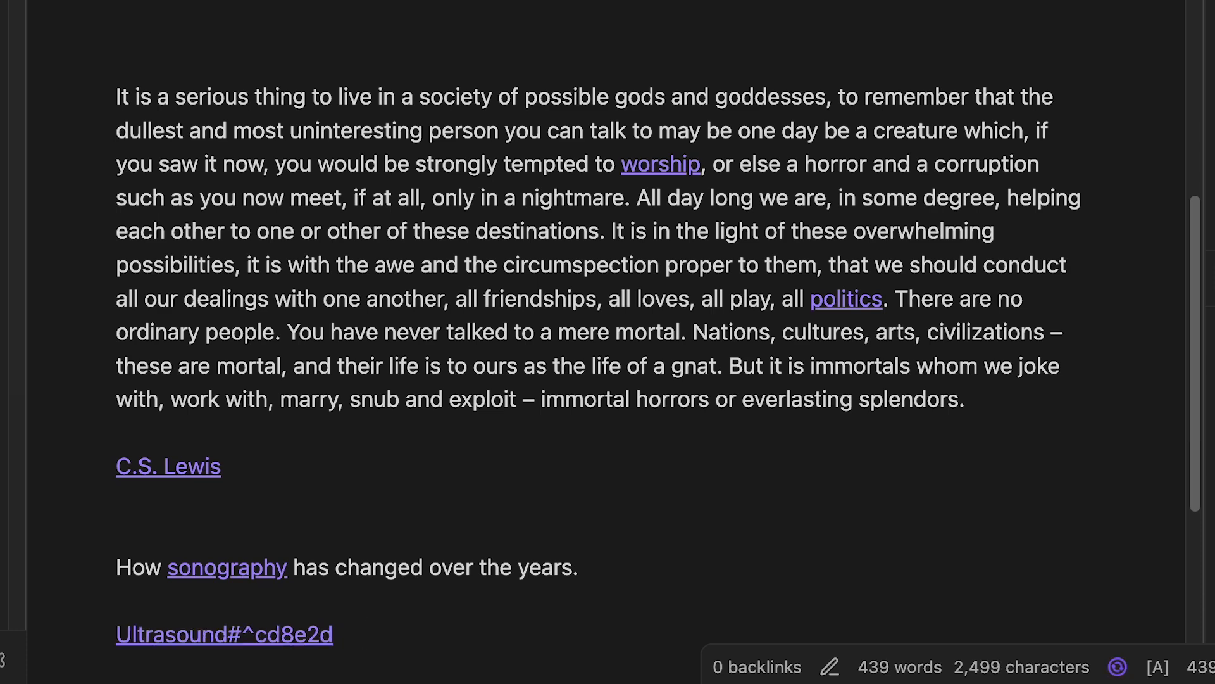
pyautogui.click(224, 634)
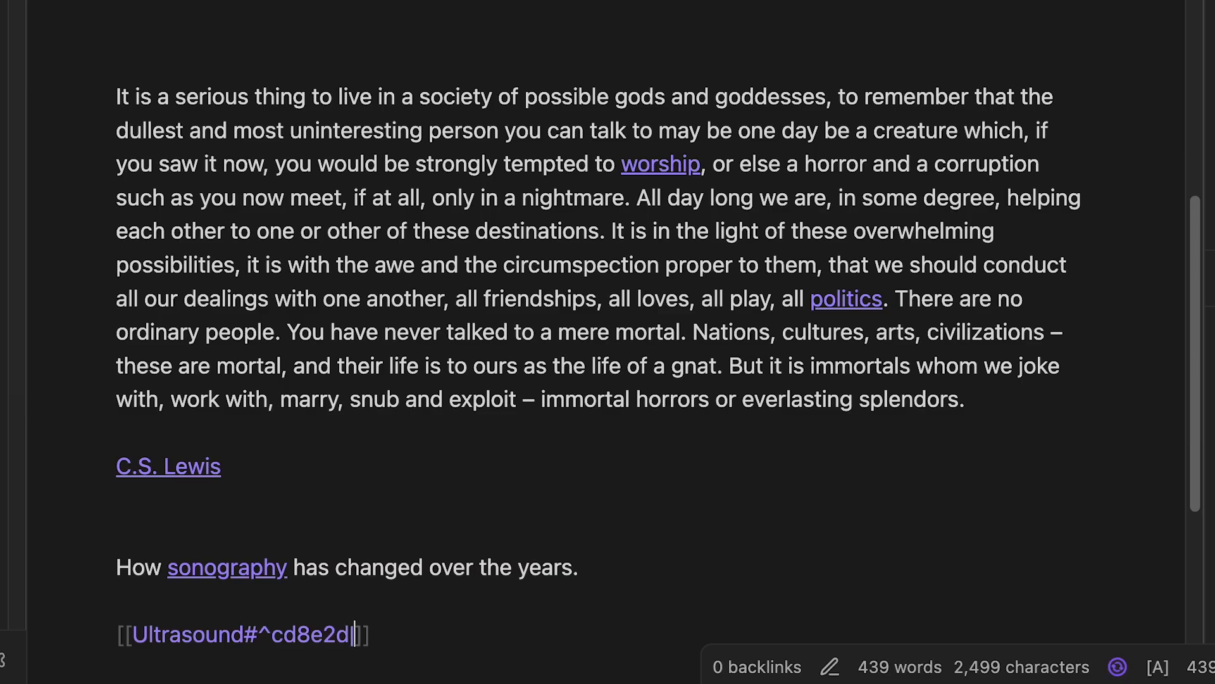
pyautogui.write('POCUS Exams')
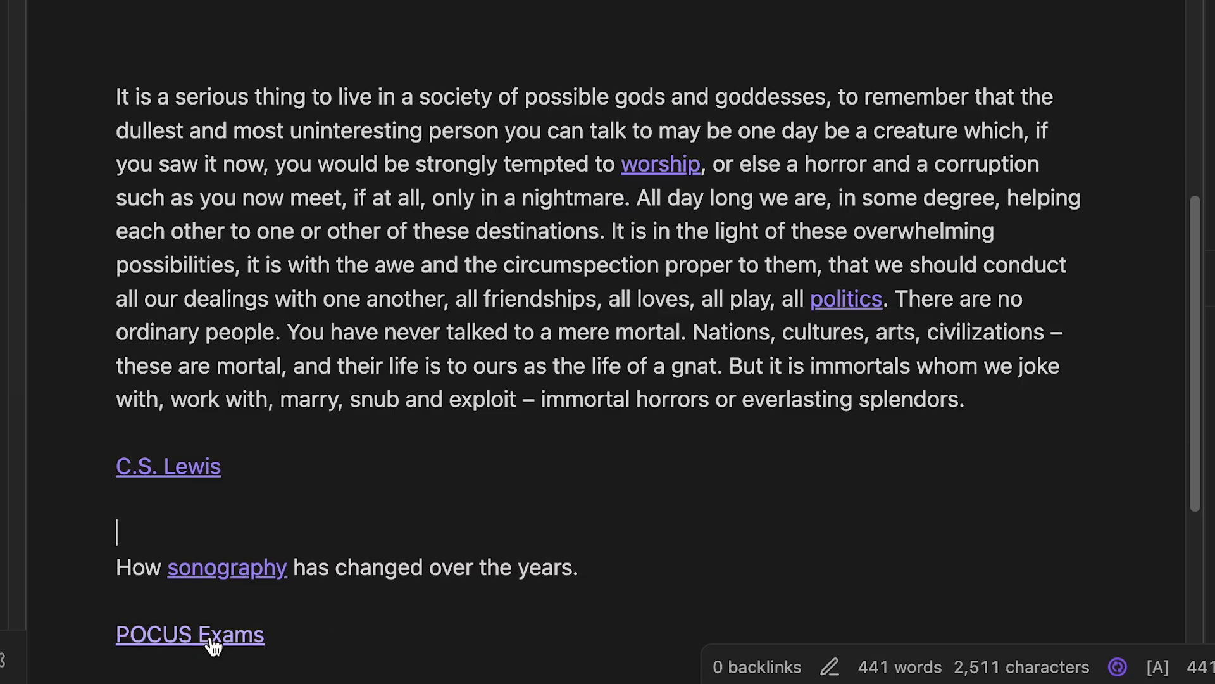
# - Add a block link to the quote 'A Chance to scan is a chance to know.' in Ultrasound and follow it
pyautogui.click(190, 634)
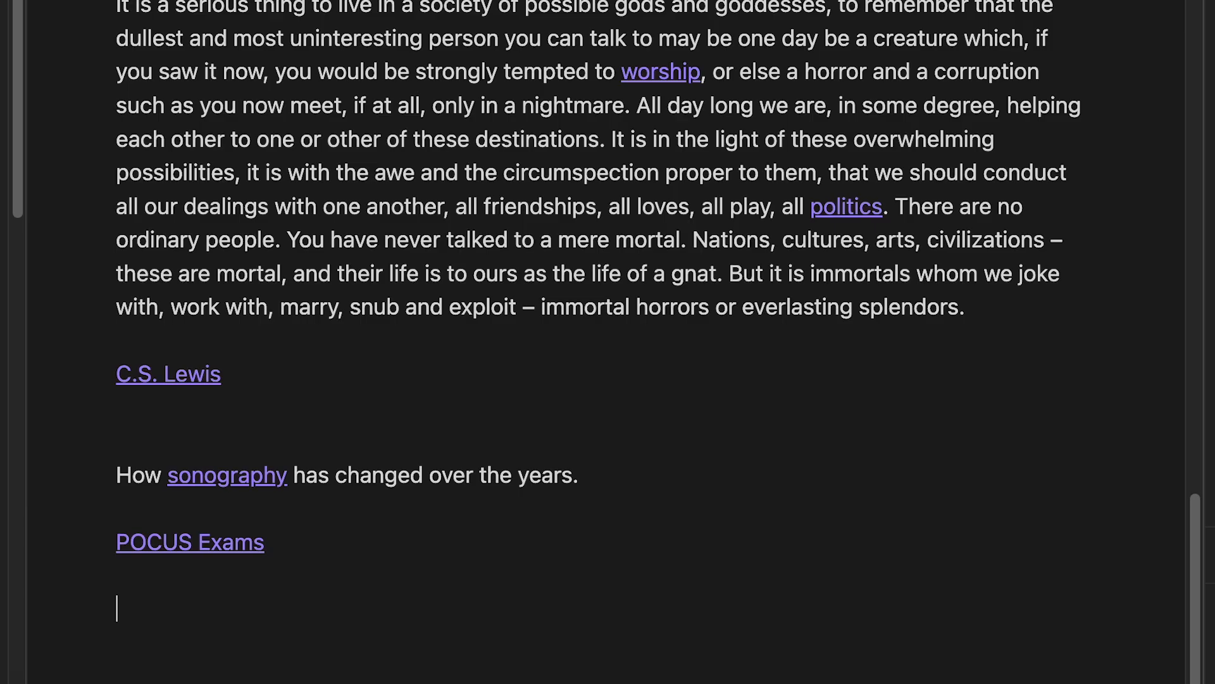
pyautogui.write('[[Ultrasound^')
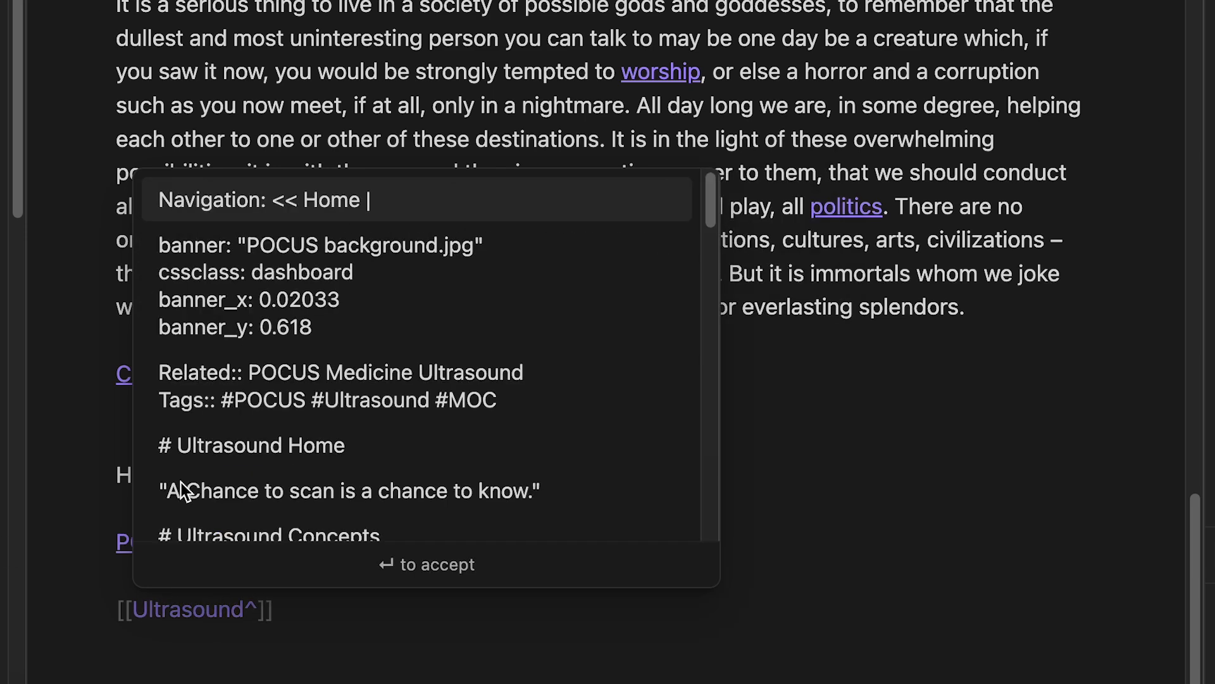
pyautogui.moveTo(324, 444)
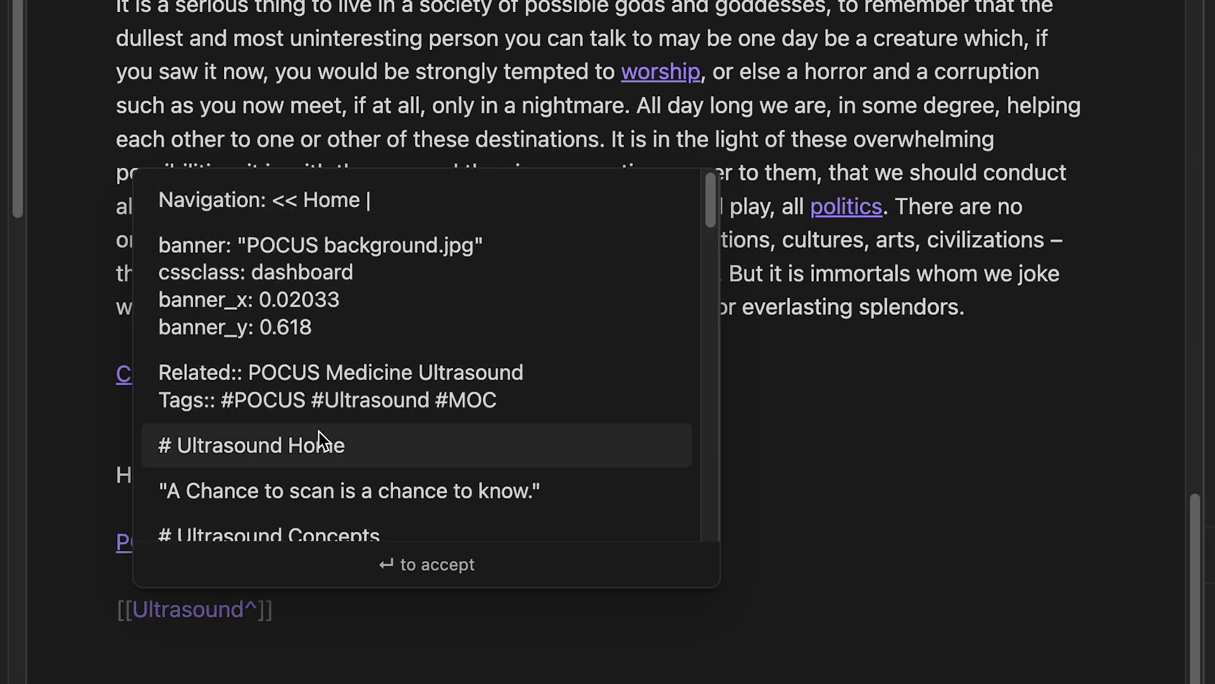
pyautogui.moveTo(430, 506)
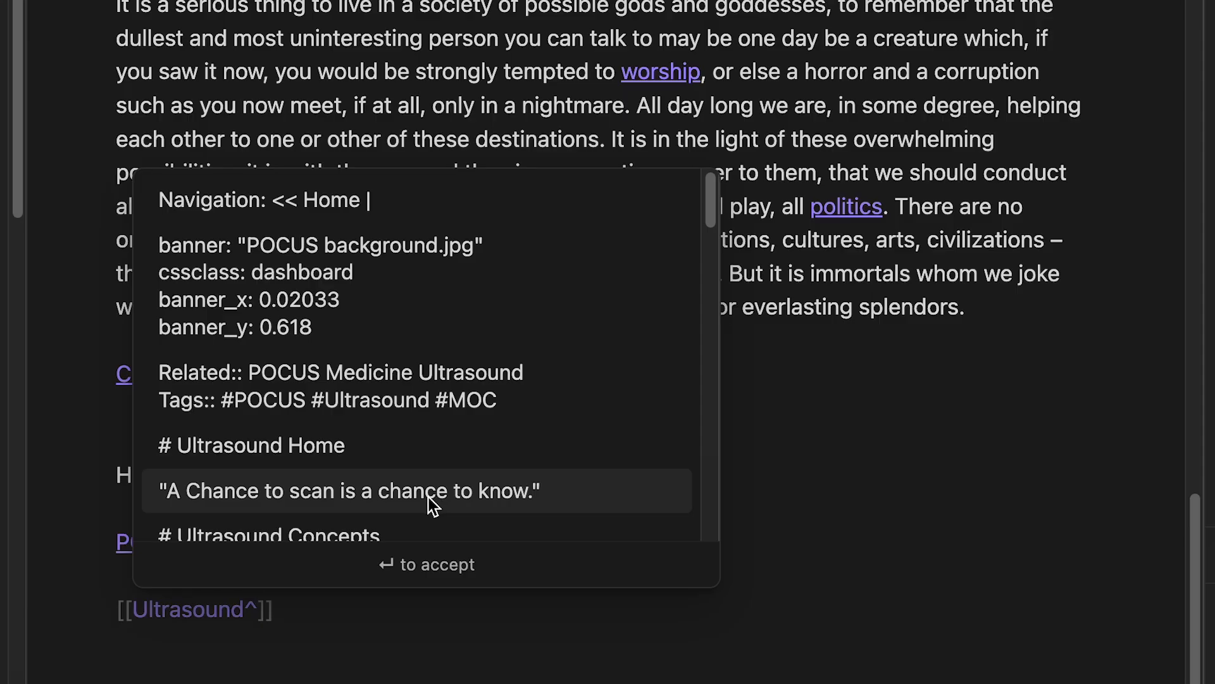
pyautogui.moveTo(413, 523)
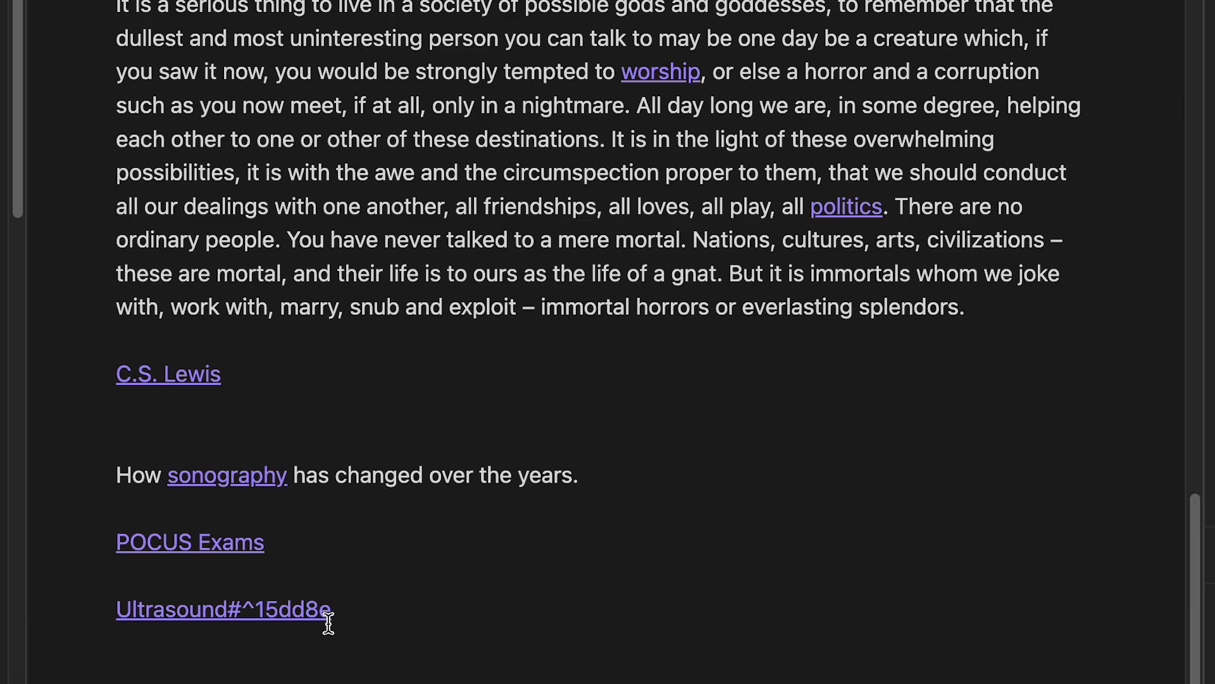
pyautogui.moveTo(302, 623)
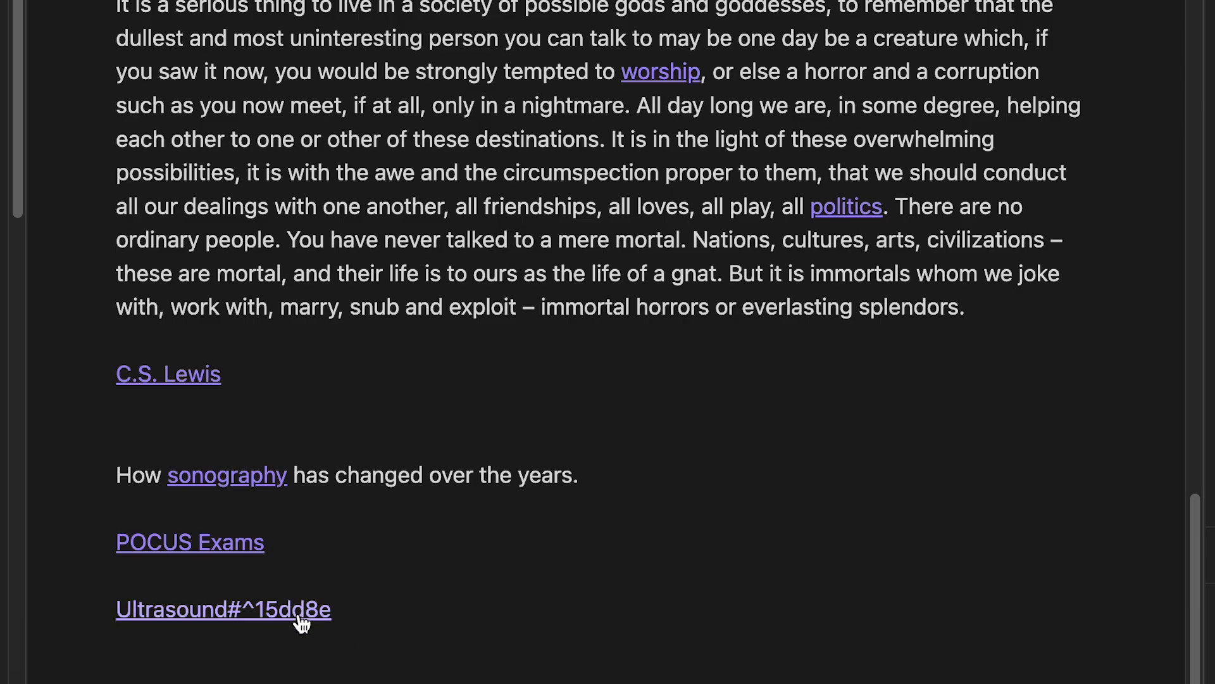
pyautogui.click(223, 609)
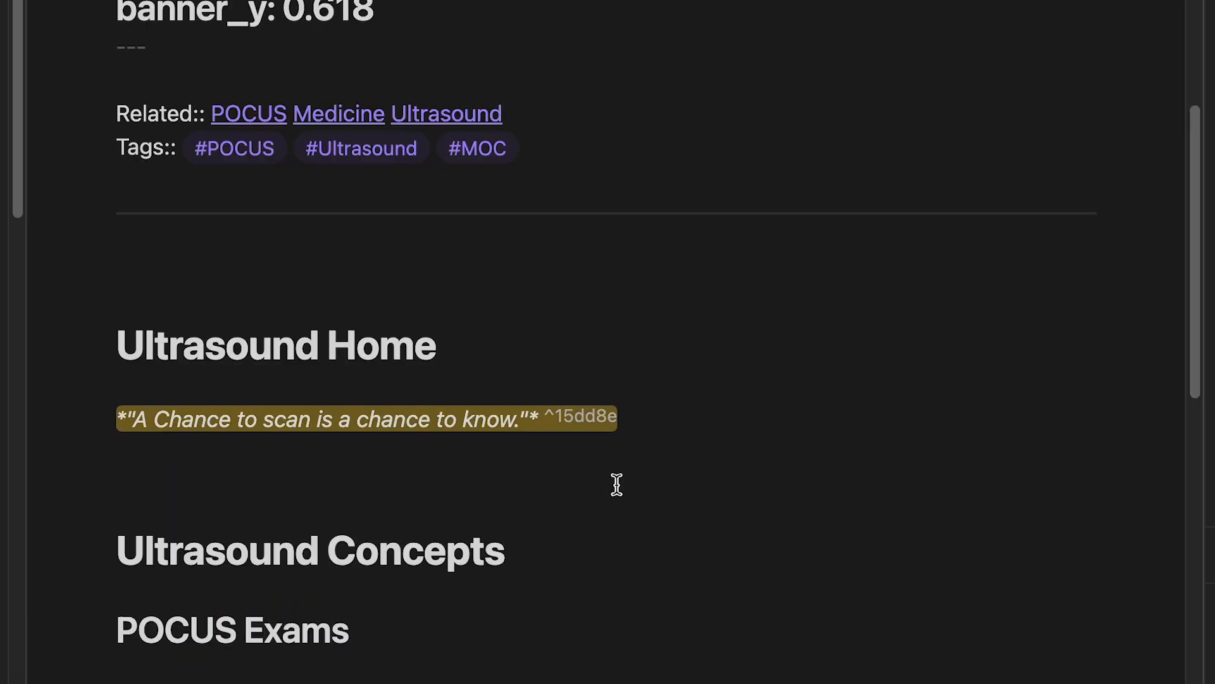
pyautogui.moveTo(369, 130)
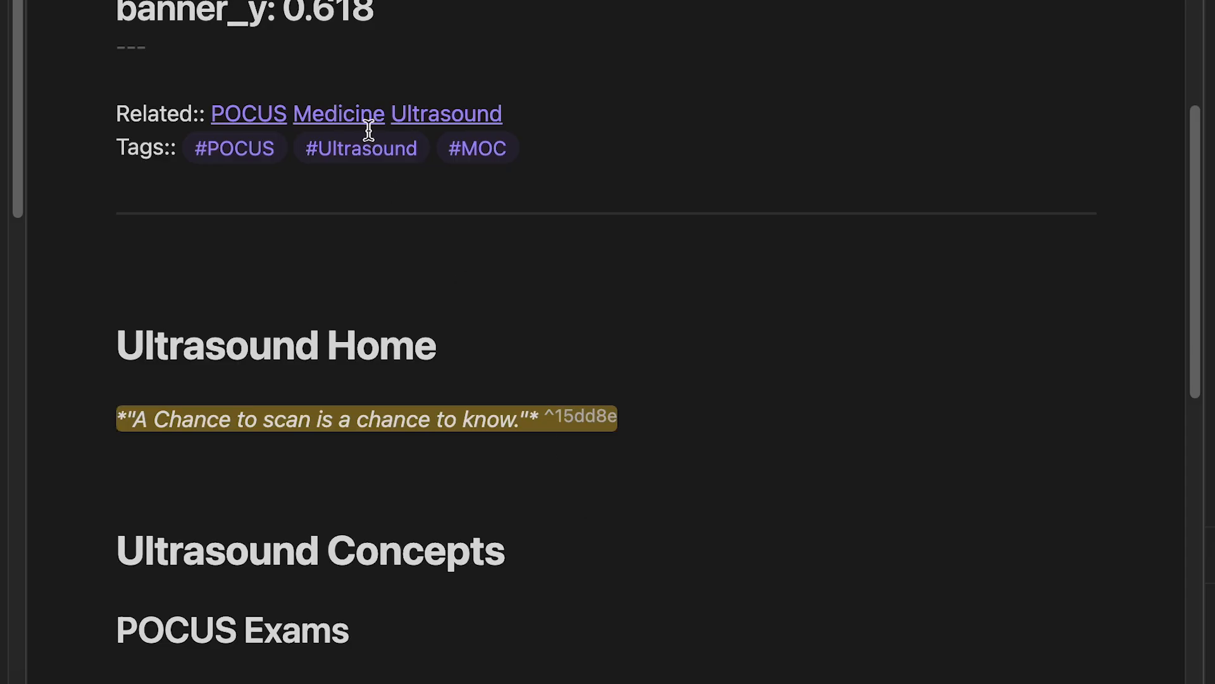